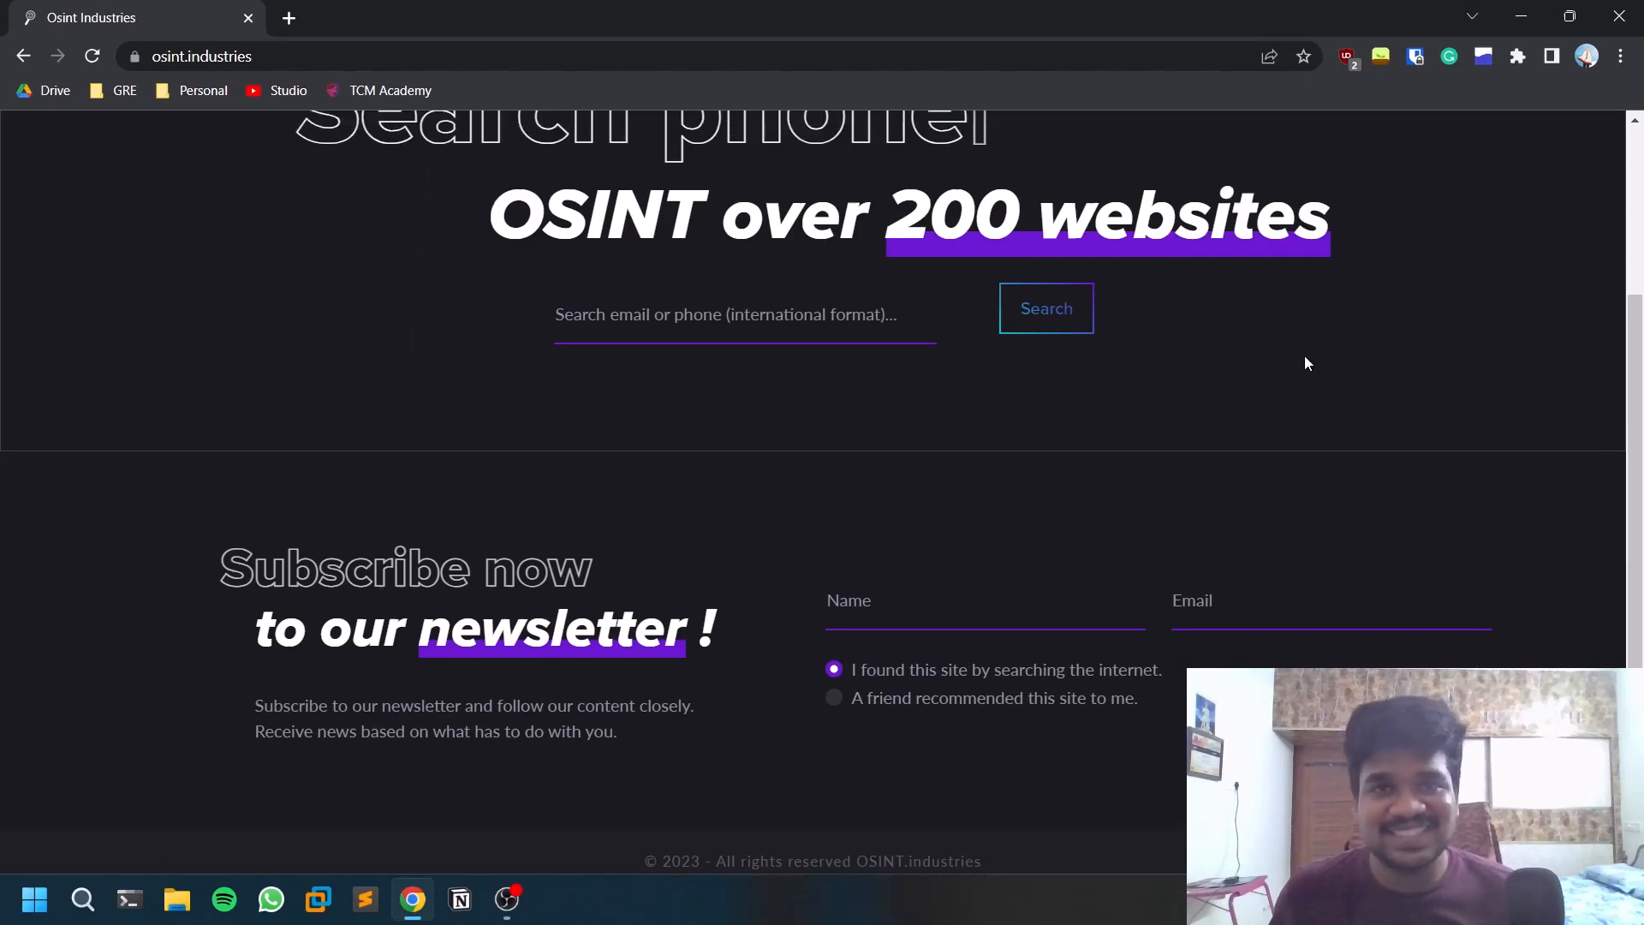
Step: Submit the search for the entered US phone number
scroll("up", 3)
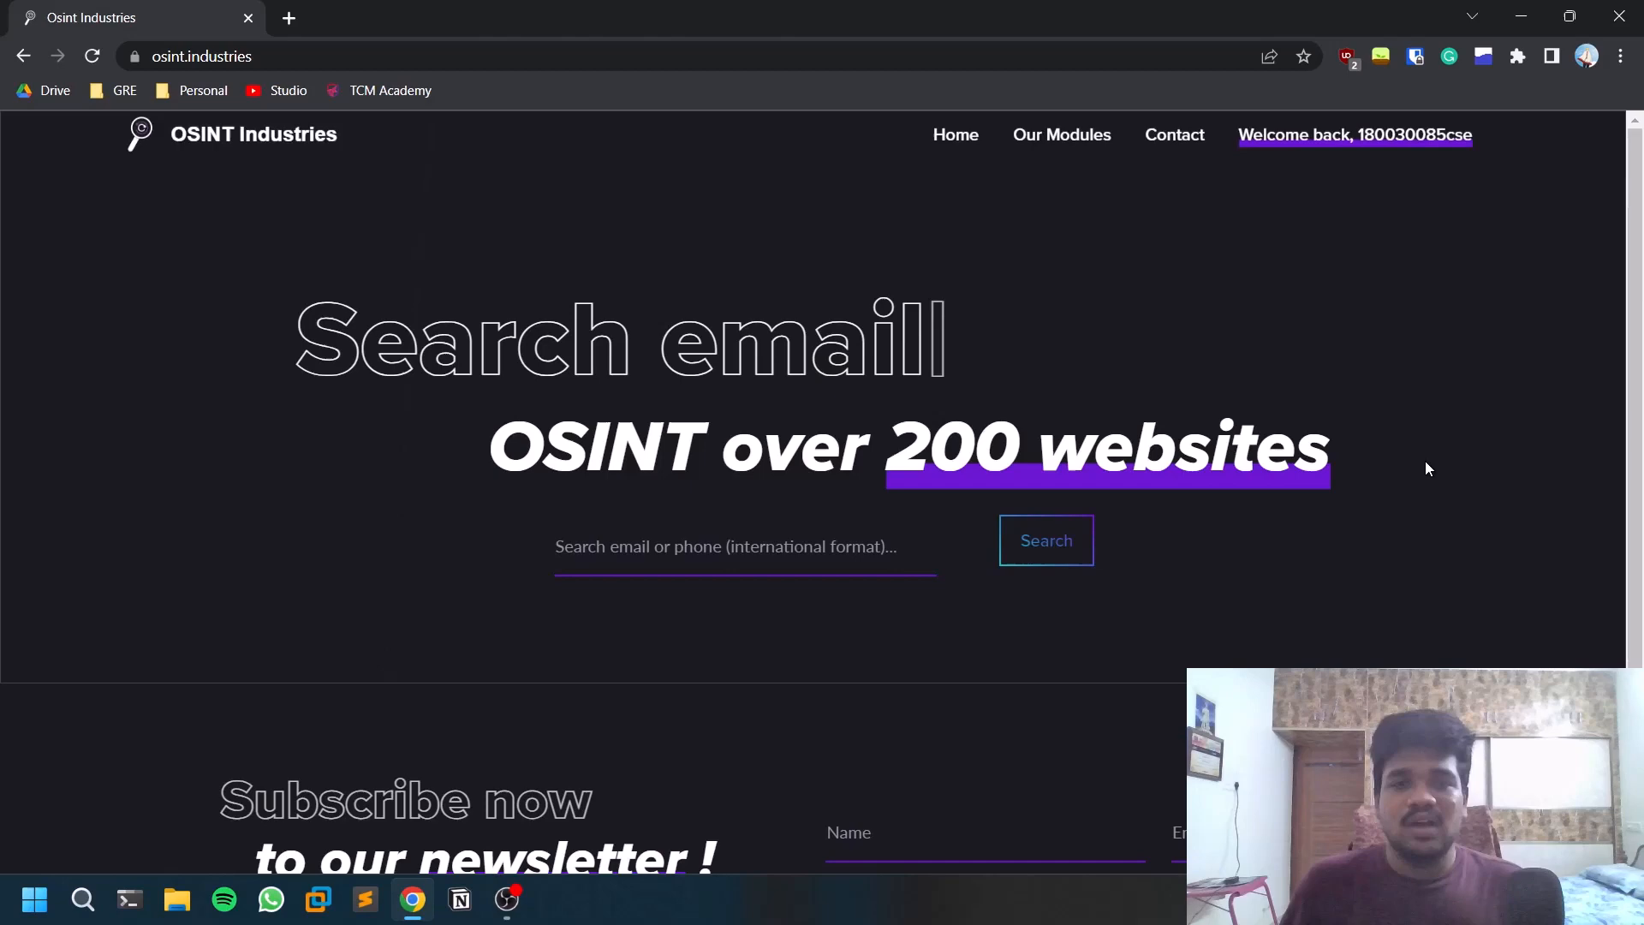
scroll("down", 3)
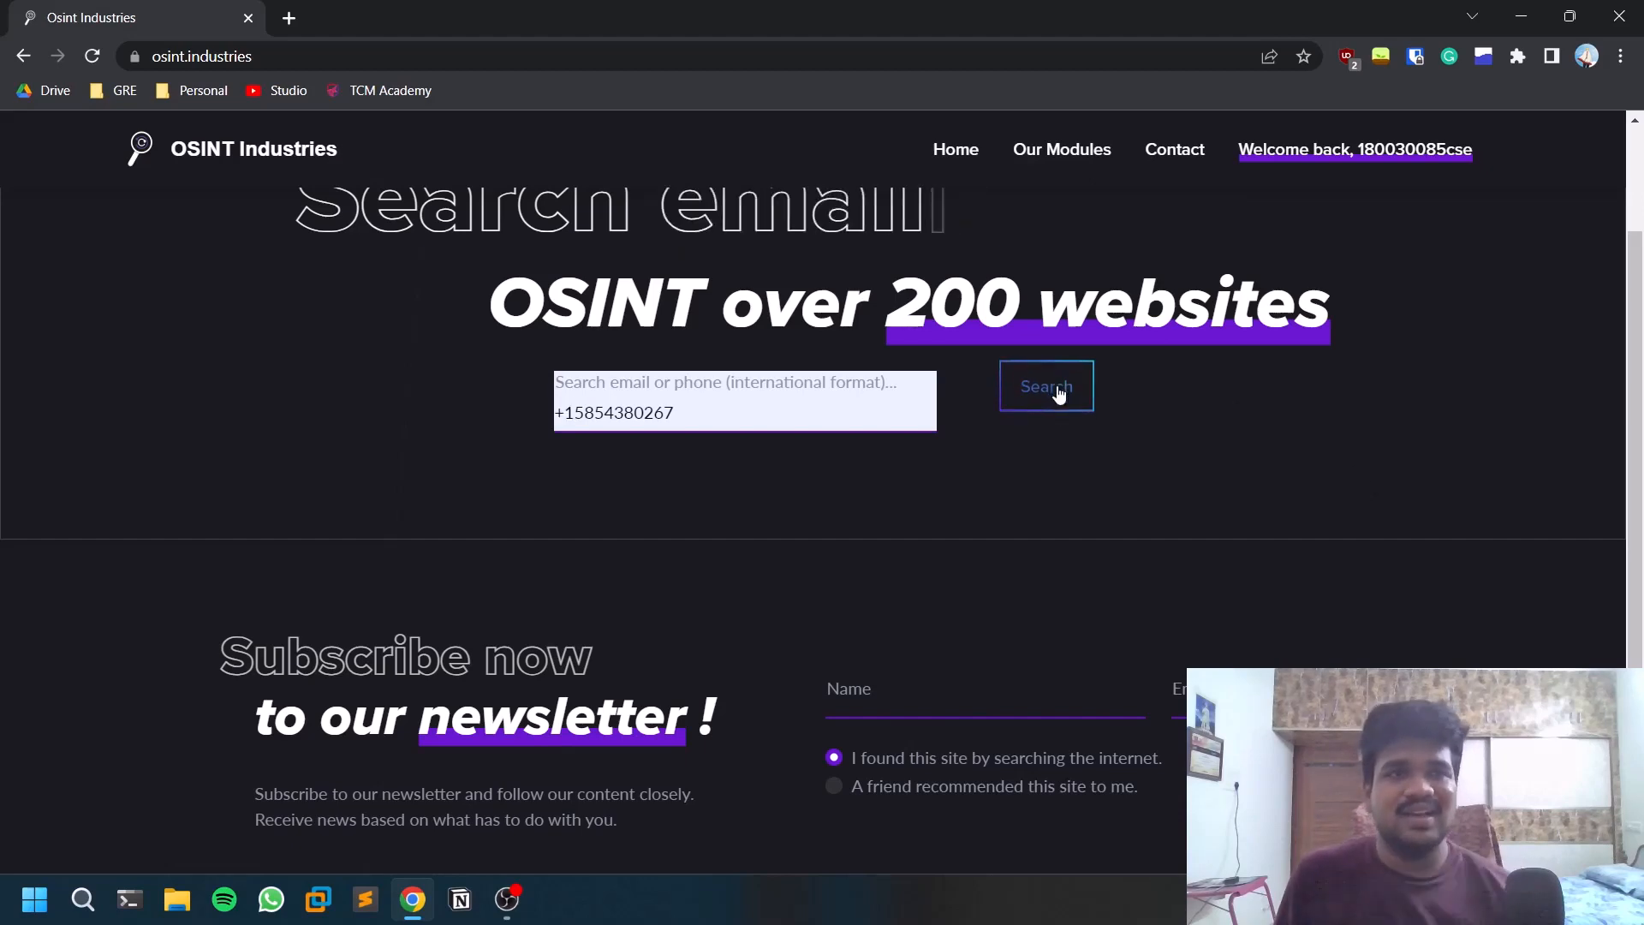
left_click(1045, 395)
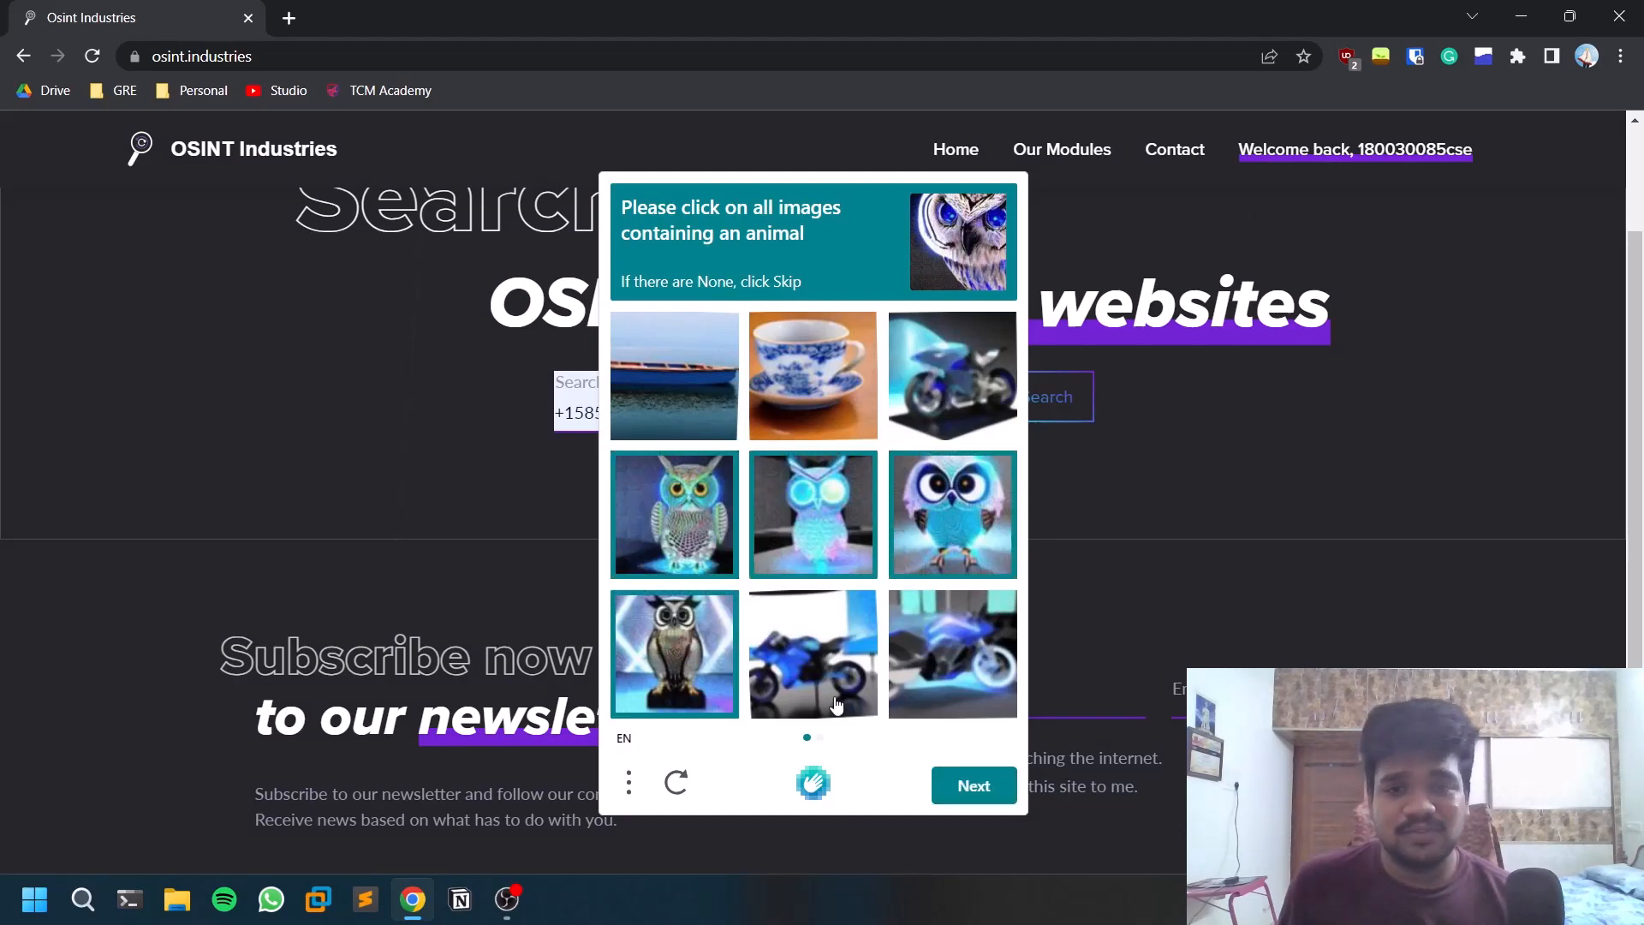
Step: Pass the hCaptcha by marking the three owl pictures as animals
left_click(971, 786)
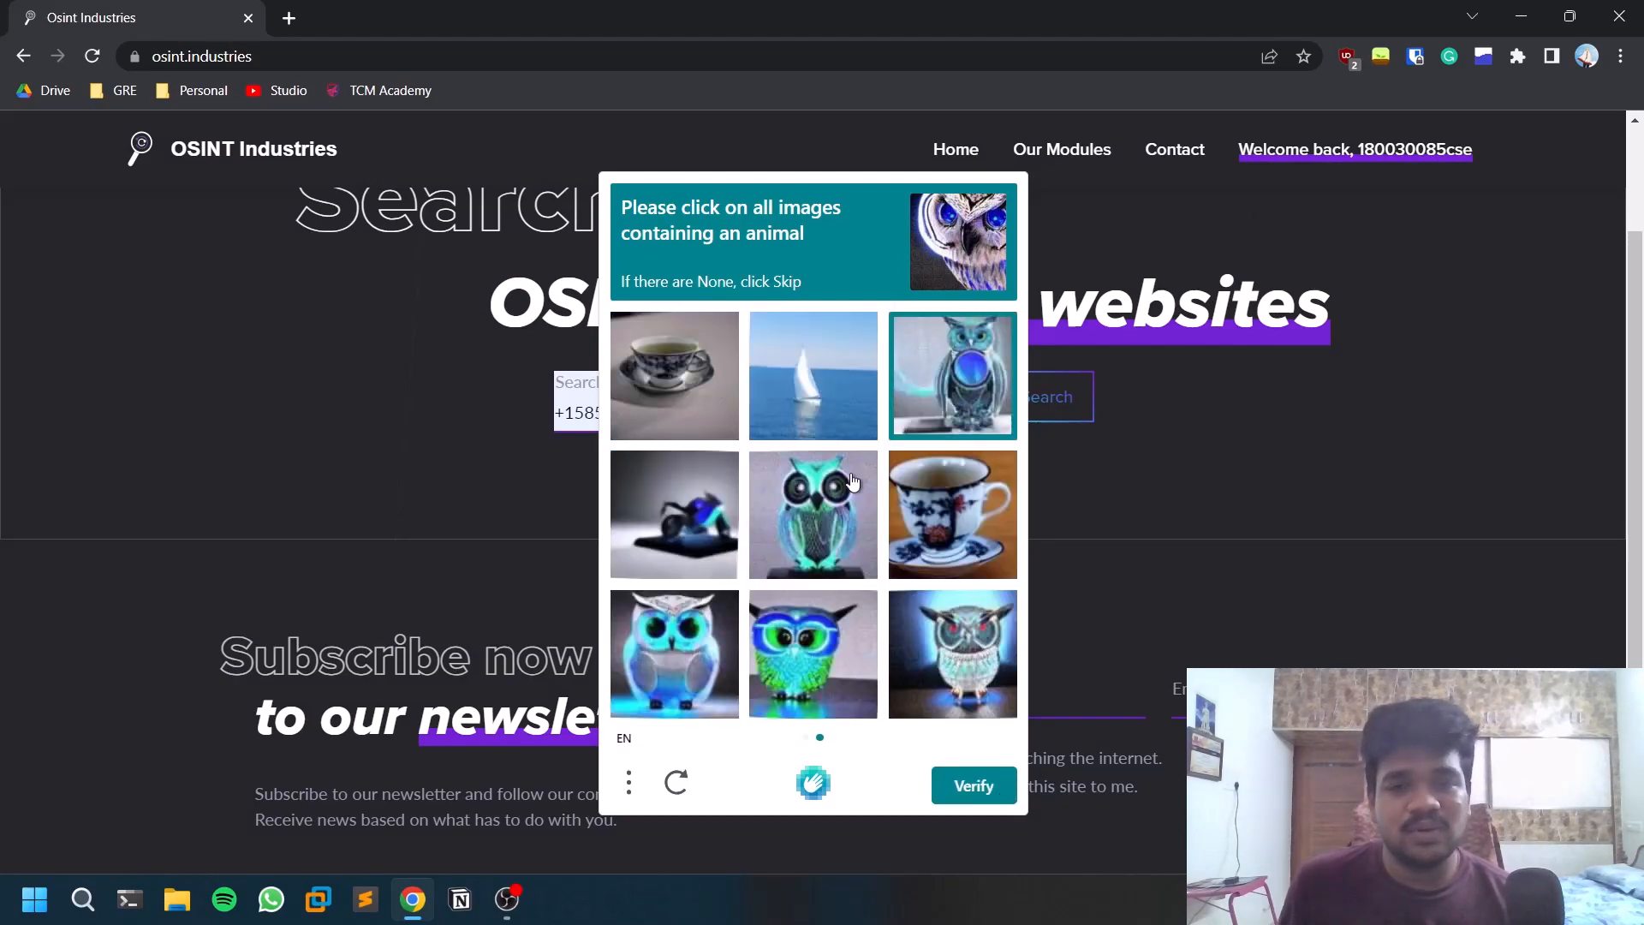
left_click(811, 514)
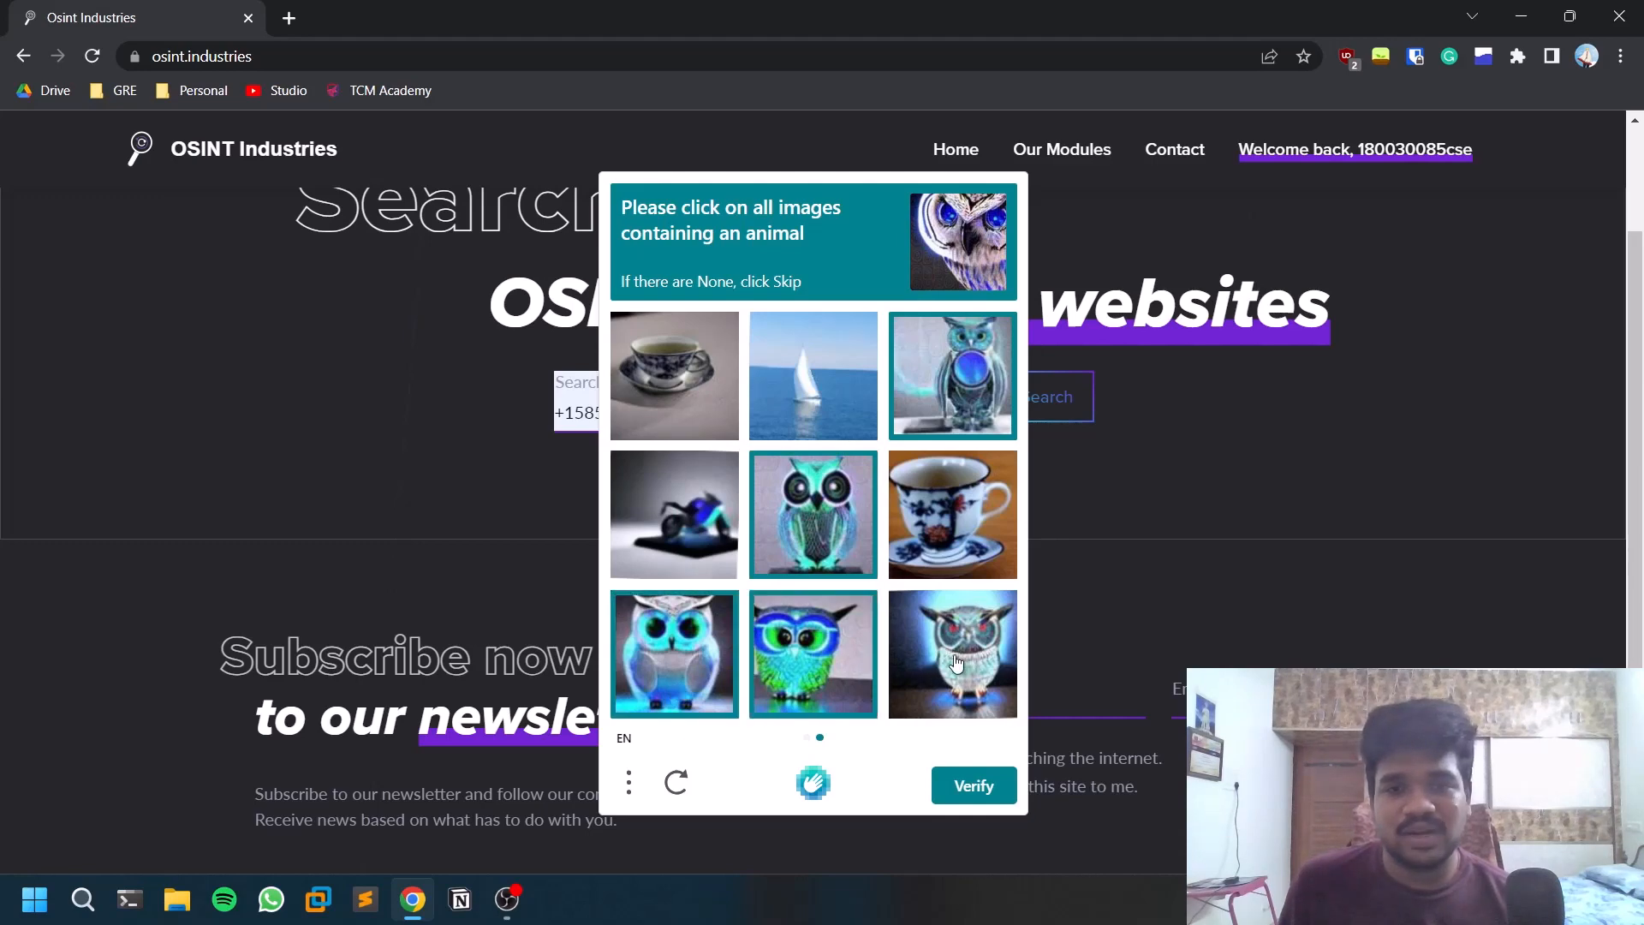
left_click(971, 785)
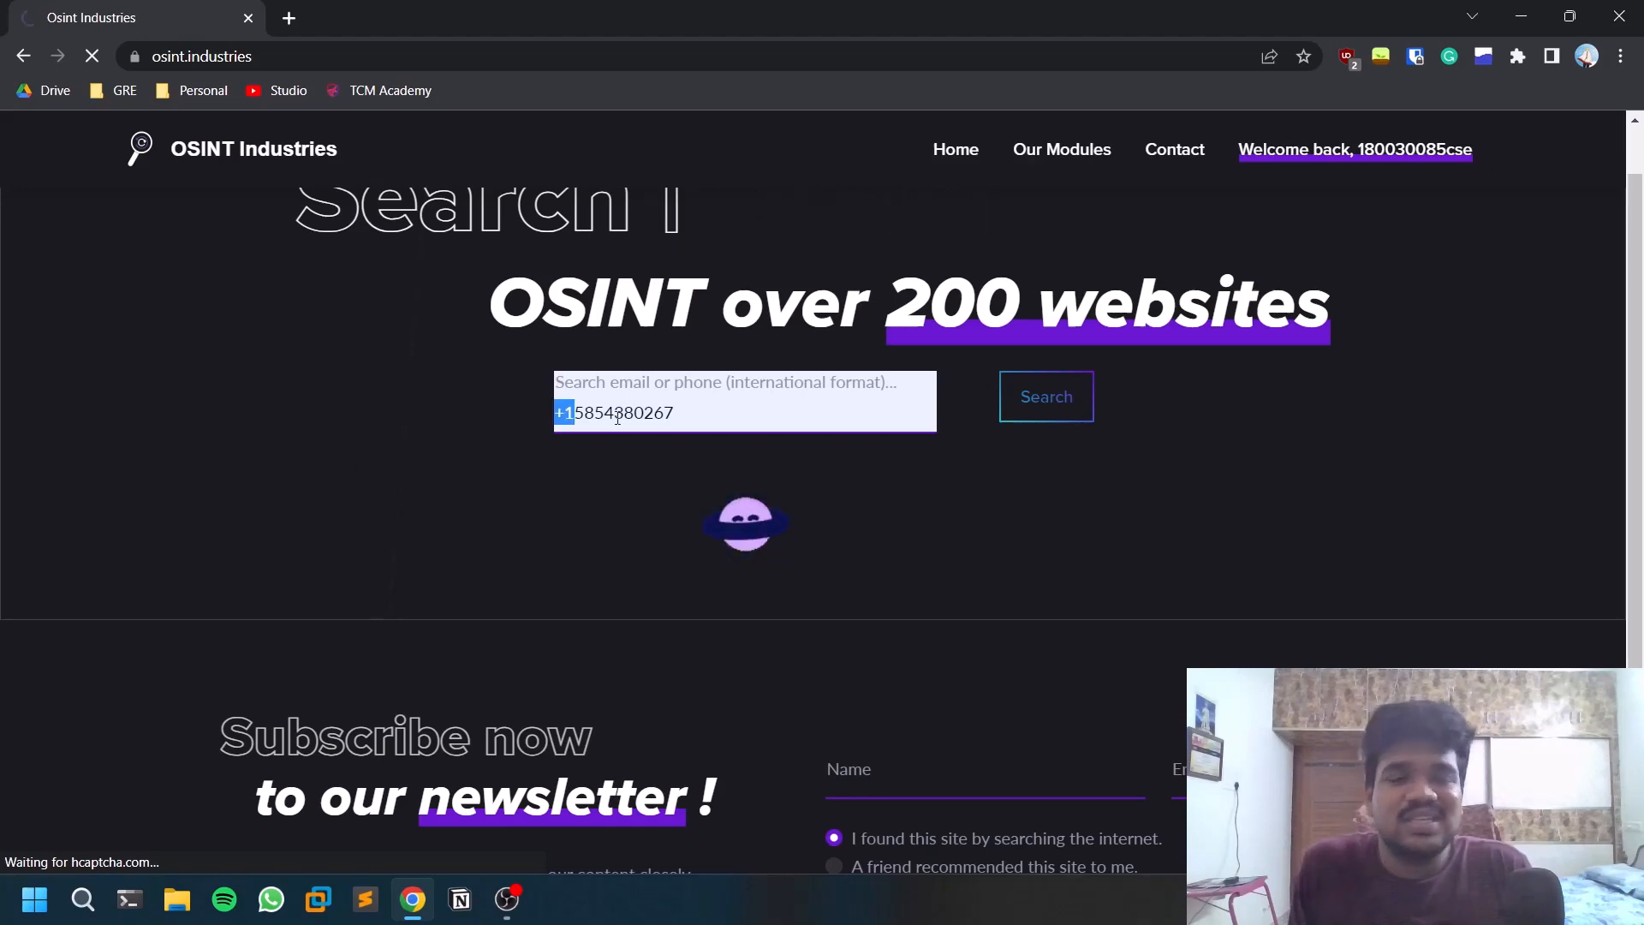
Step: Review the phone results down to the Google.com account card and return to the top
left_click(1045, 395)
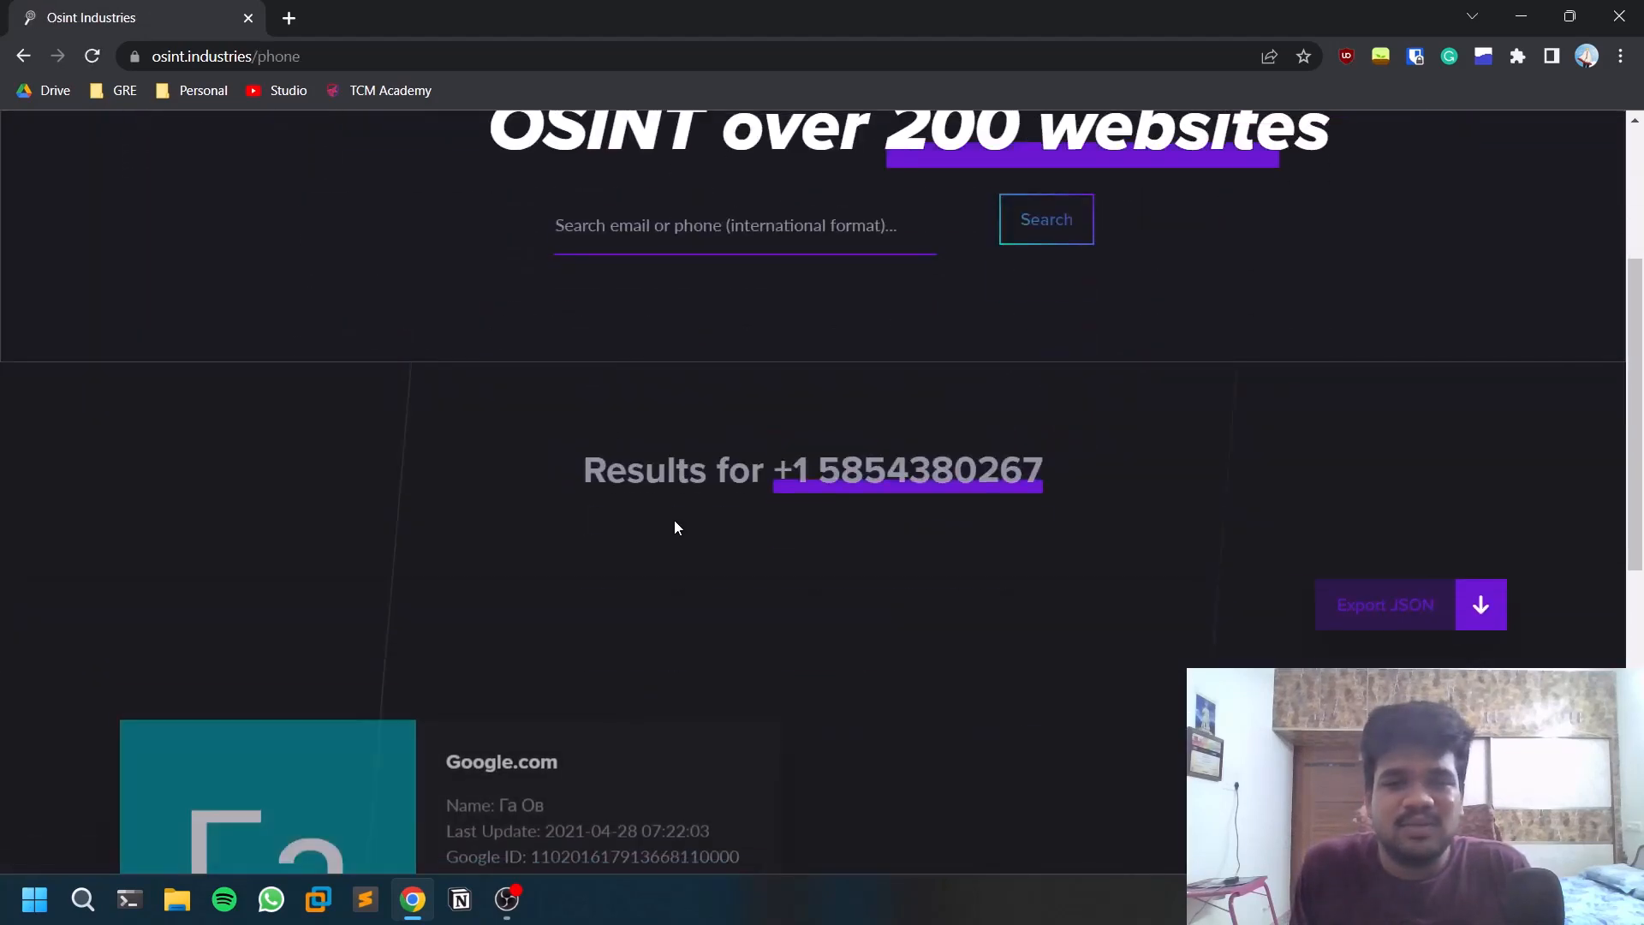
scroll("down", 3)
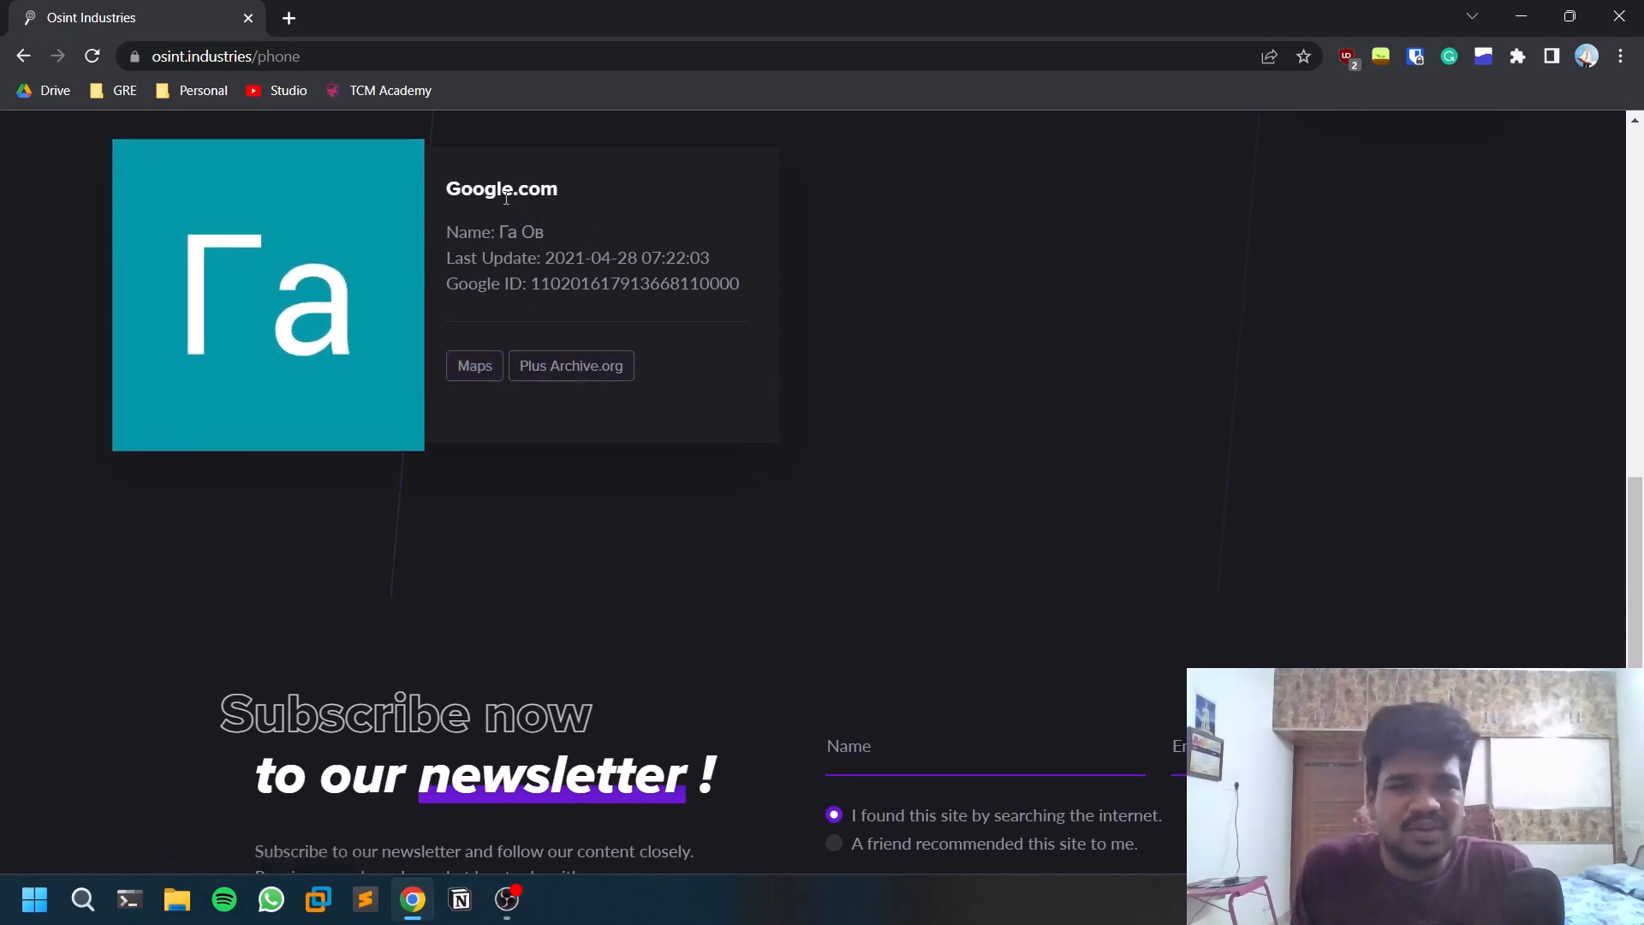
scroll("up", 3)
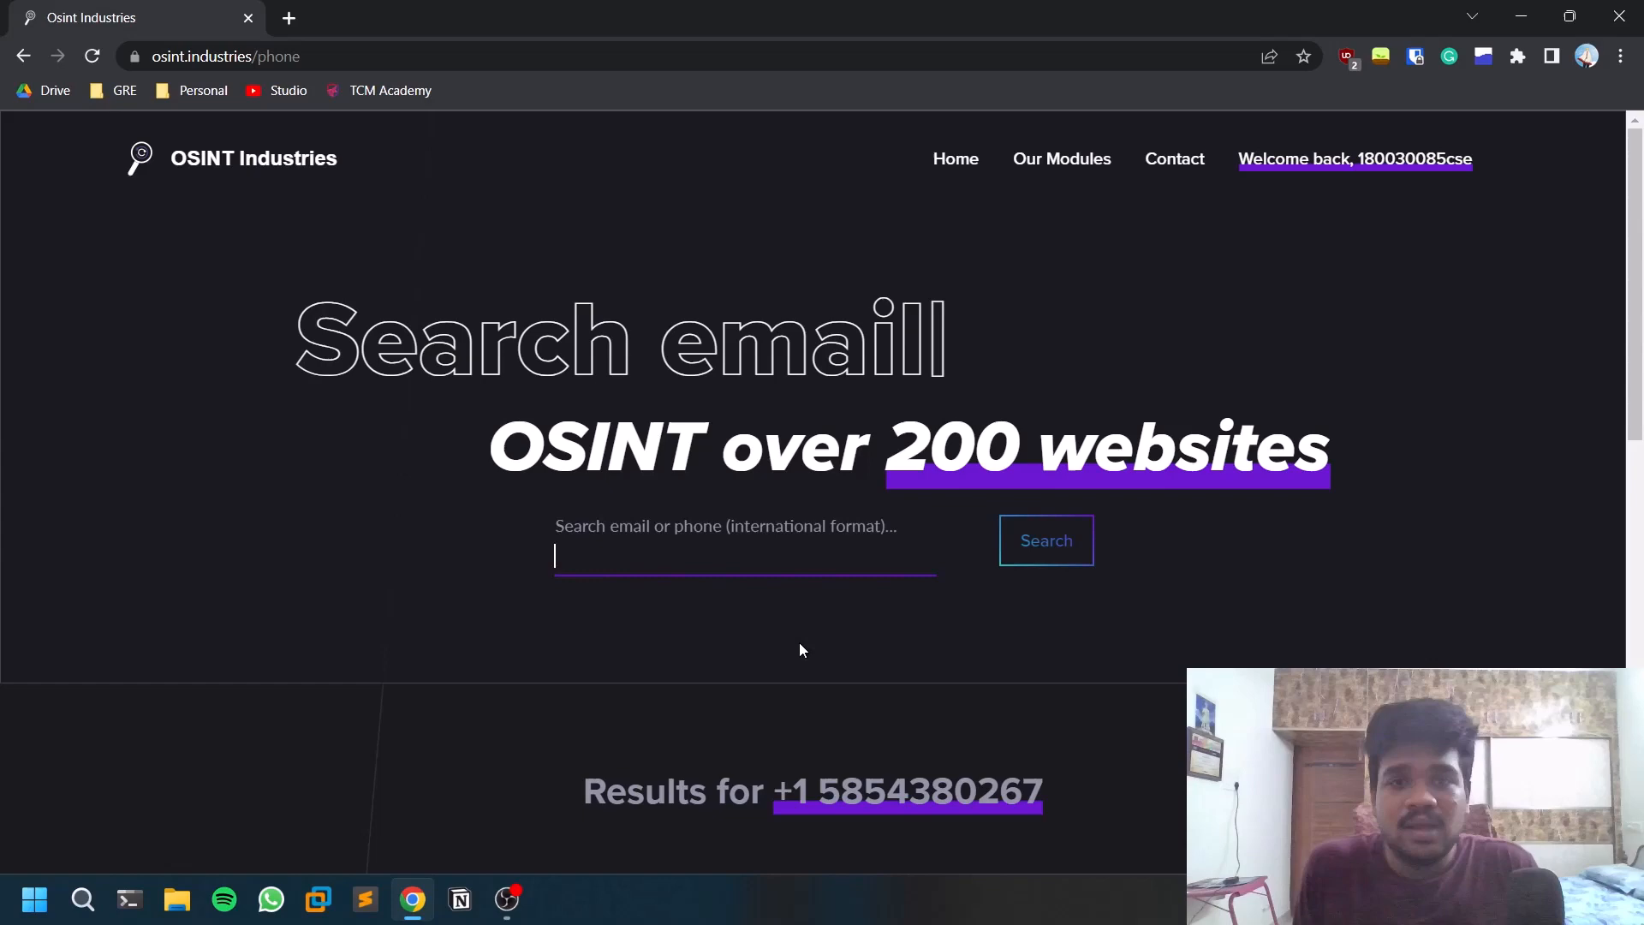
type("test@gmail.com")
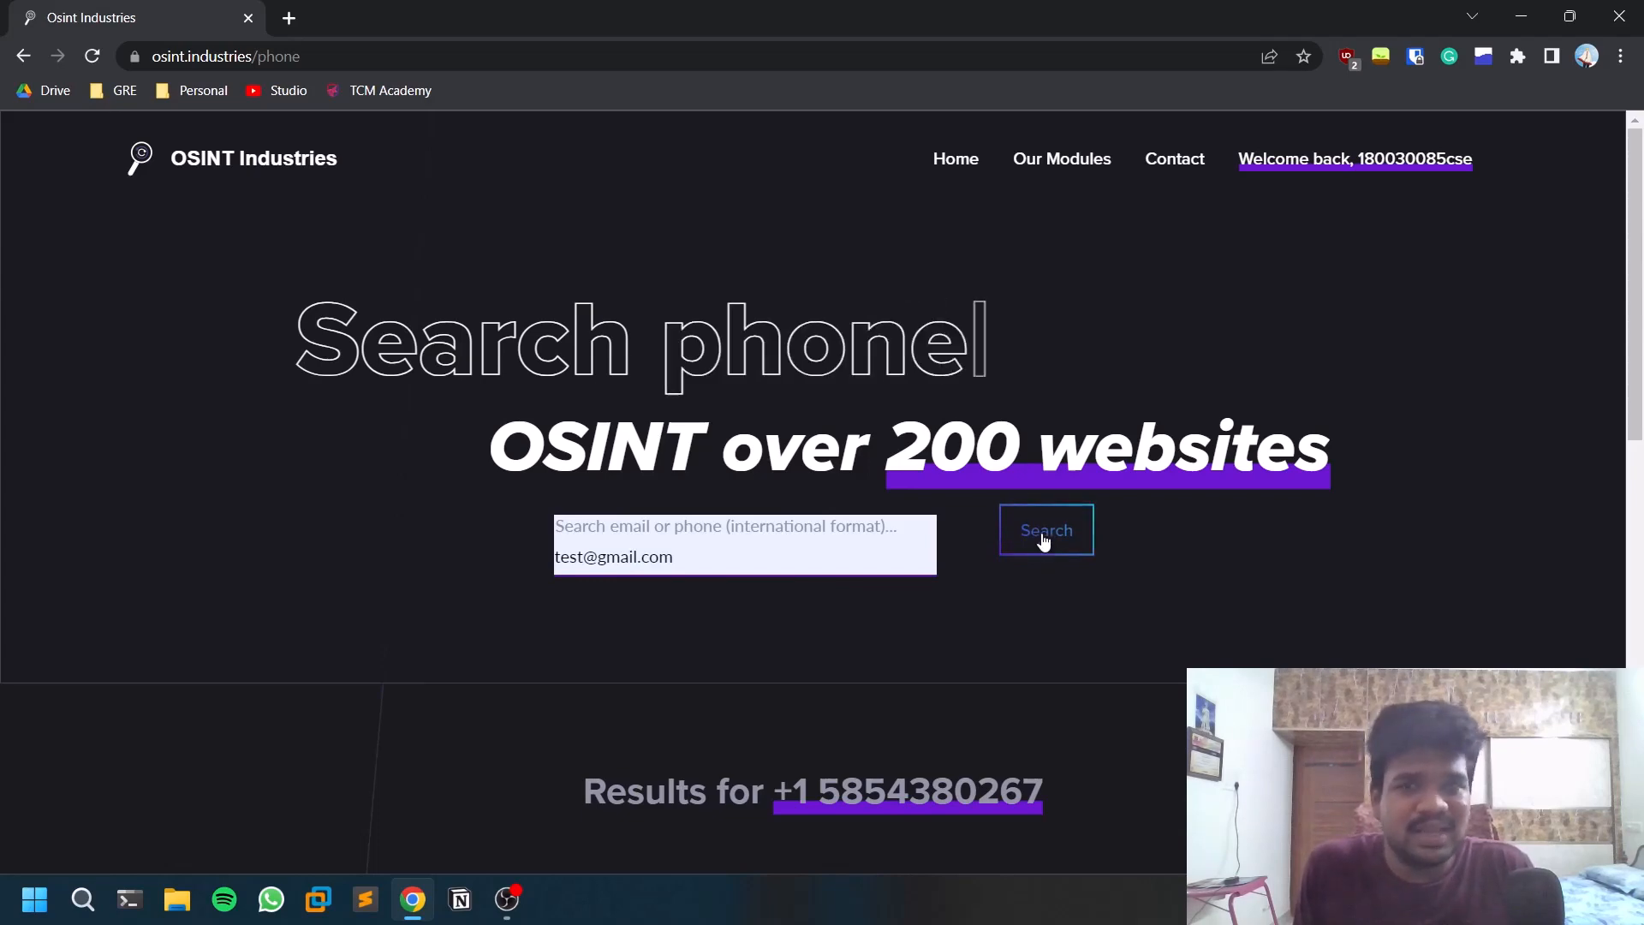
left_click(1045, 529)
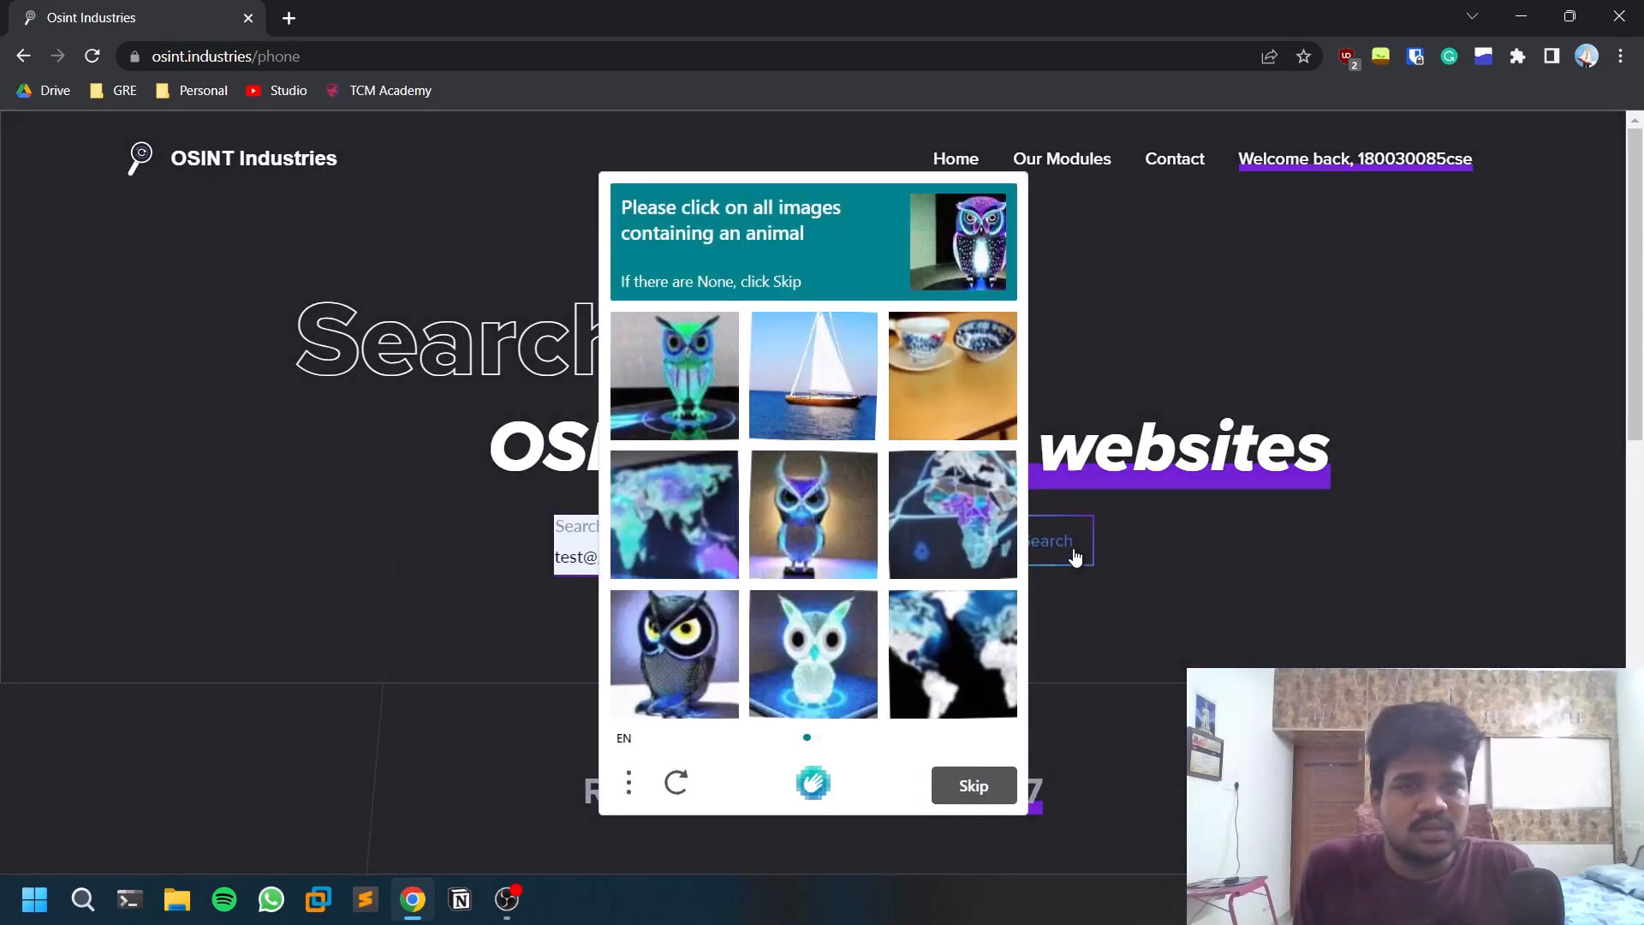
Step: Pass the hCaptcha by marking the owl pictures and view the loaded results
left_click(674, 375)
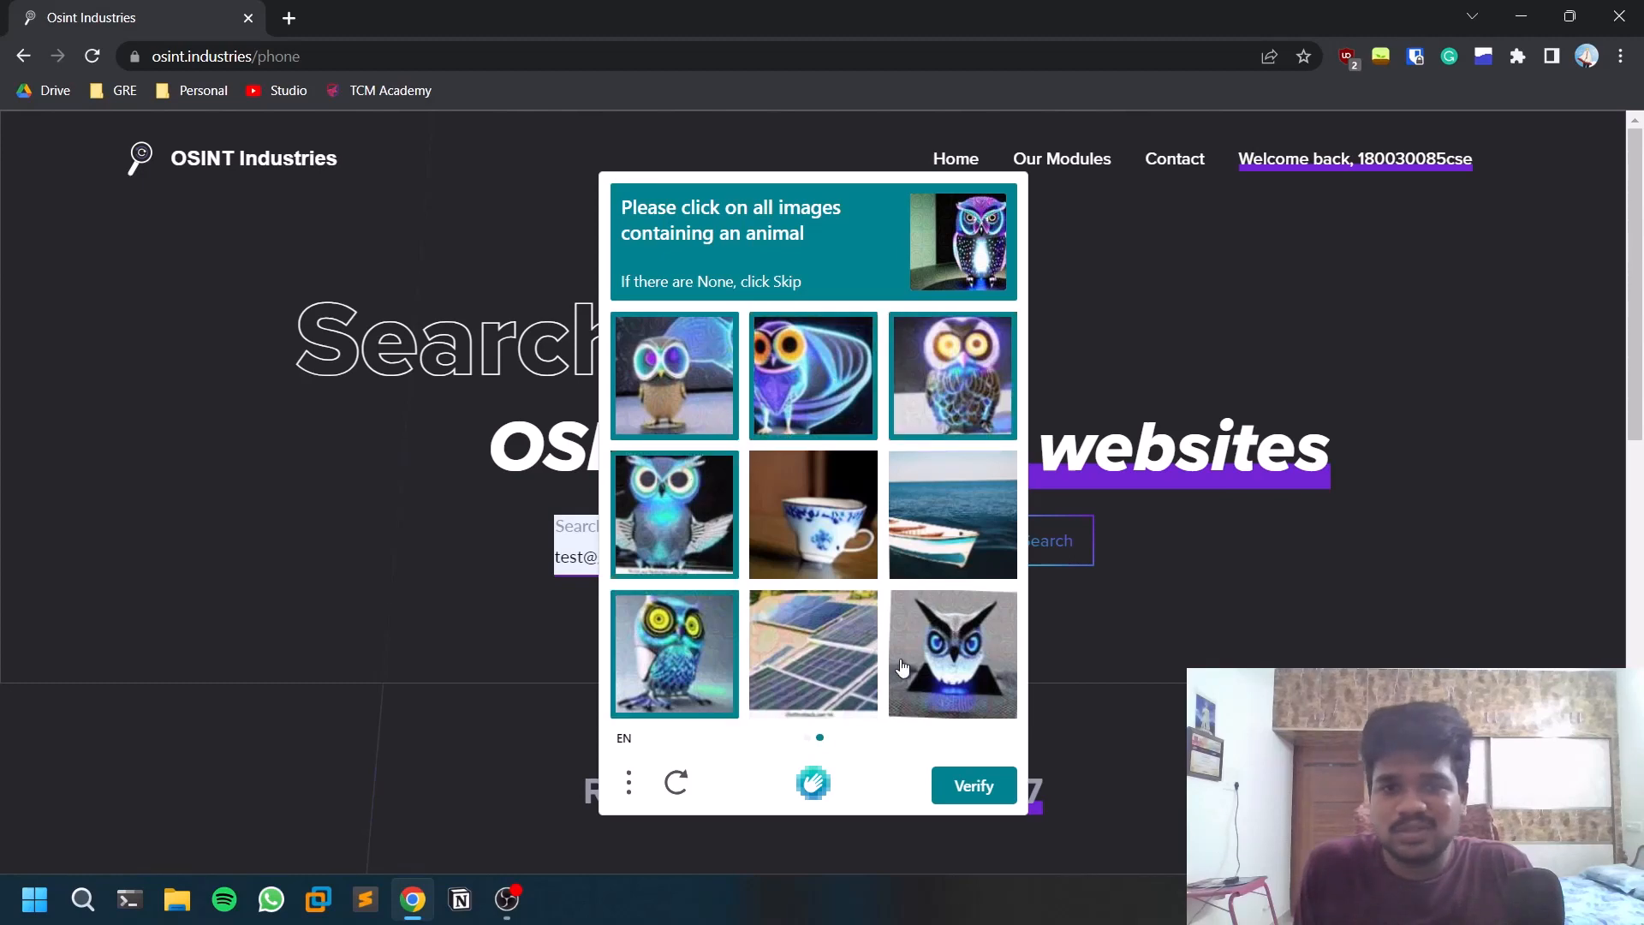
left_click(970, 786)
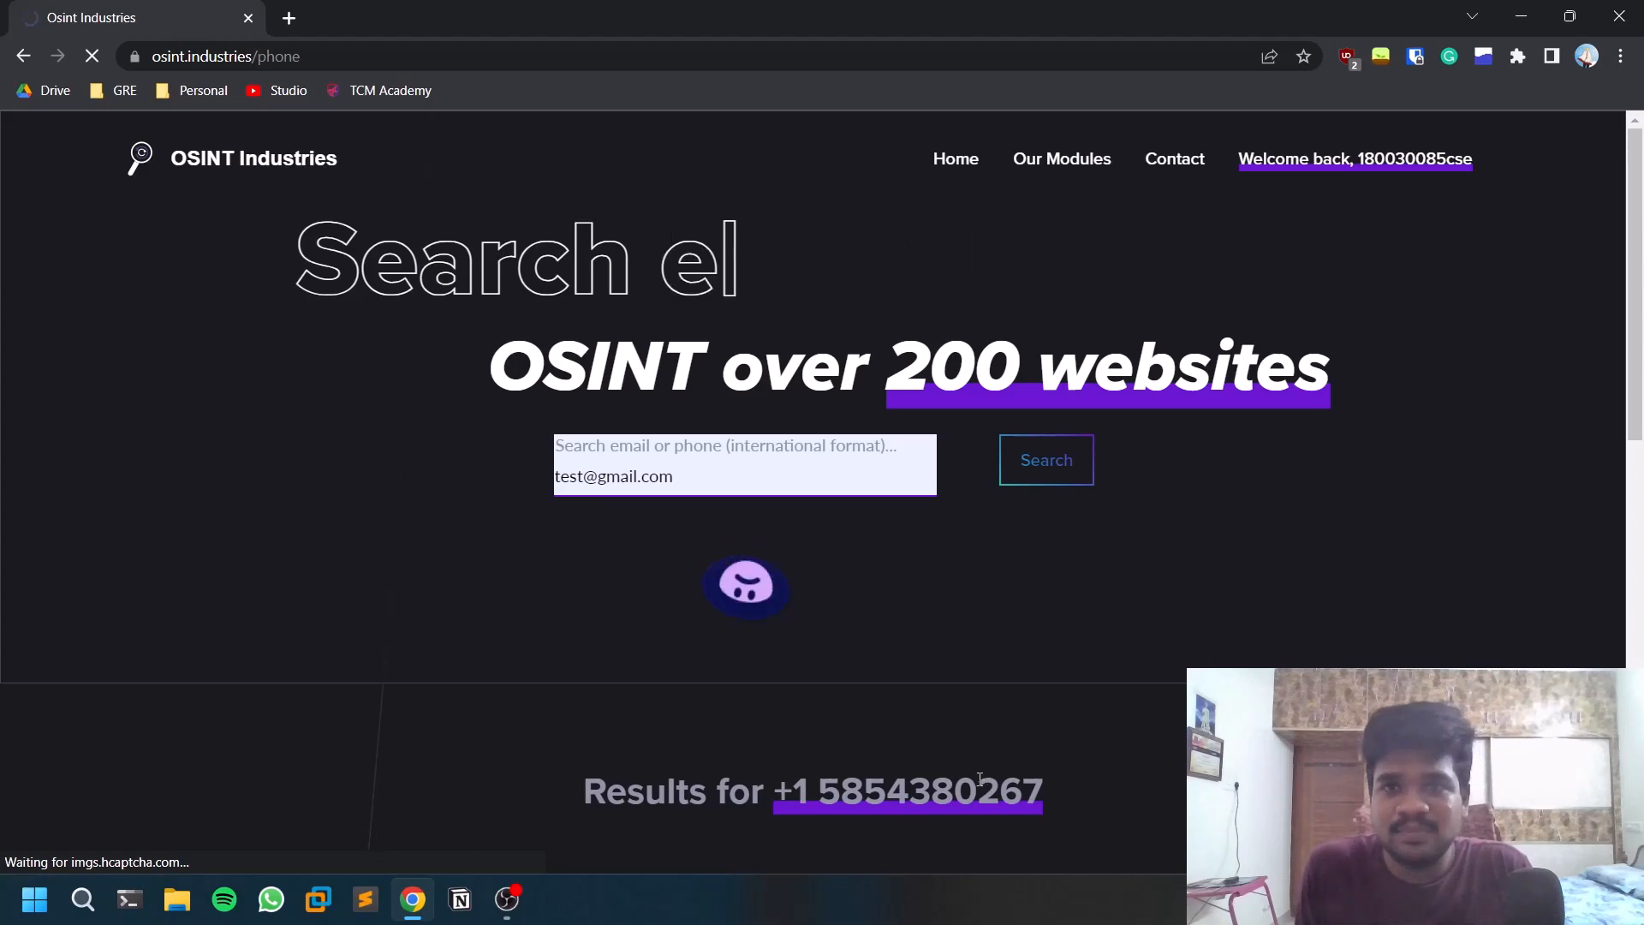
scroll("down", 3)
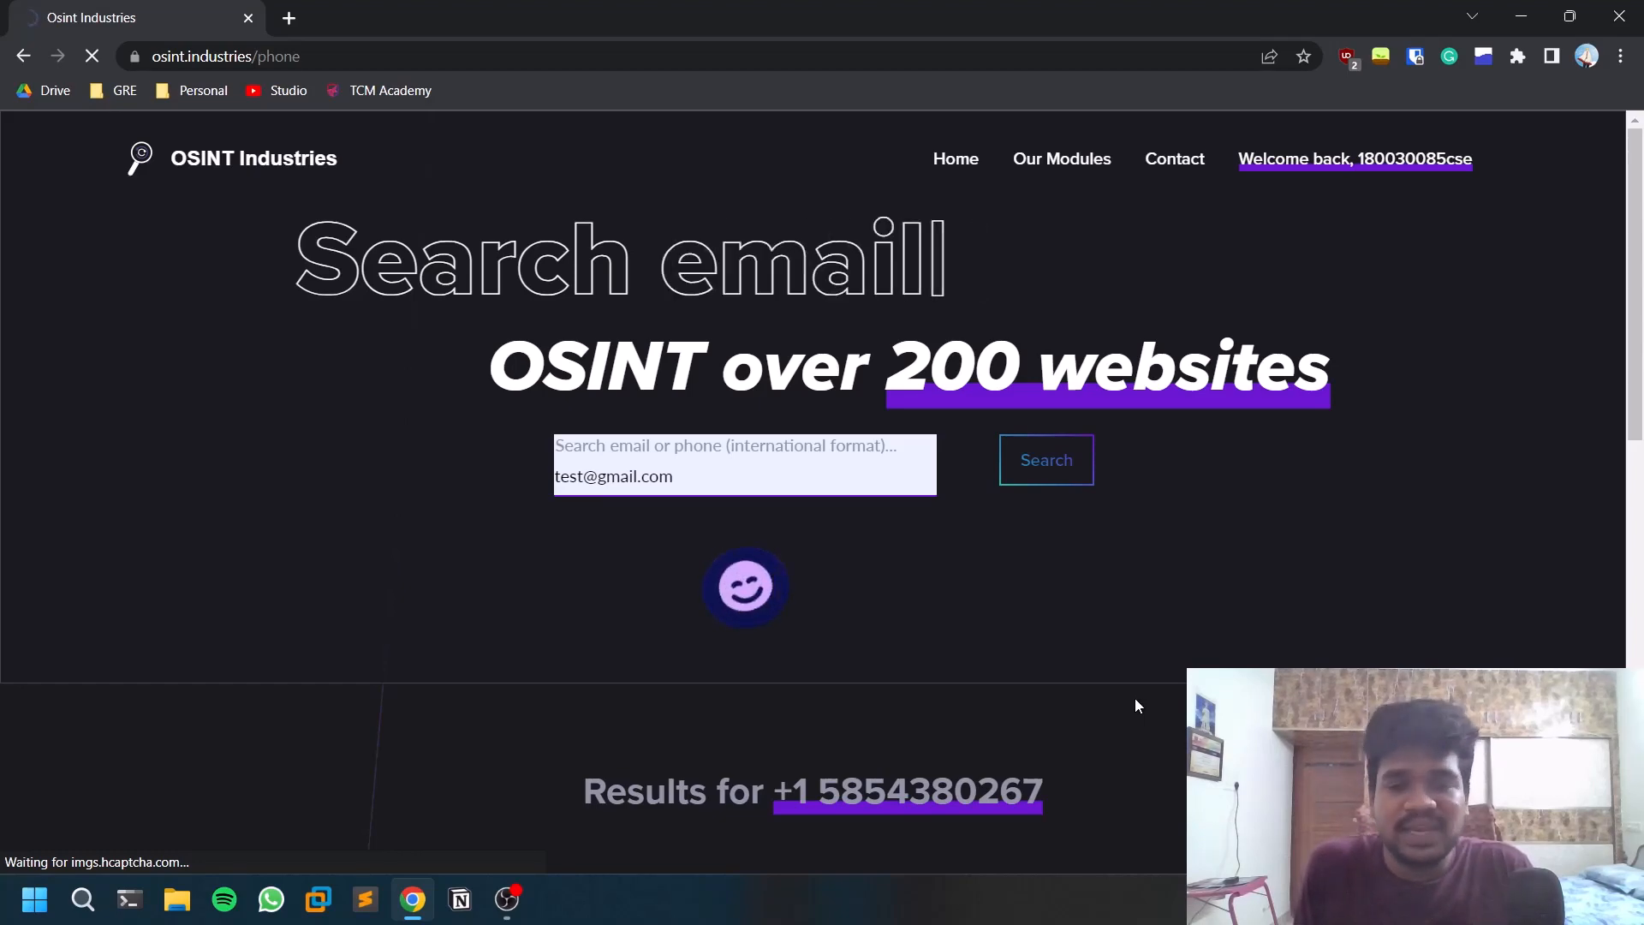
Step: Select the whole entered e-mail address in the search field
triple_click(613, 476)
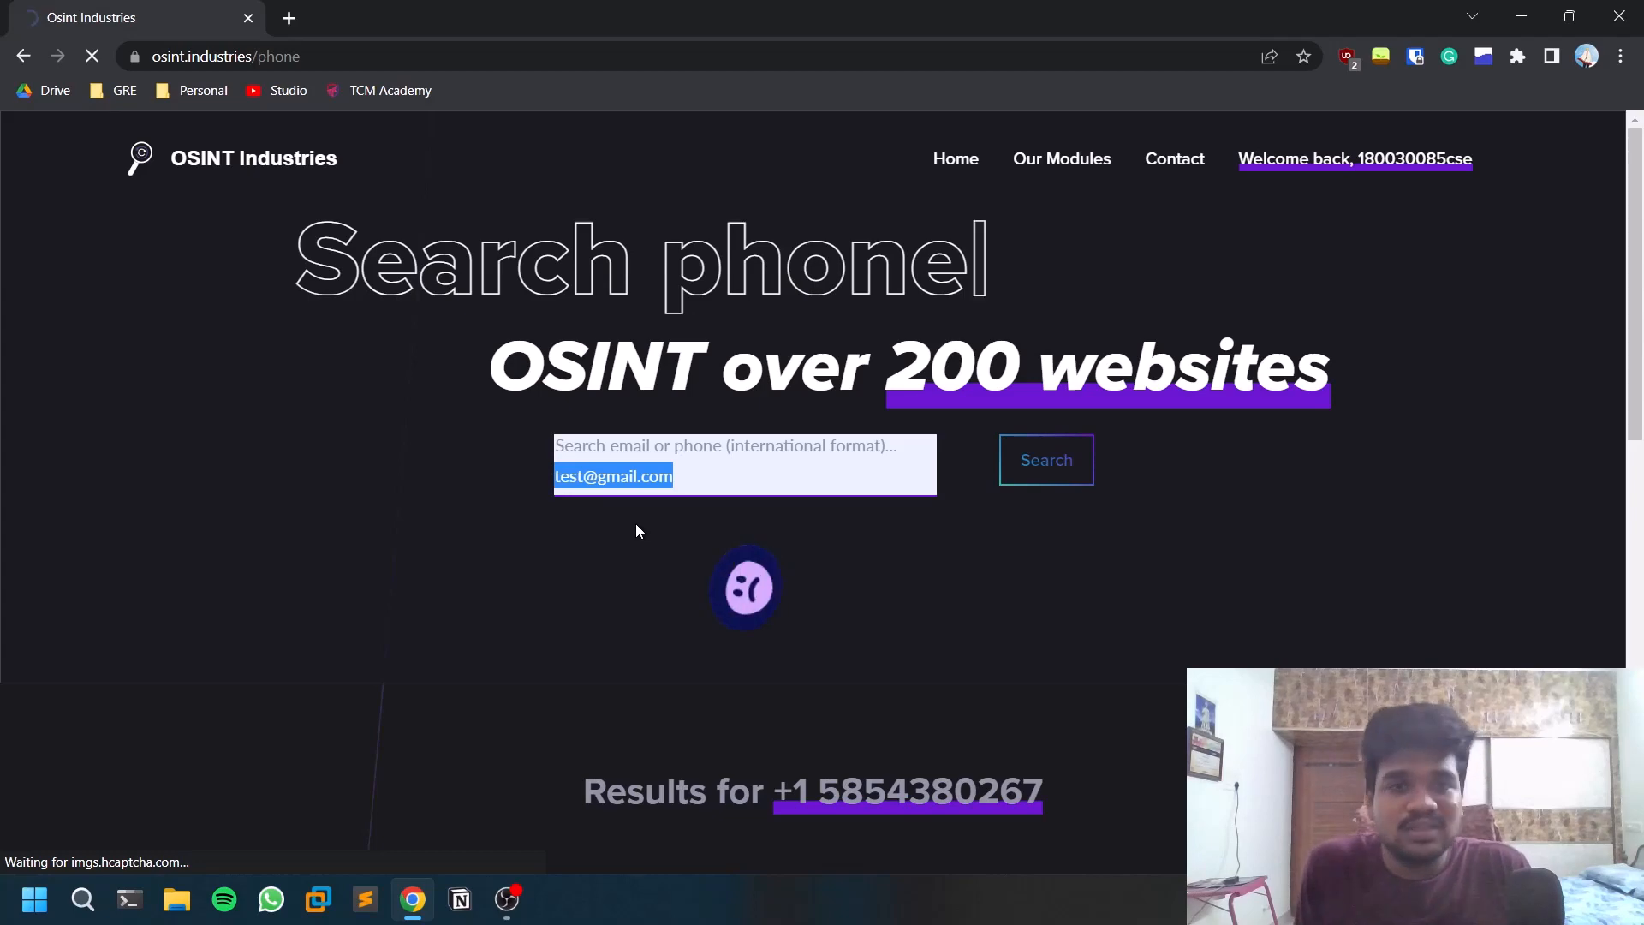
left_click(1045, 459)
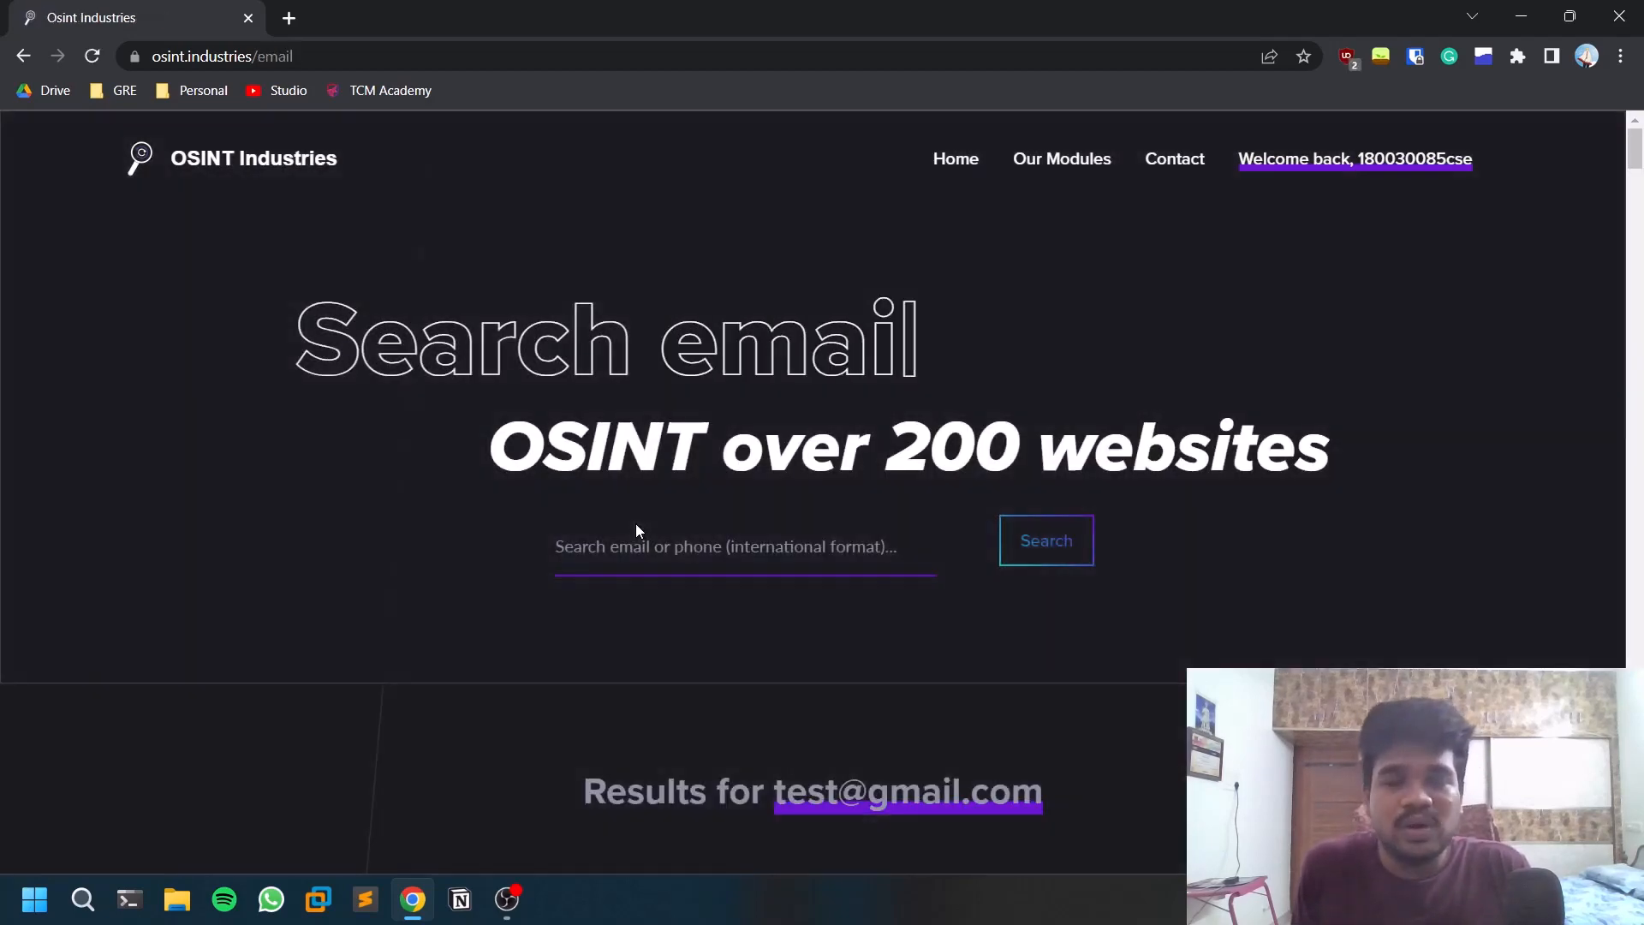
left_click(1044, 539)
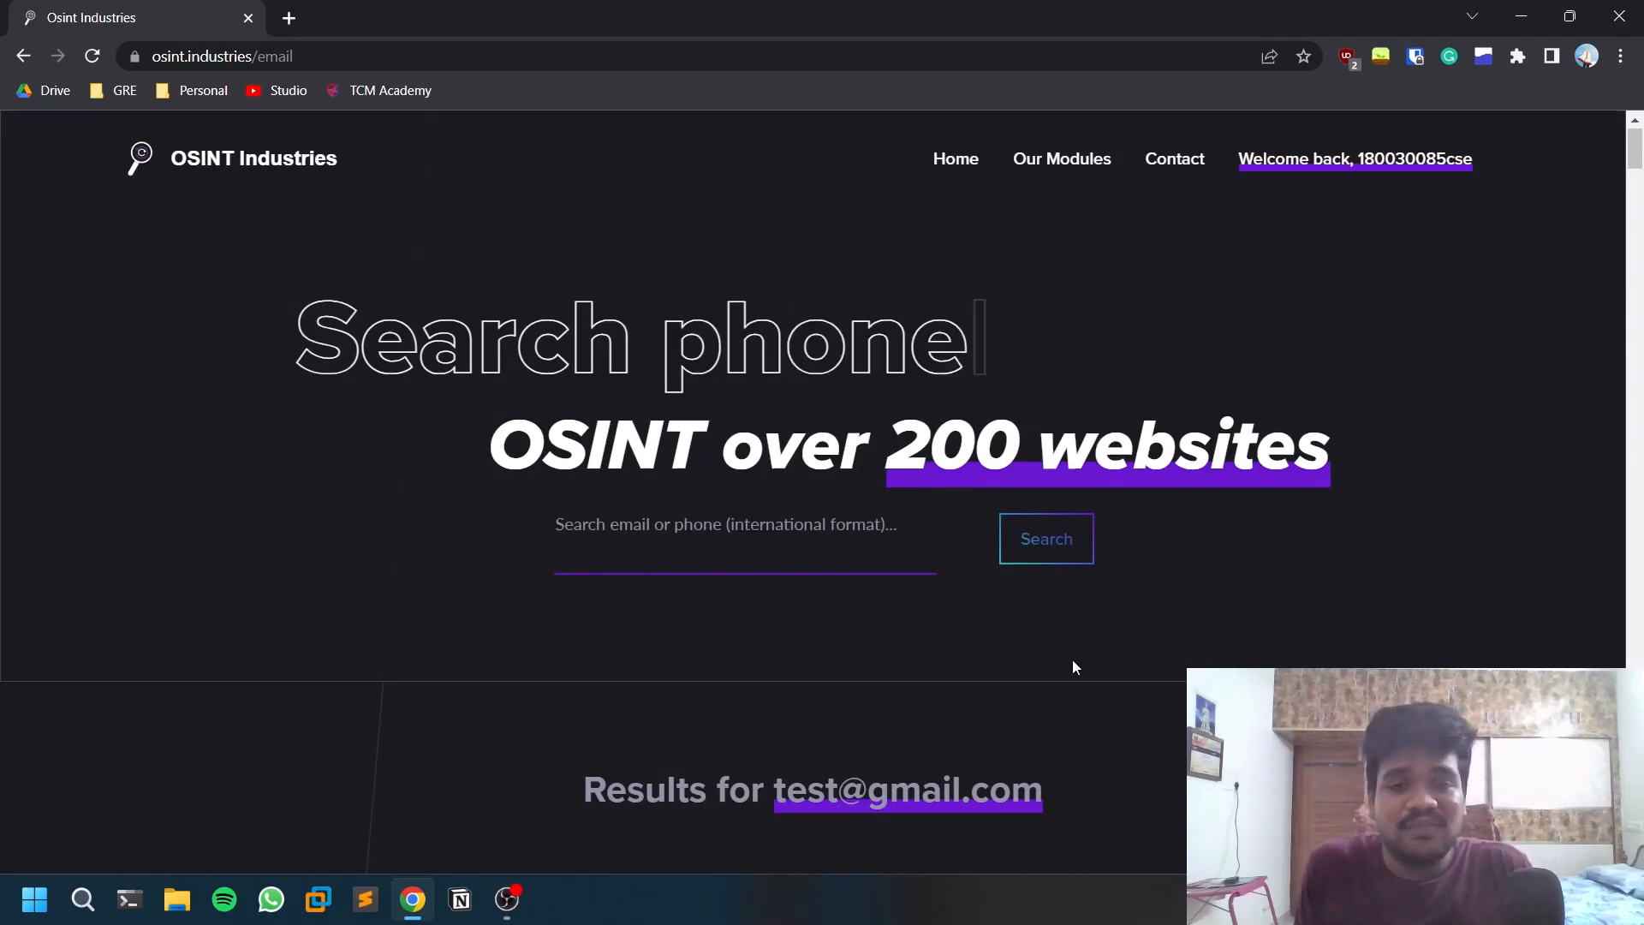
scroll("down", 3)
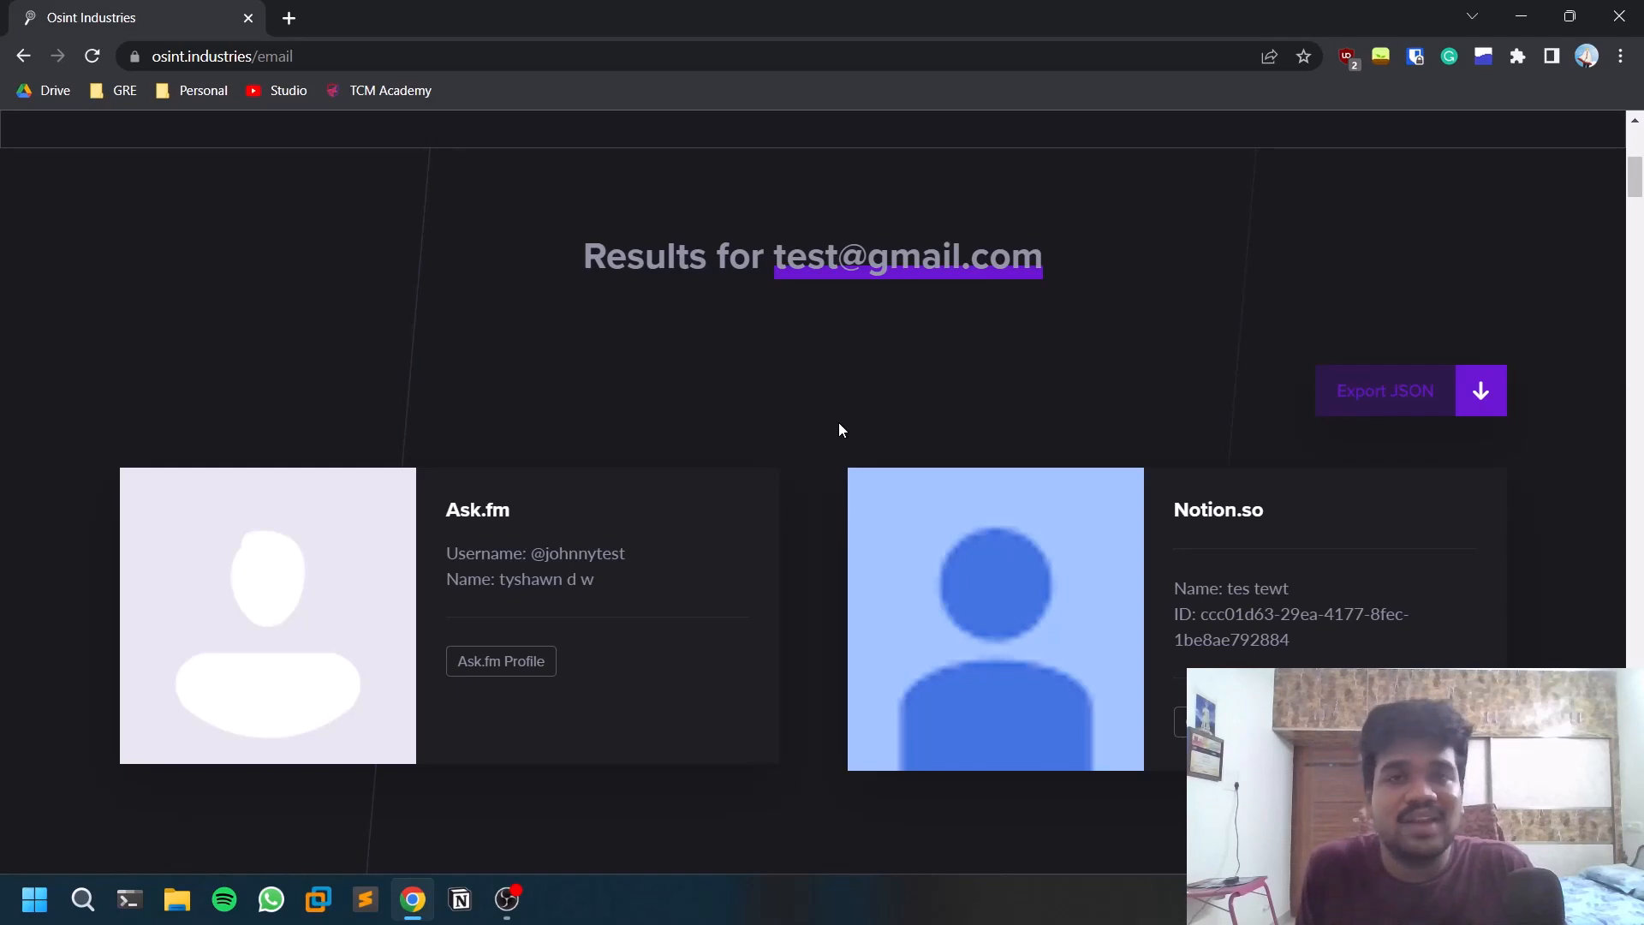
mouse_move(550, 183)
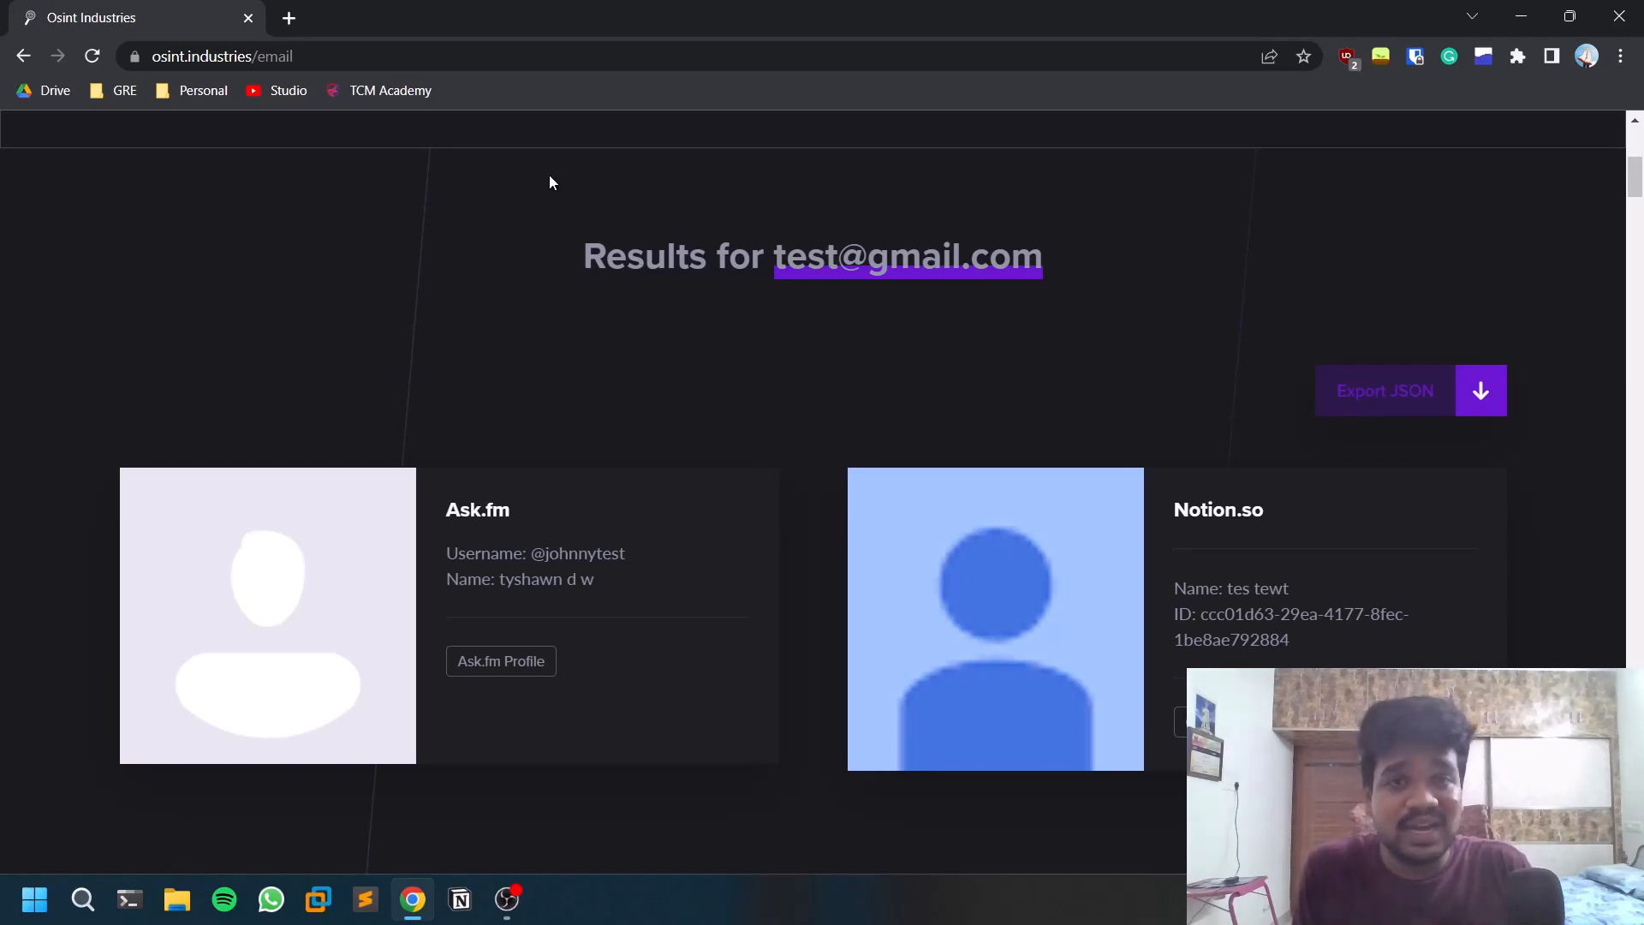
scroll("up", 3)
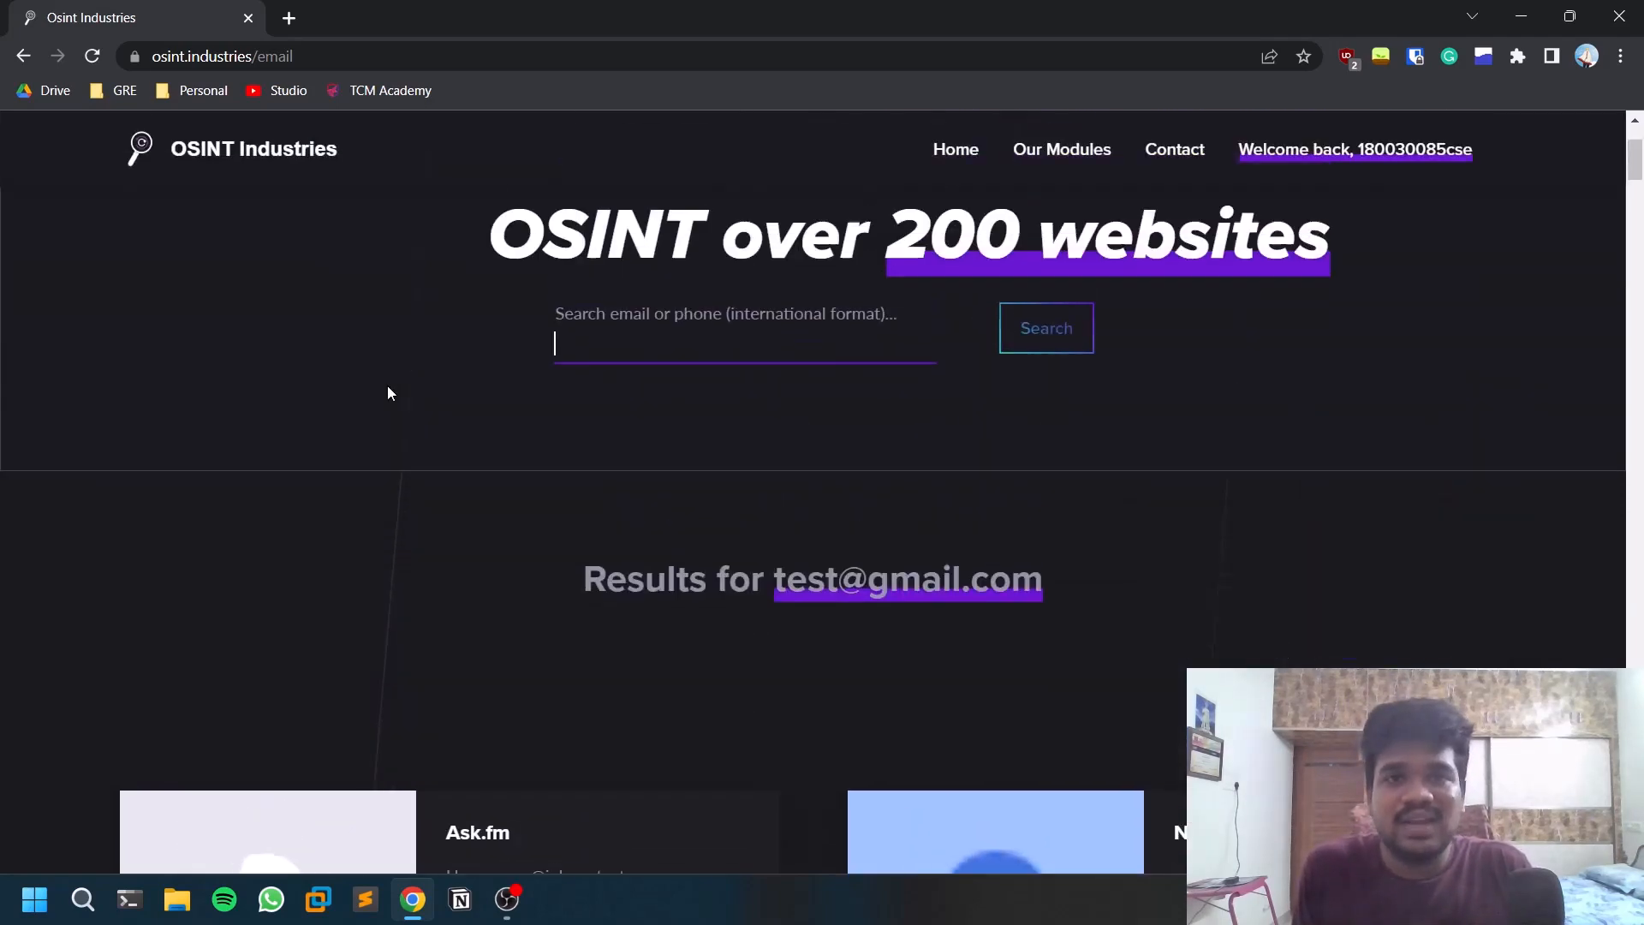
scroll("up", 3)
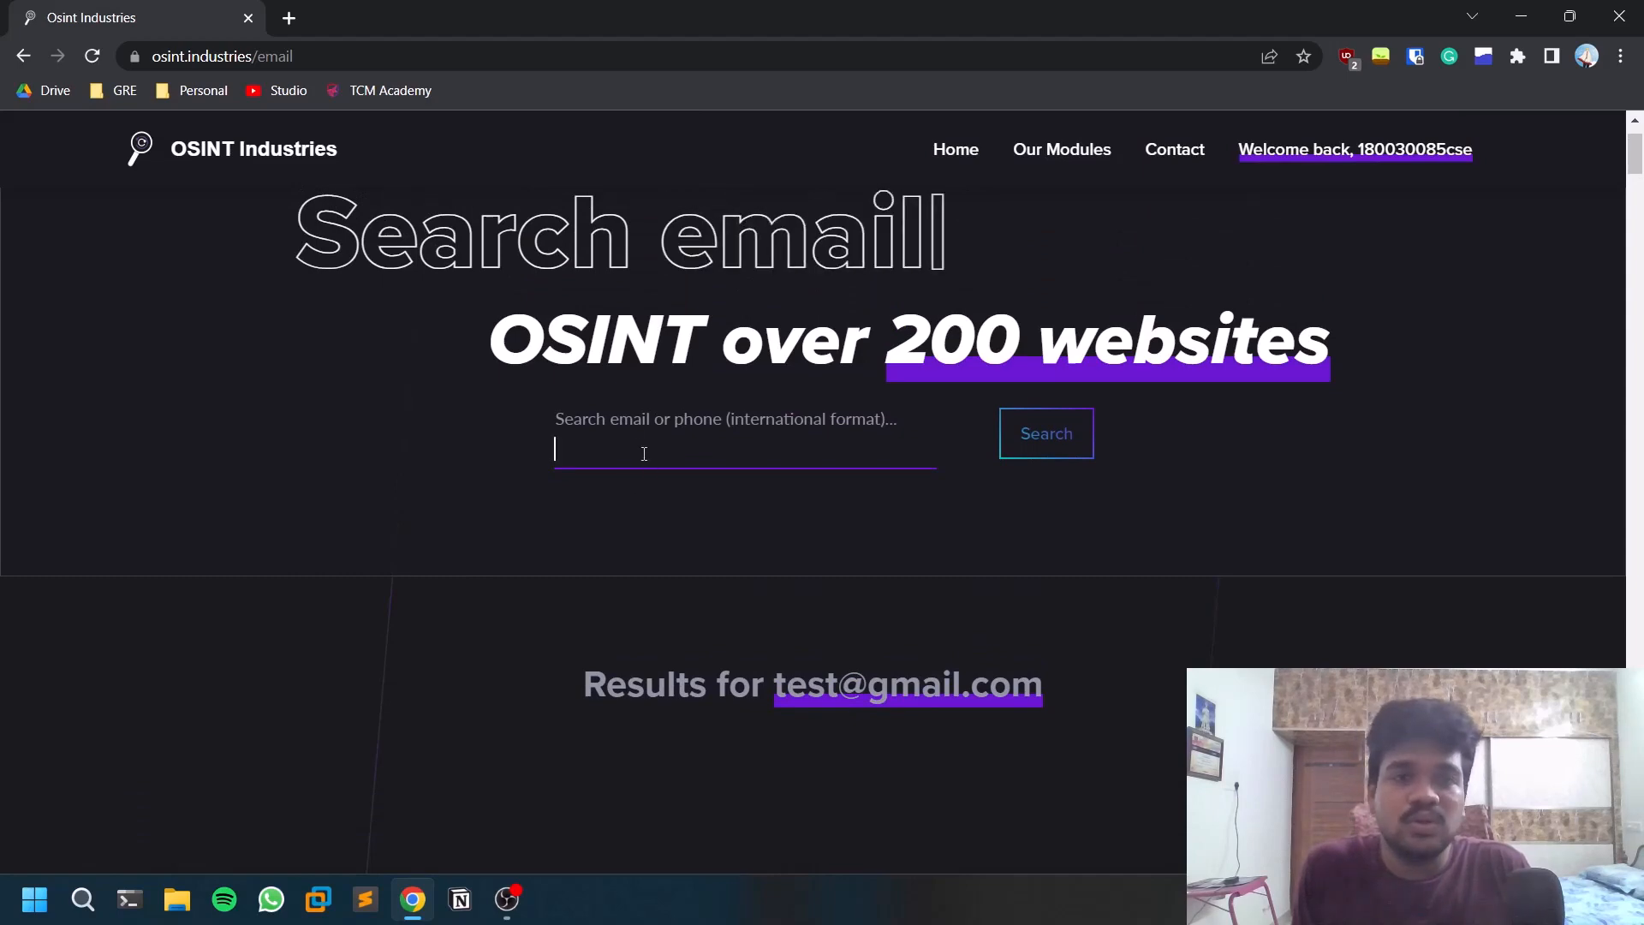
scroll("down", 3)
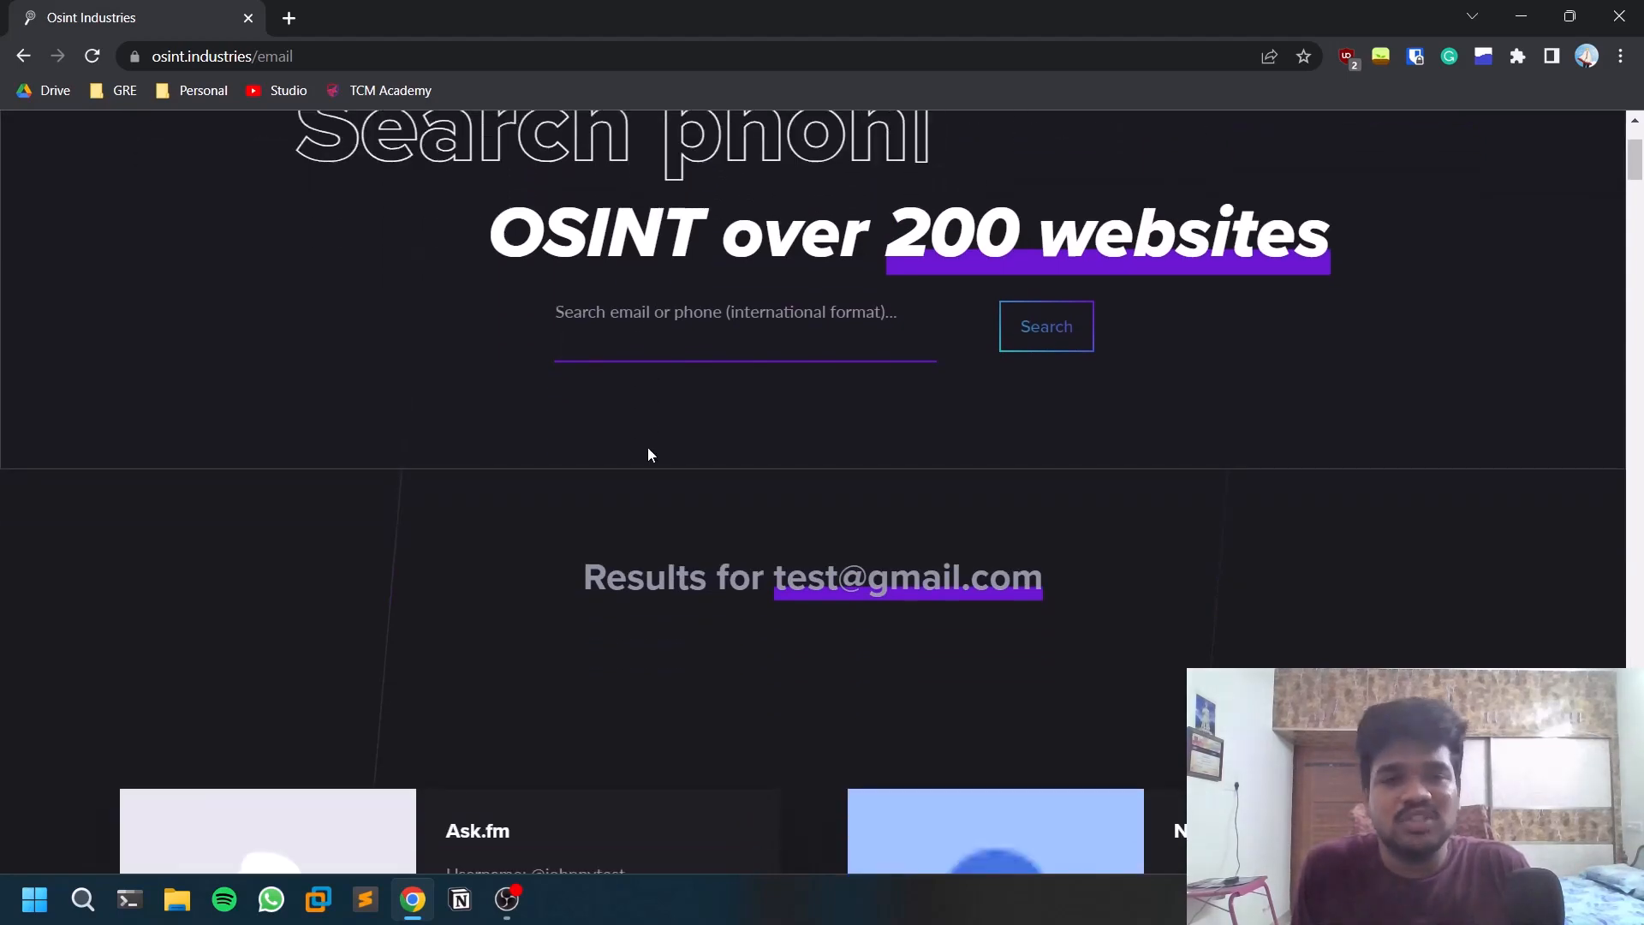
scroll("up", 3)
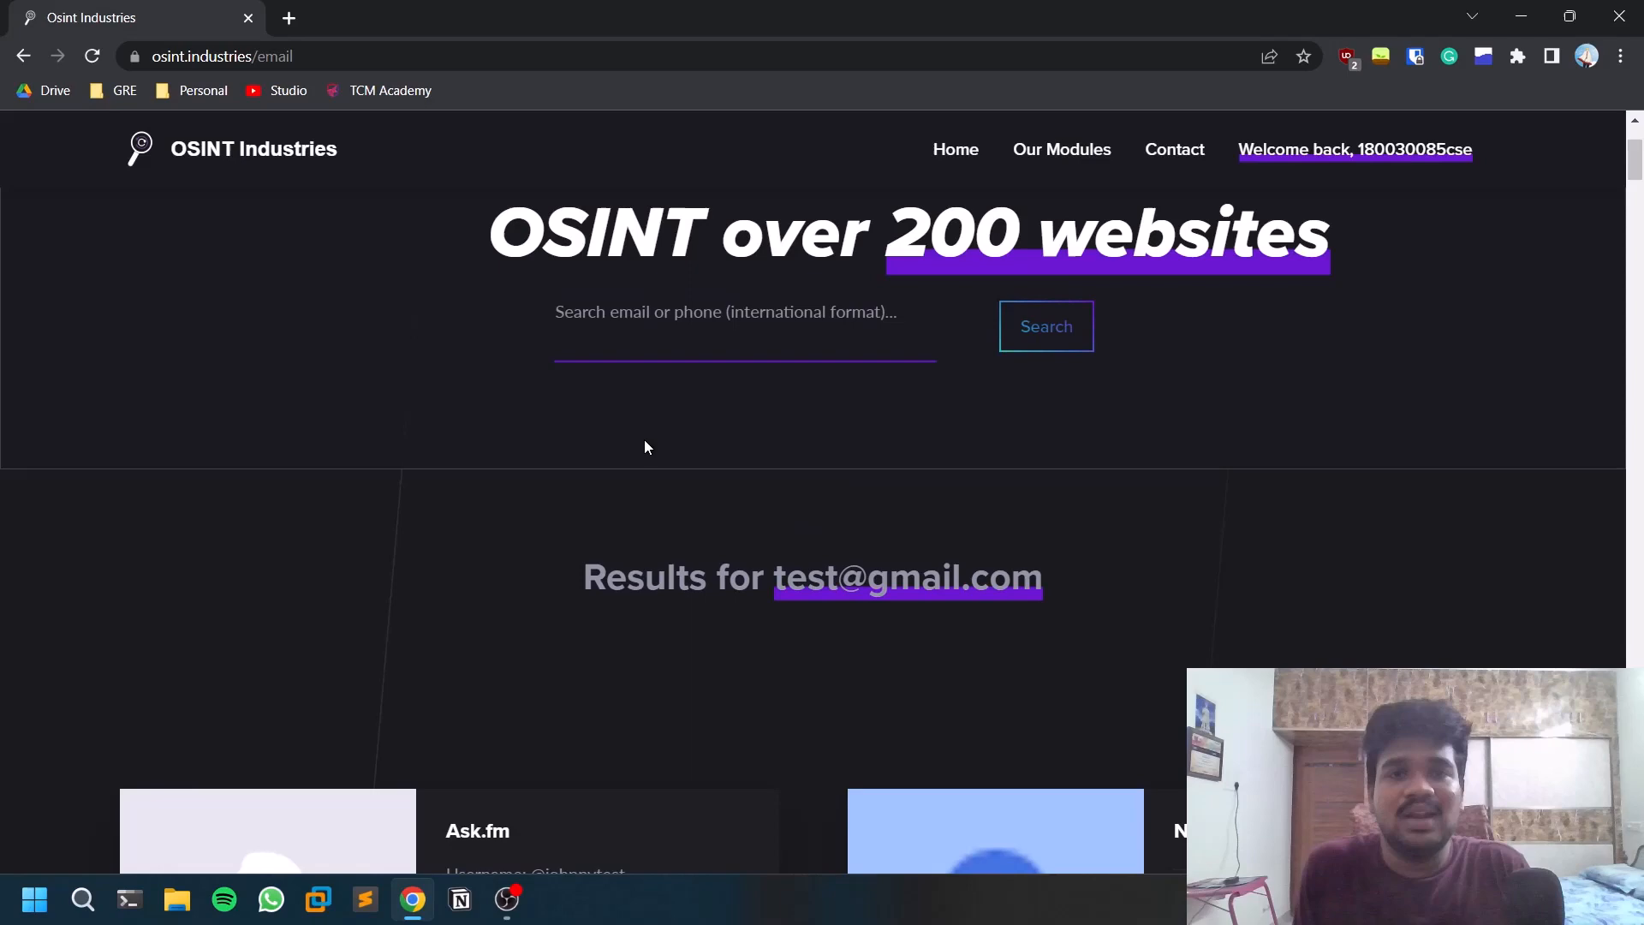
scroll("down", 3)
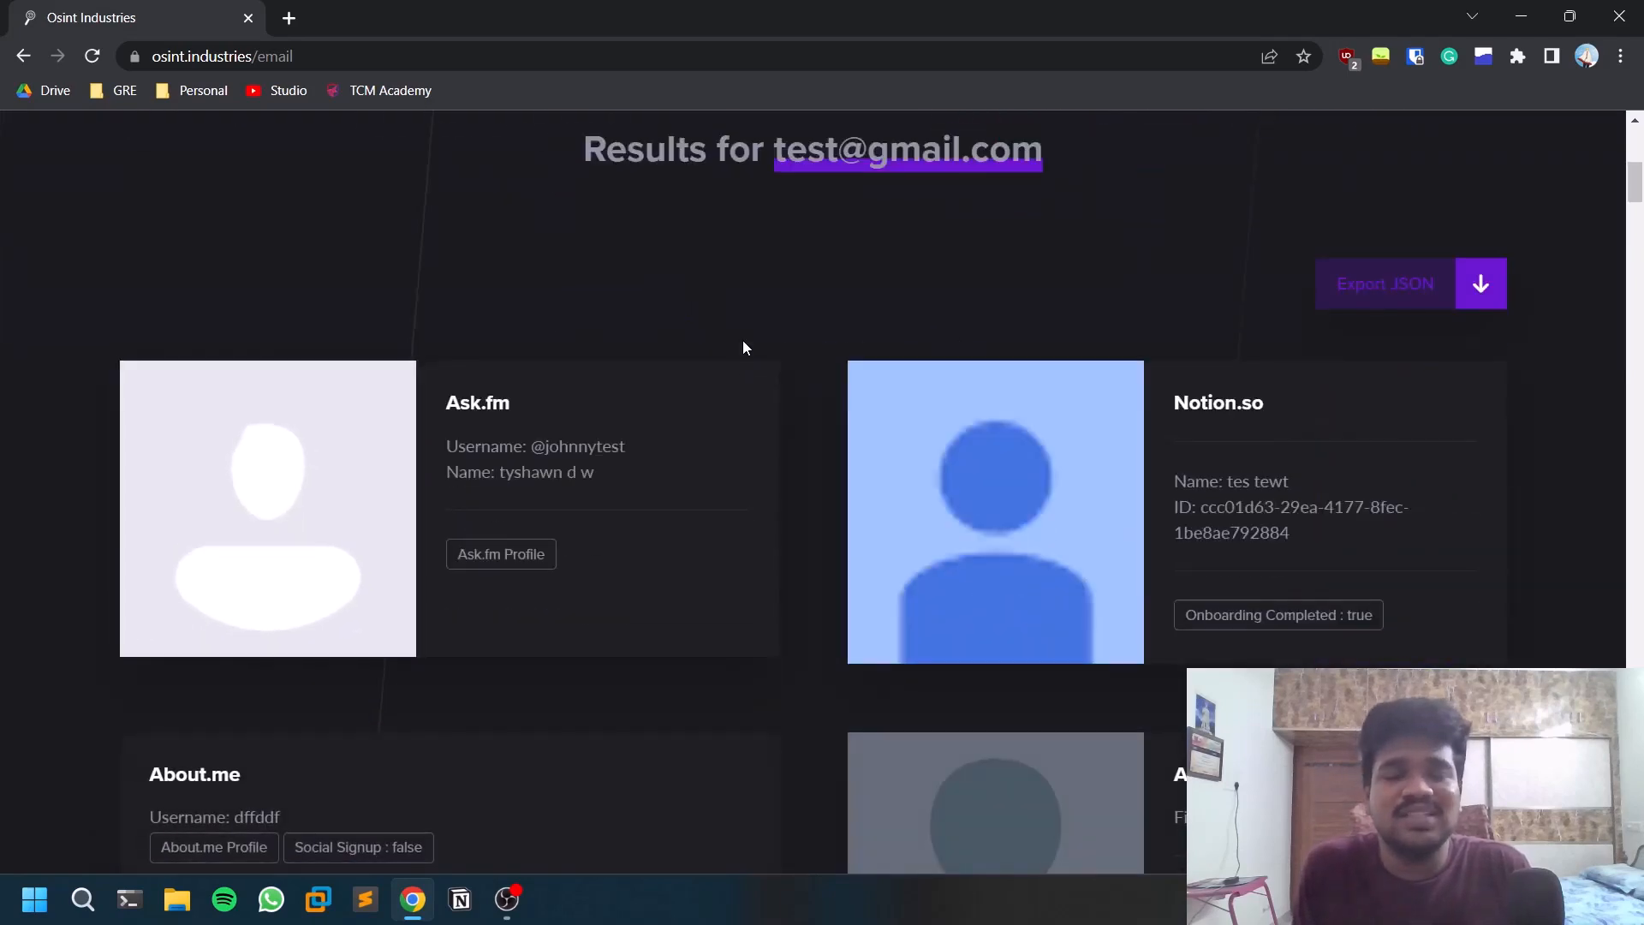
scroll("up", 3)
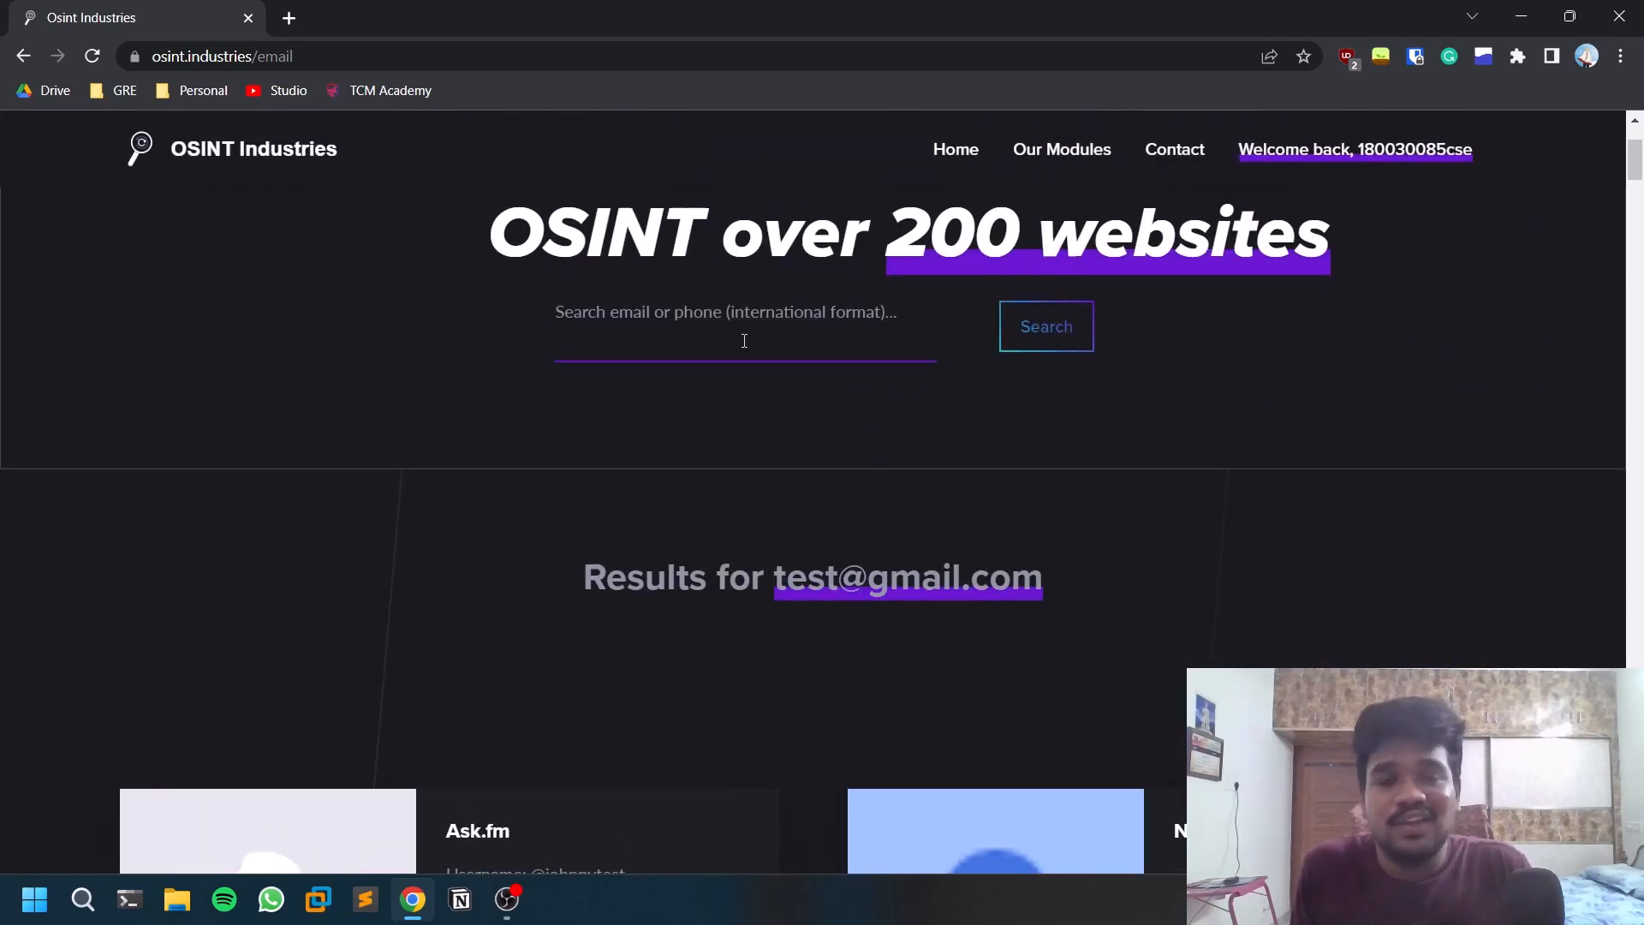
left_click(743, 341)
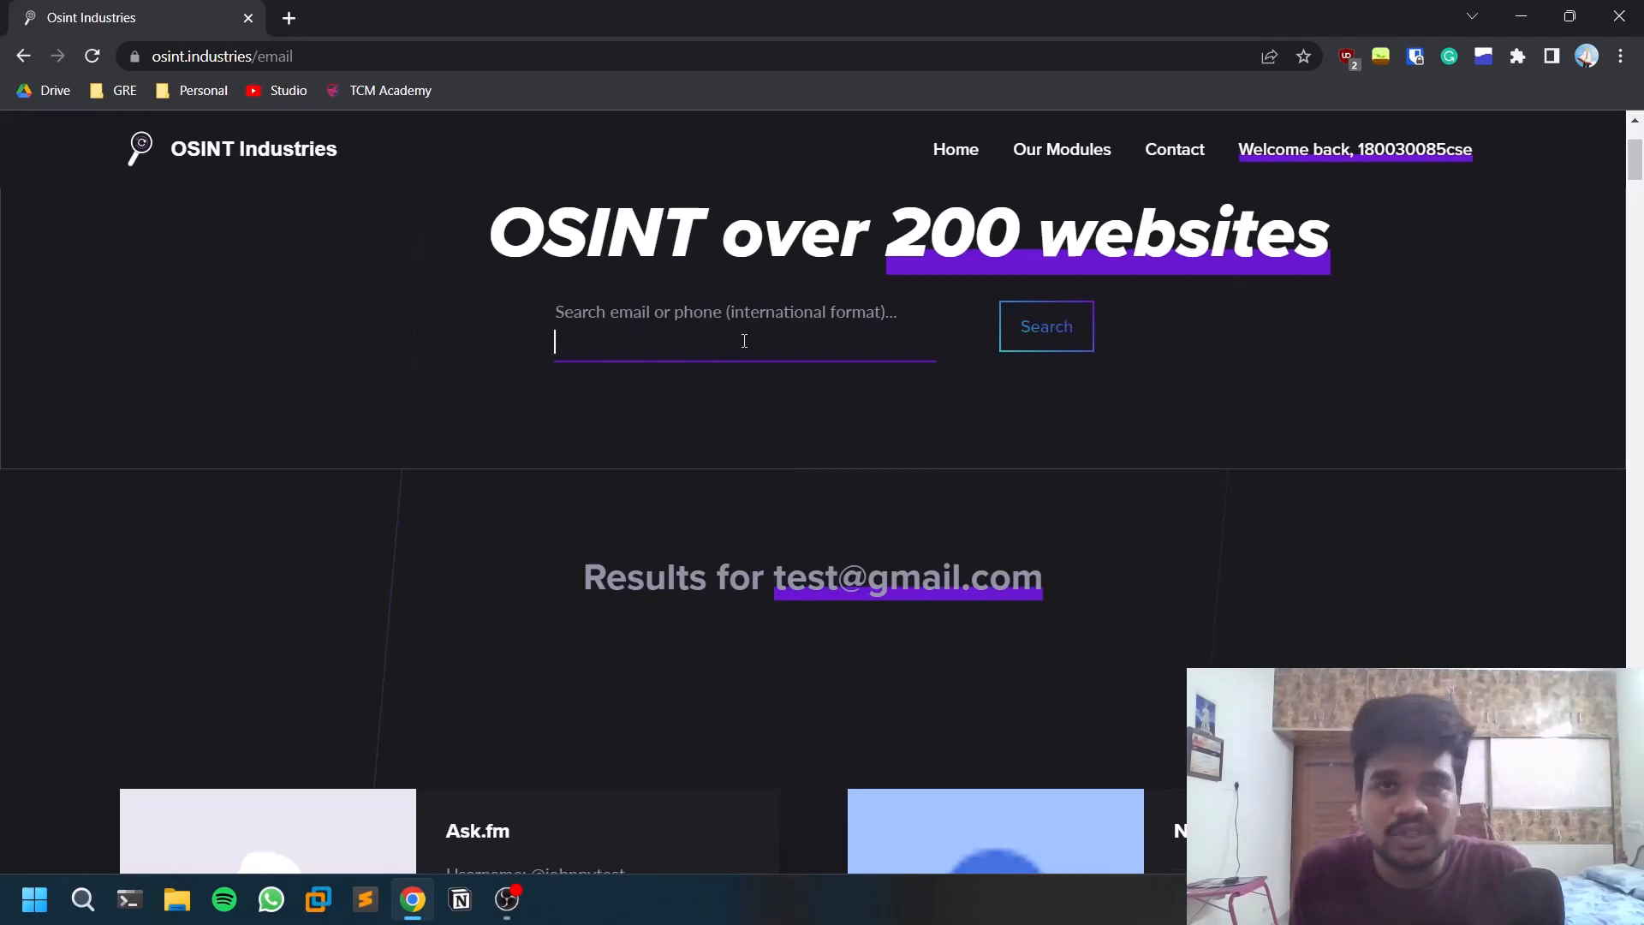
scroll("down", 3)
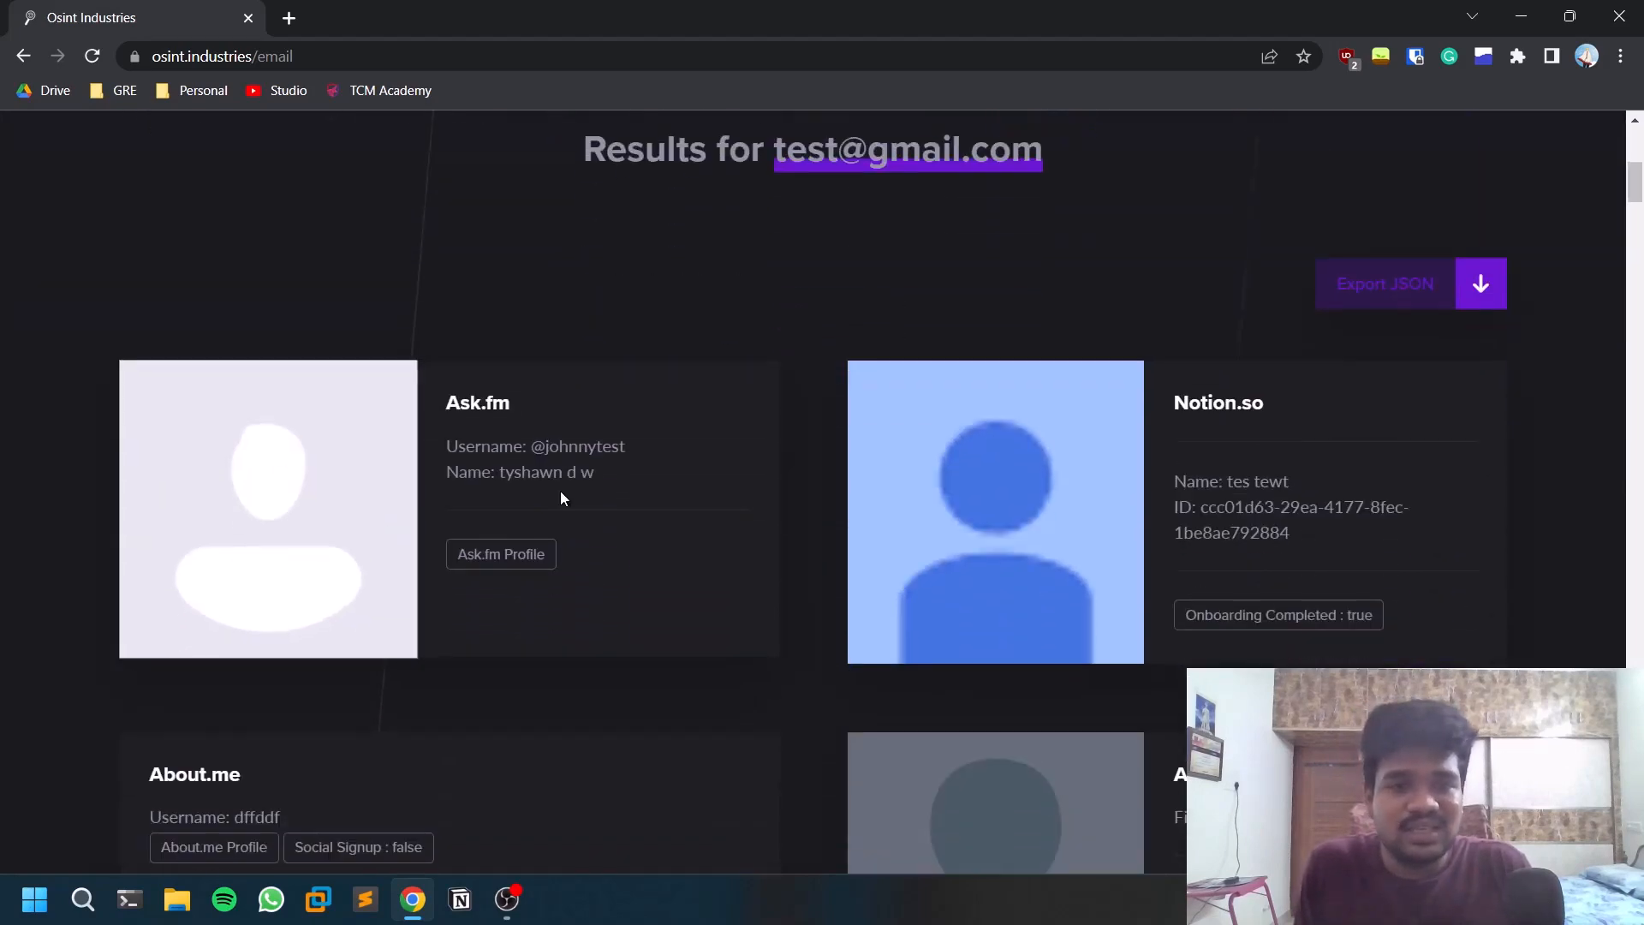
scroll("up", 3)
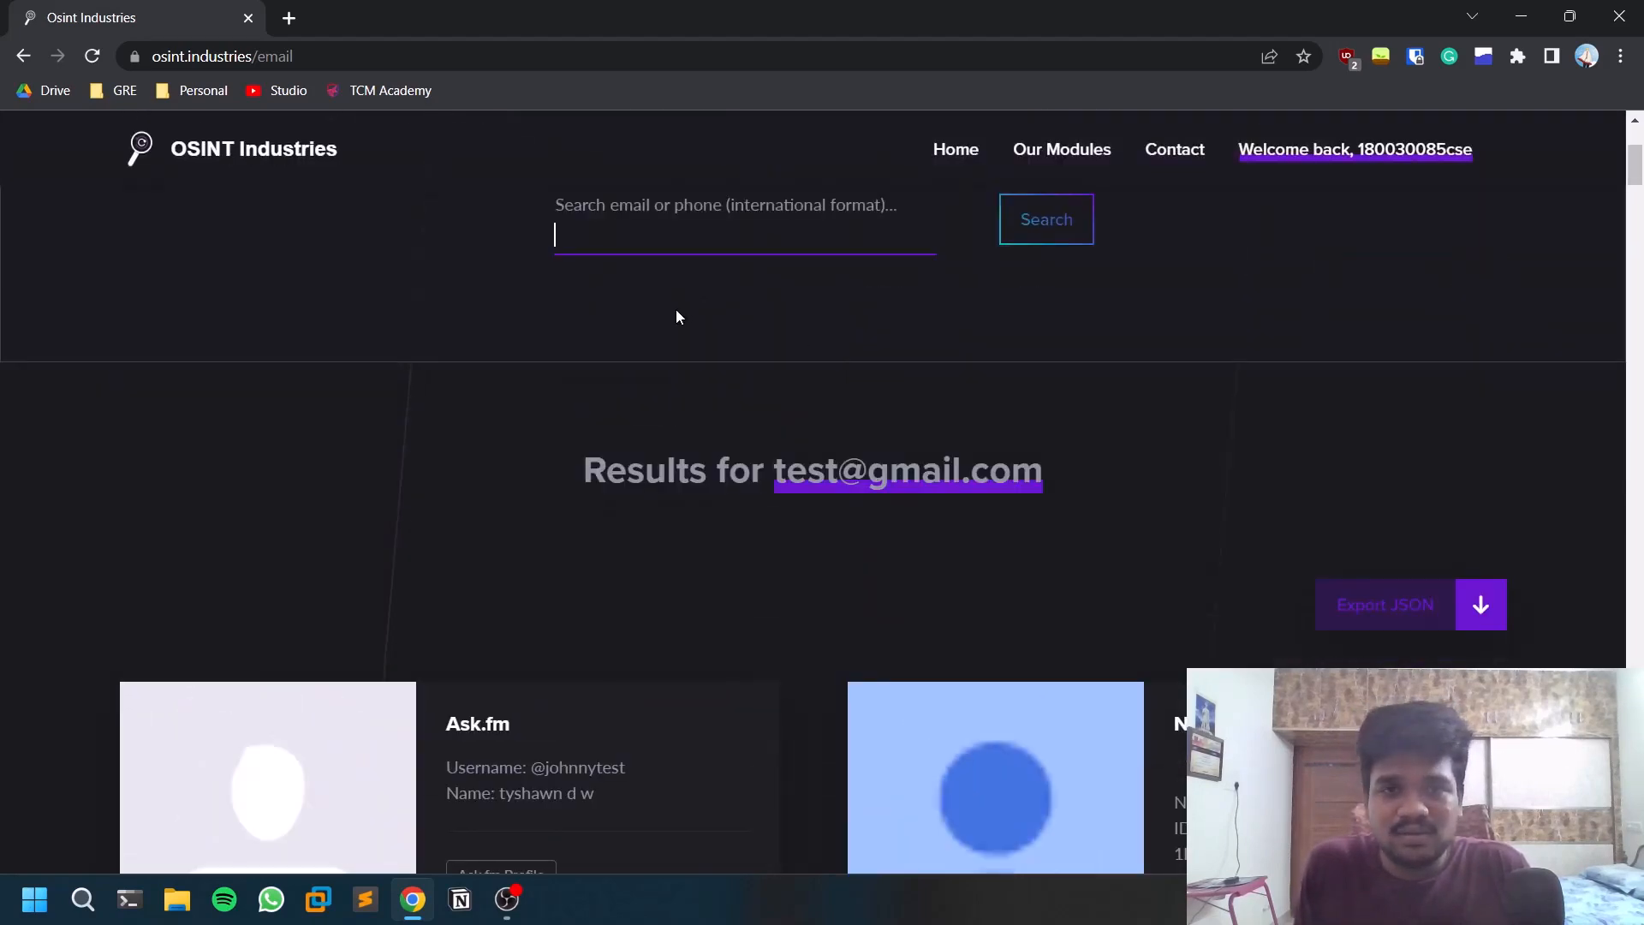
scroll("down", 3)
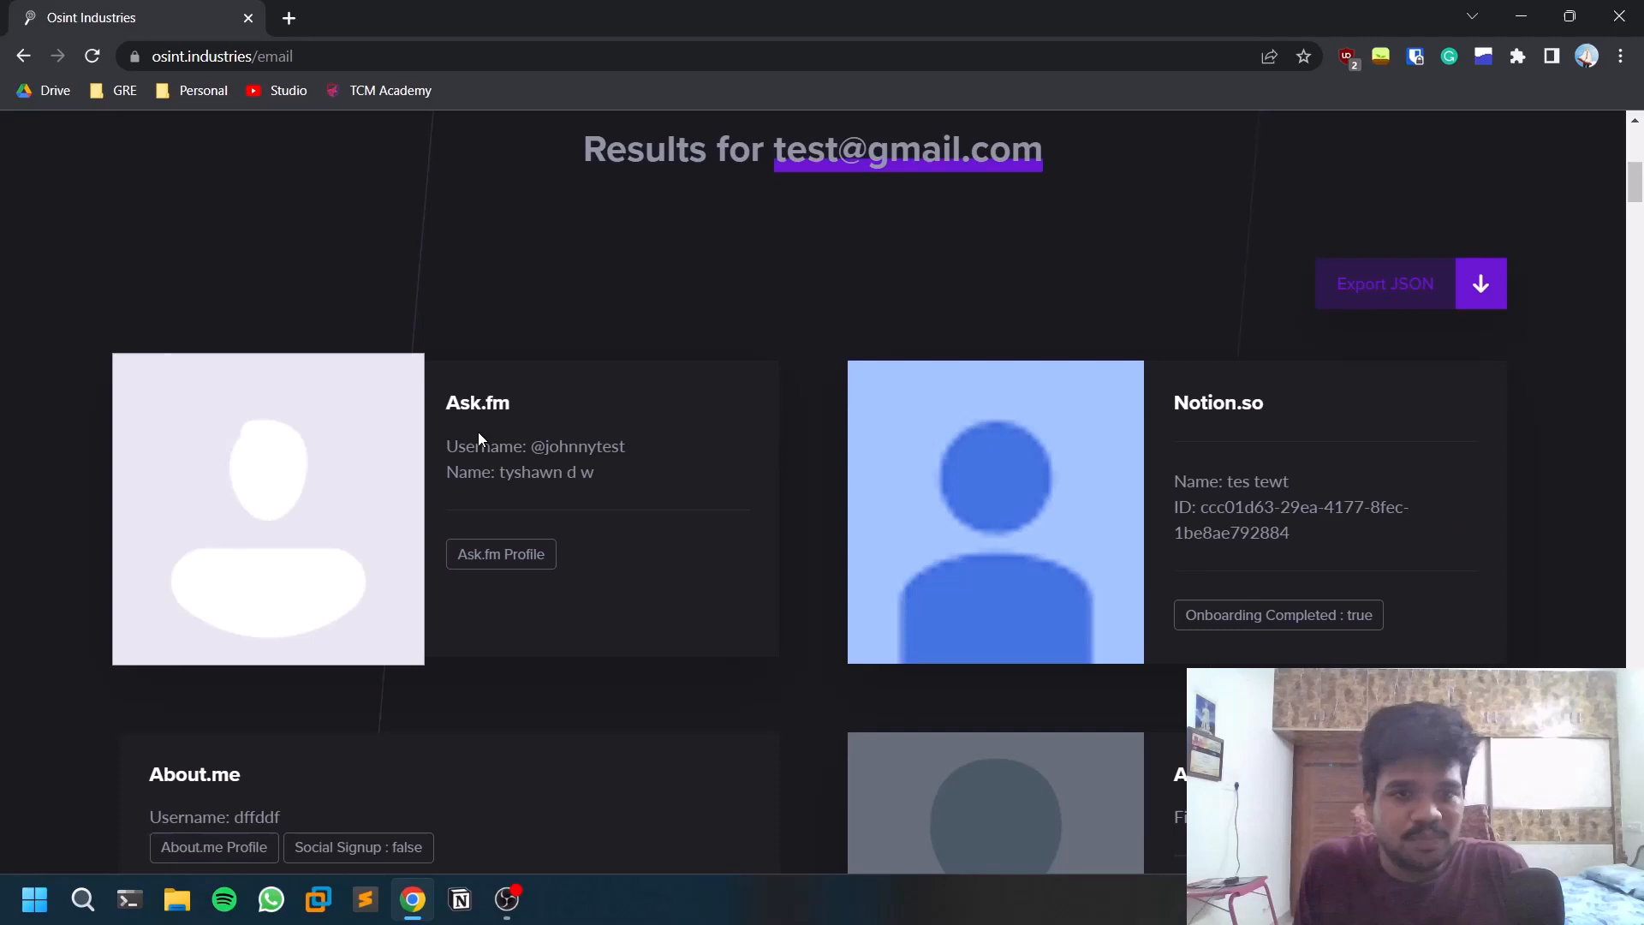
scroll("down", 3)
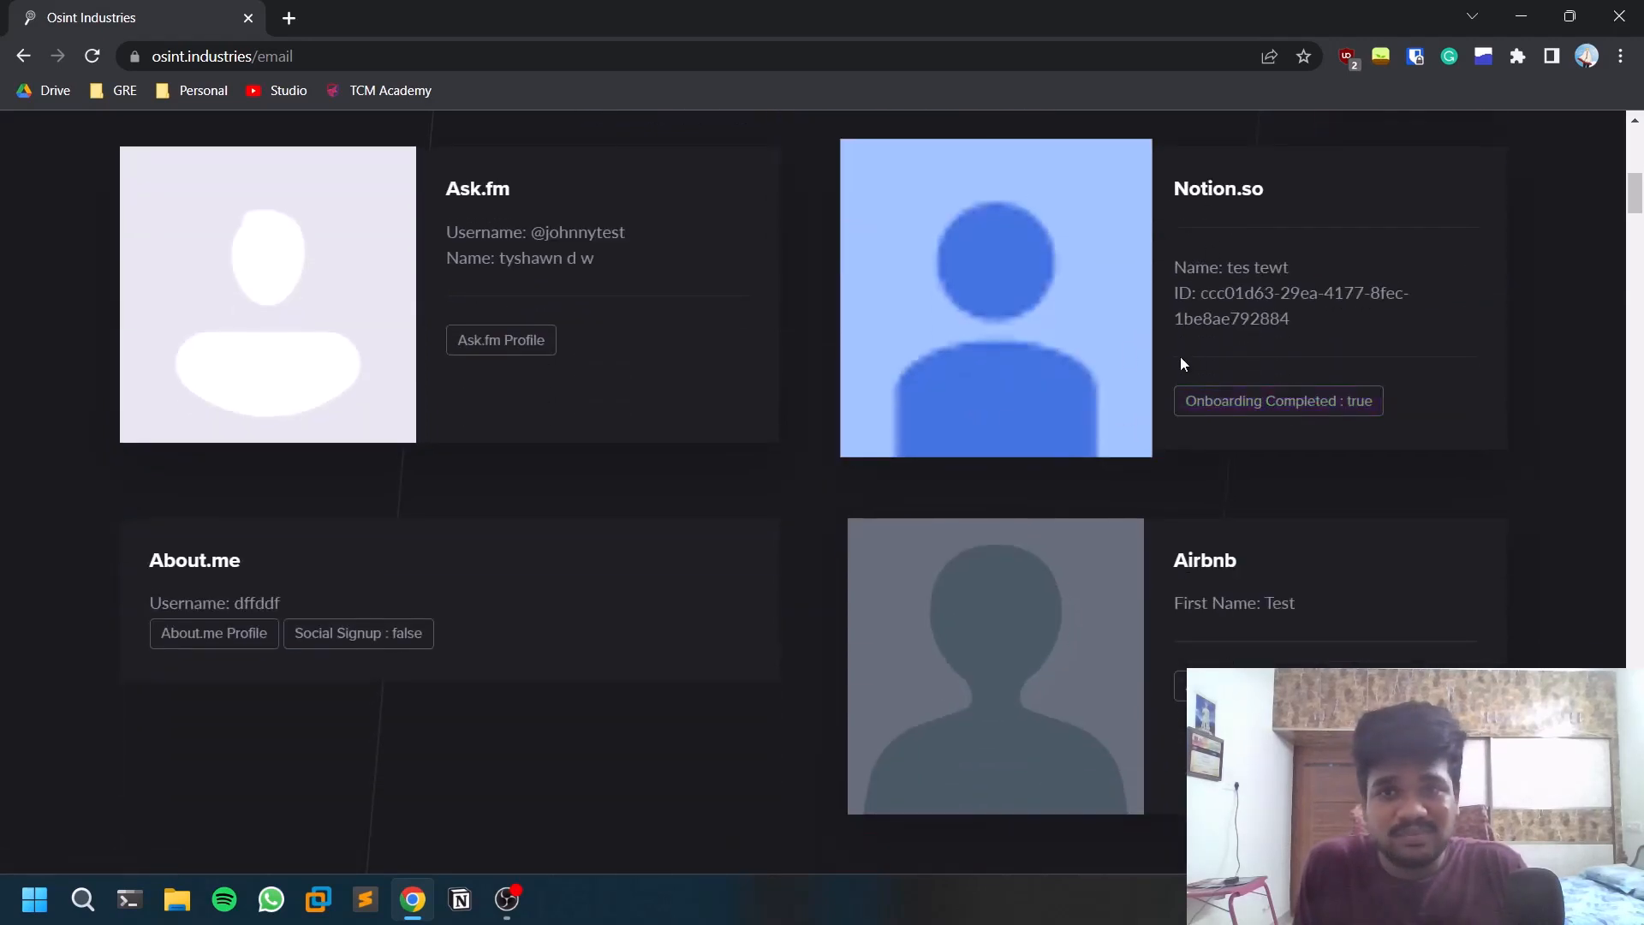
scroll("down", 3)
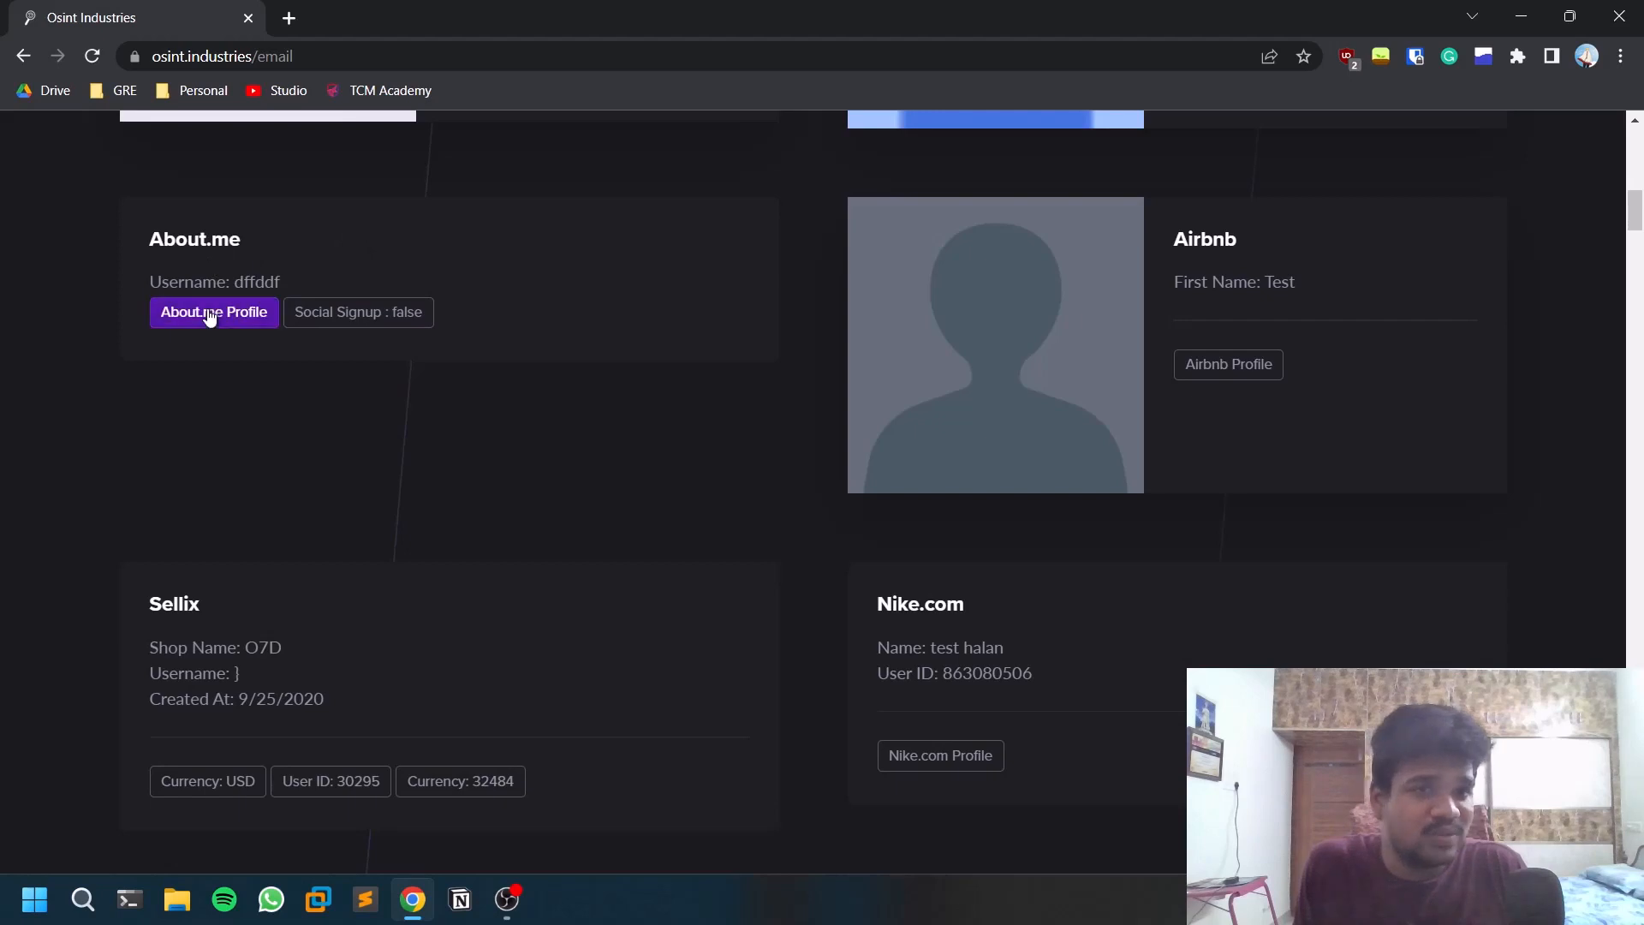
left_click(212, 312)
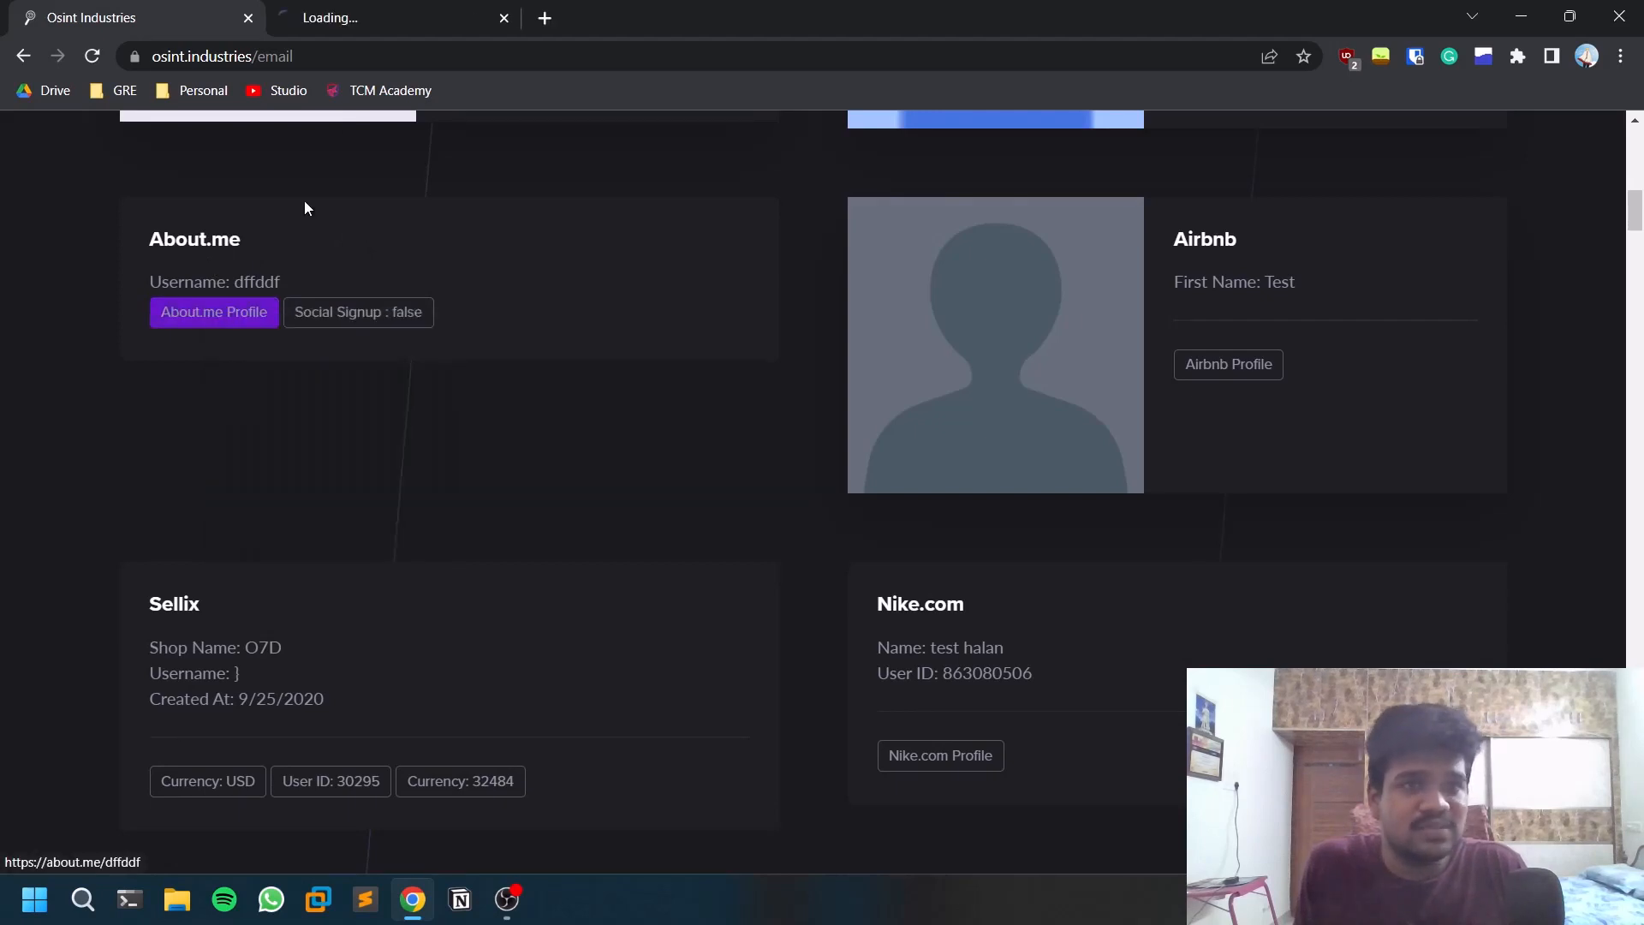
left_click(214, 312)
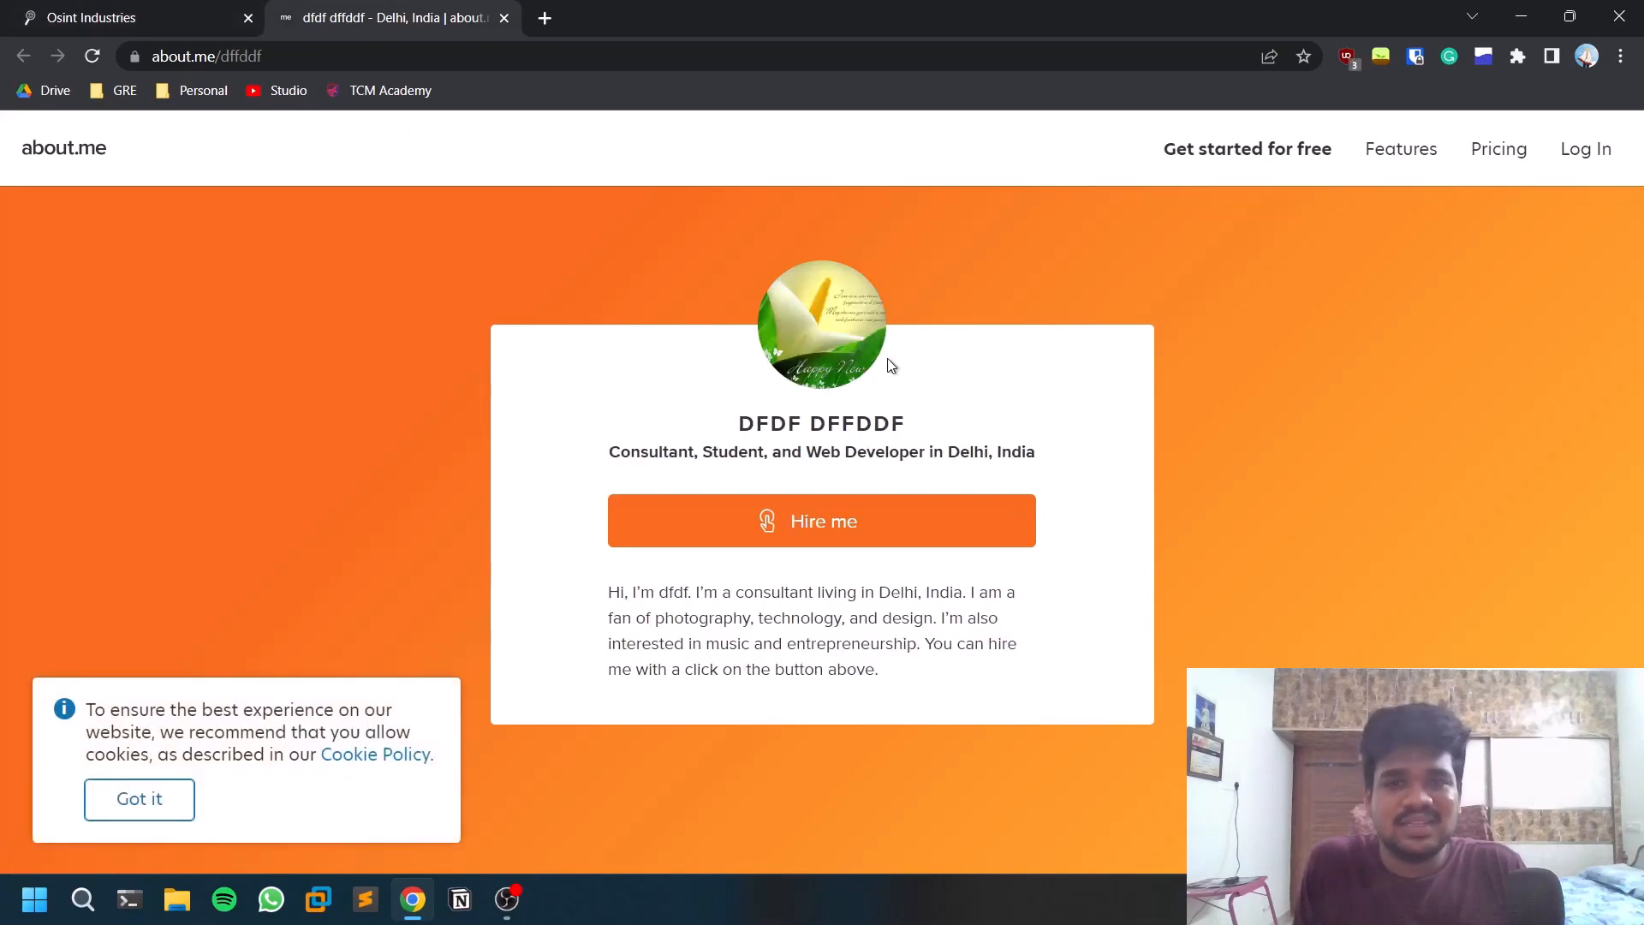
left_click(120, 17)
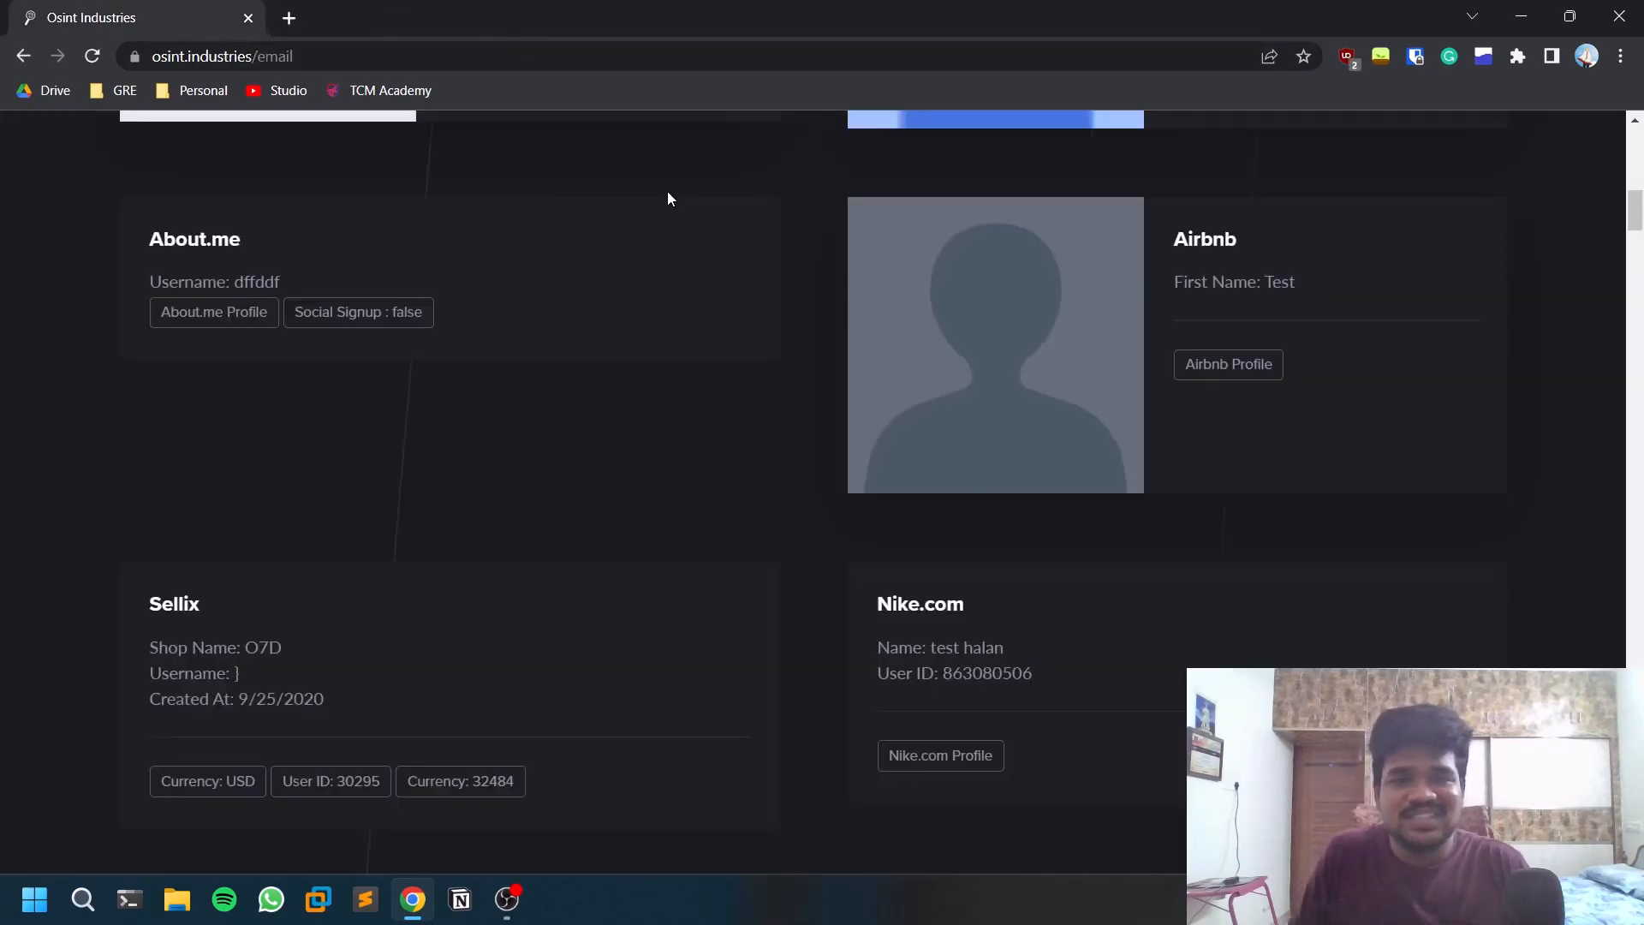
scroll("down", 3)
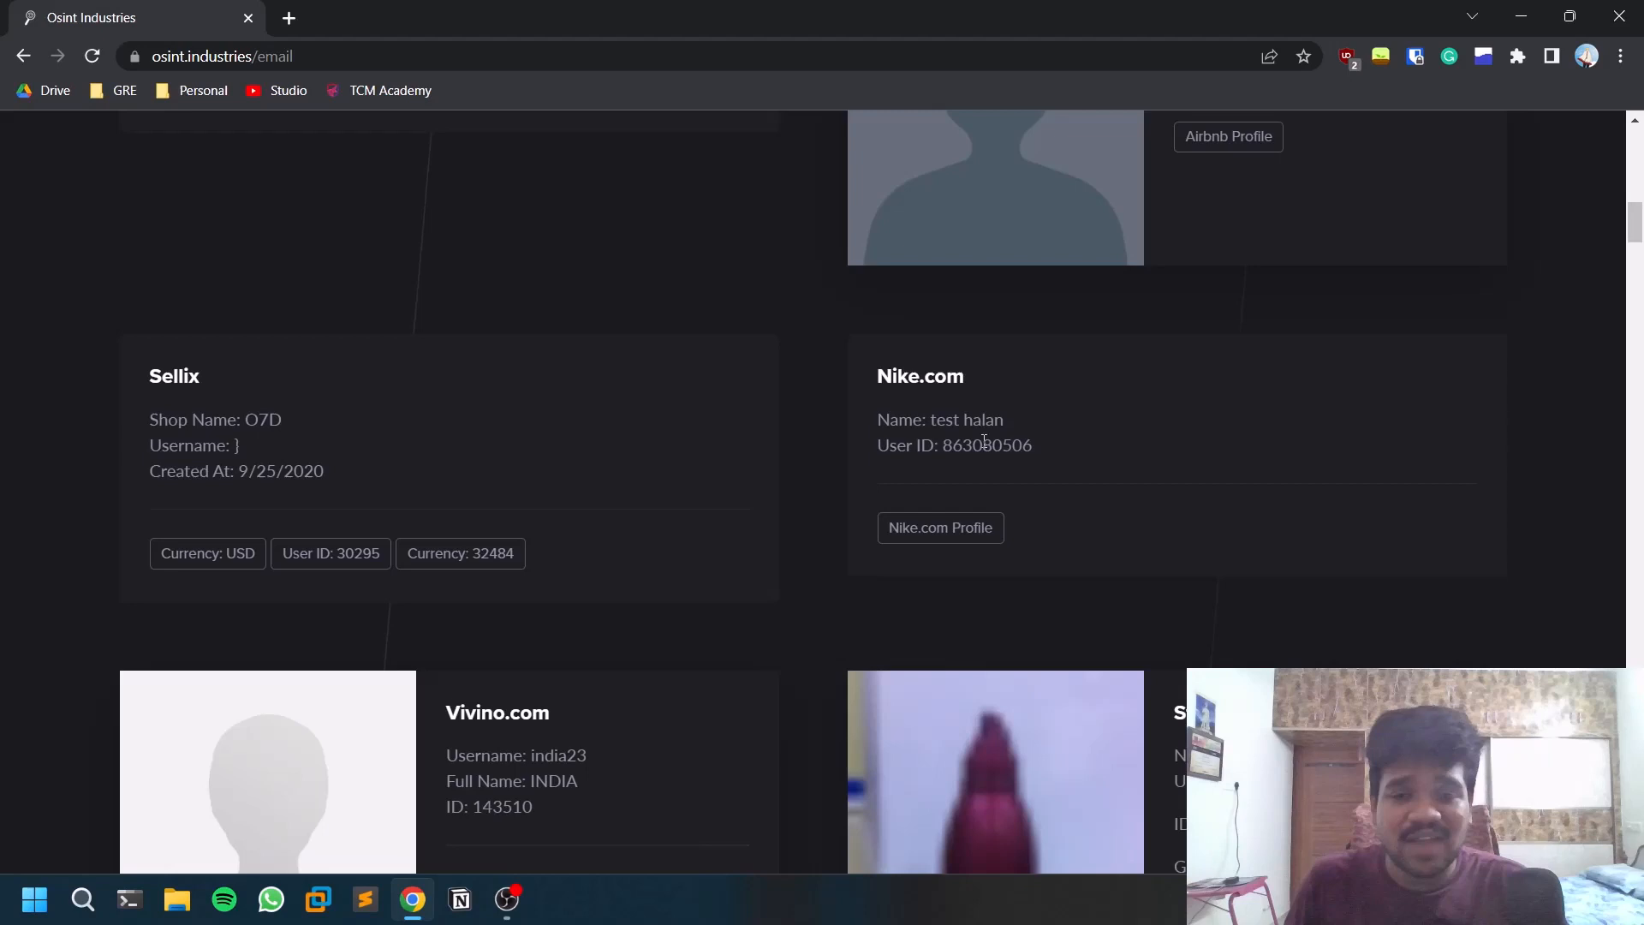
scroll("down", 3)
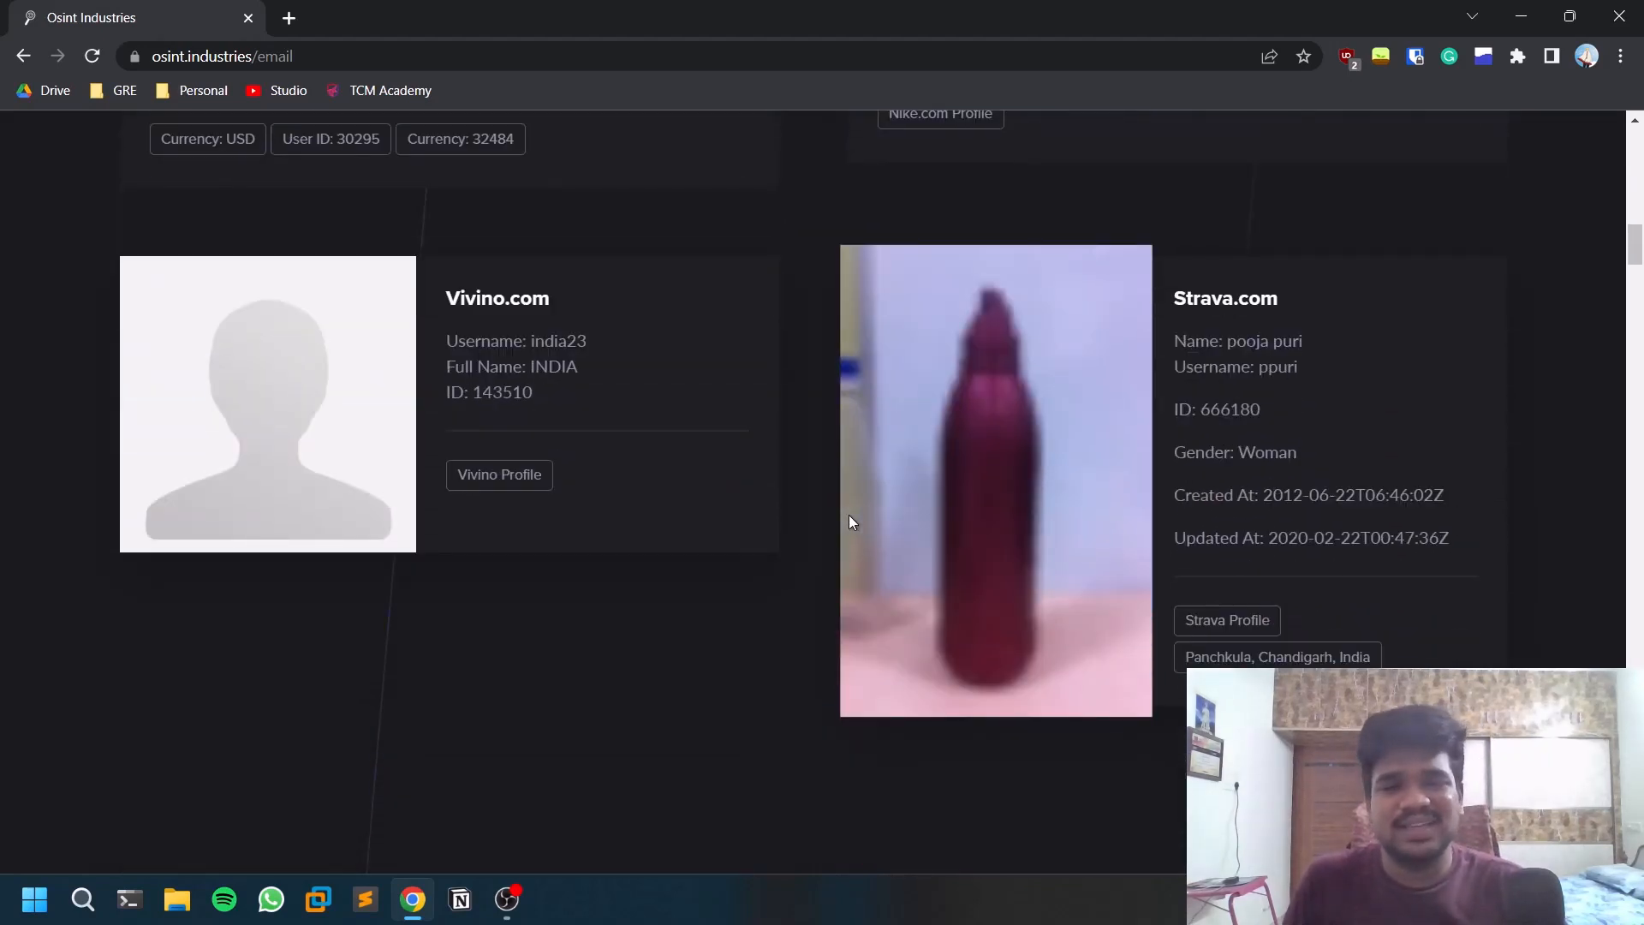
scroll("down", 3)
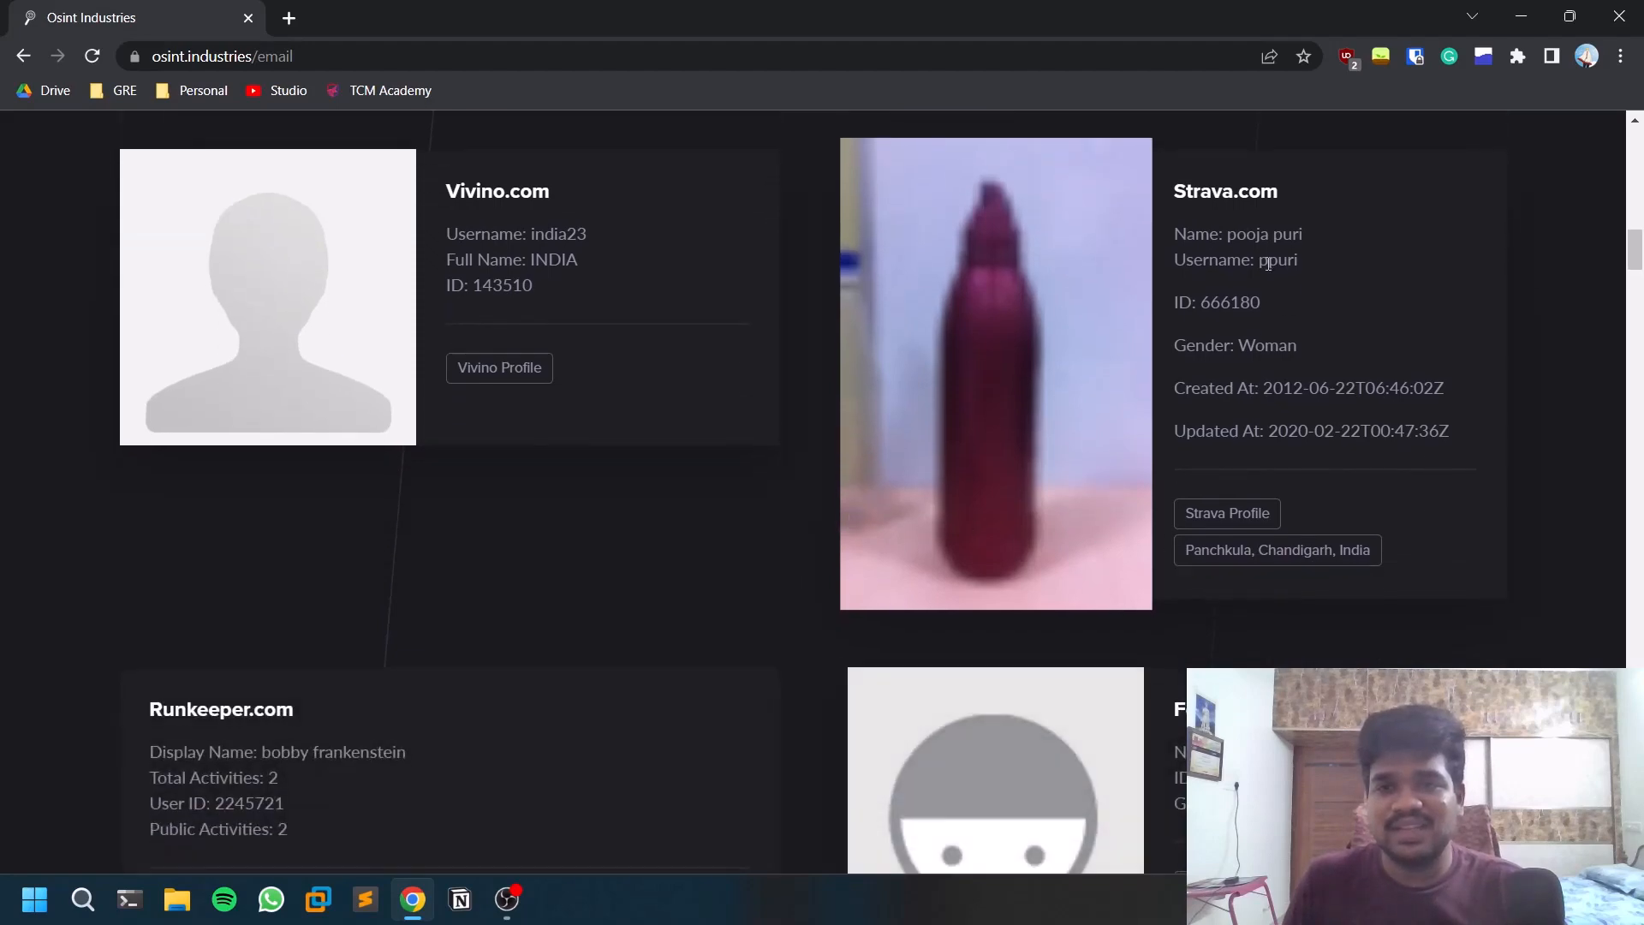
scroll("down", 3)
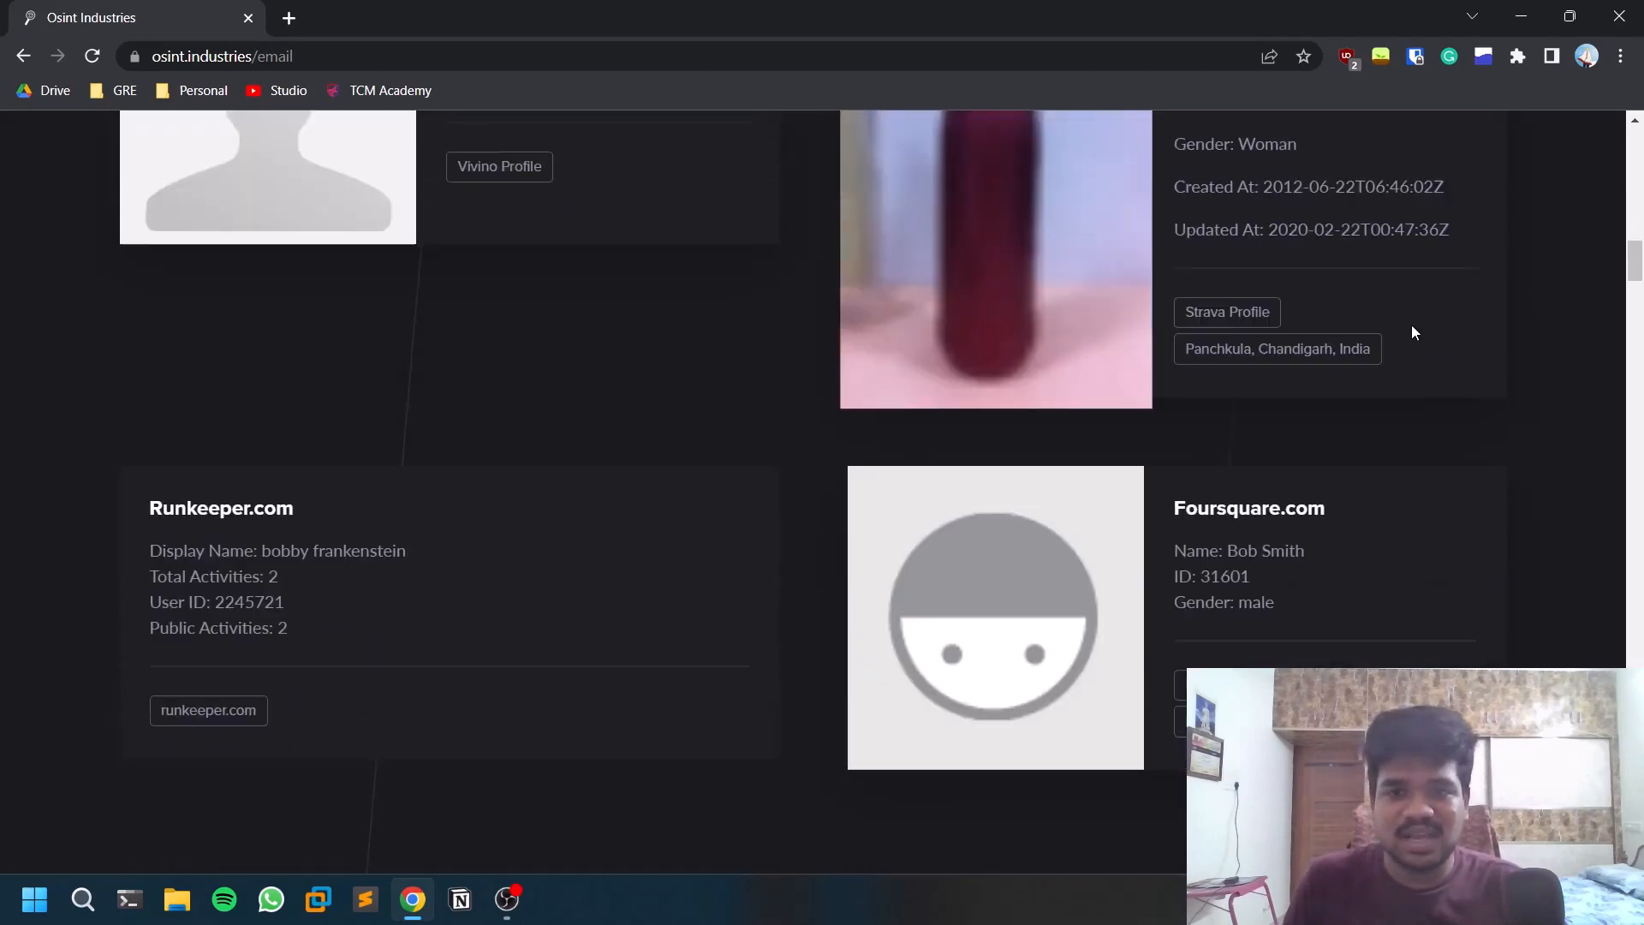
scroll("down", 3)
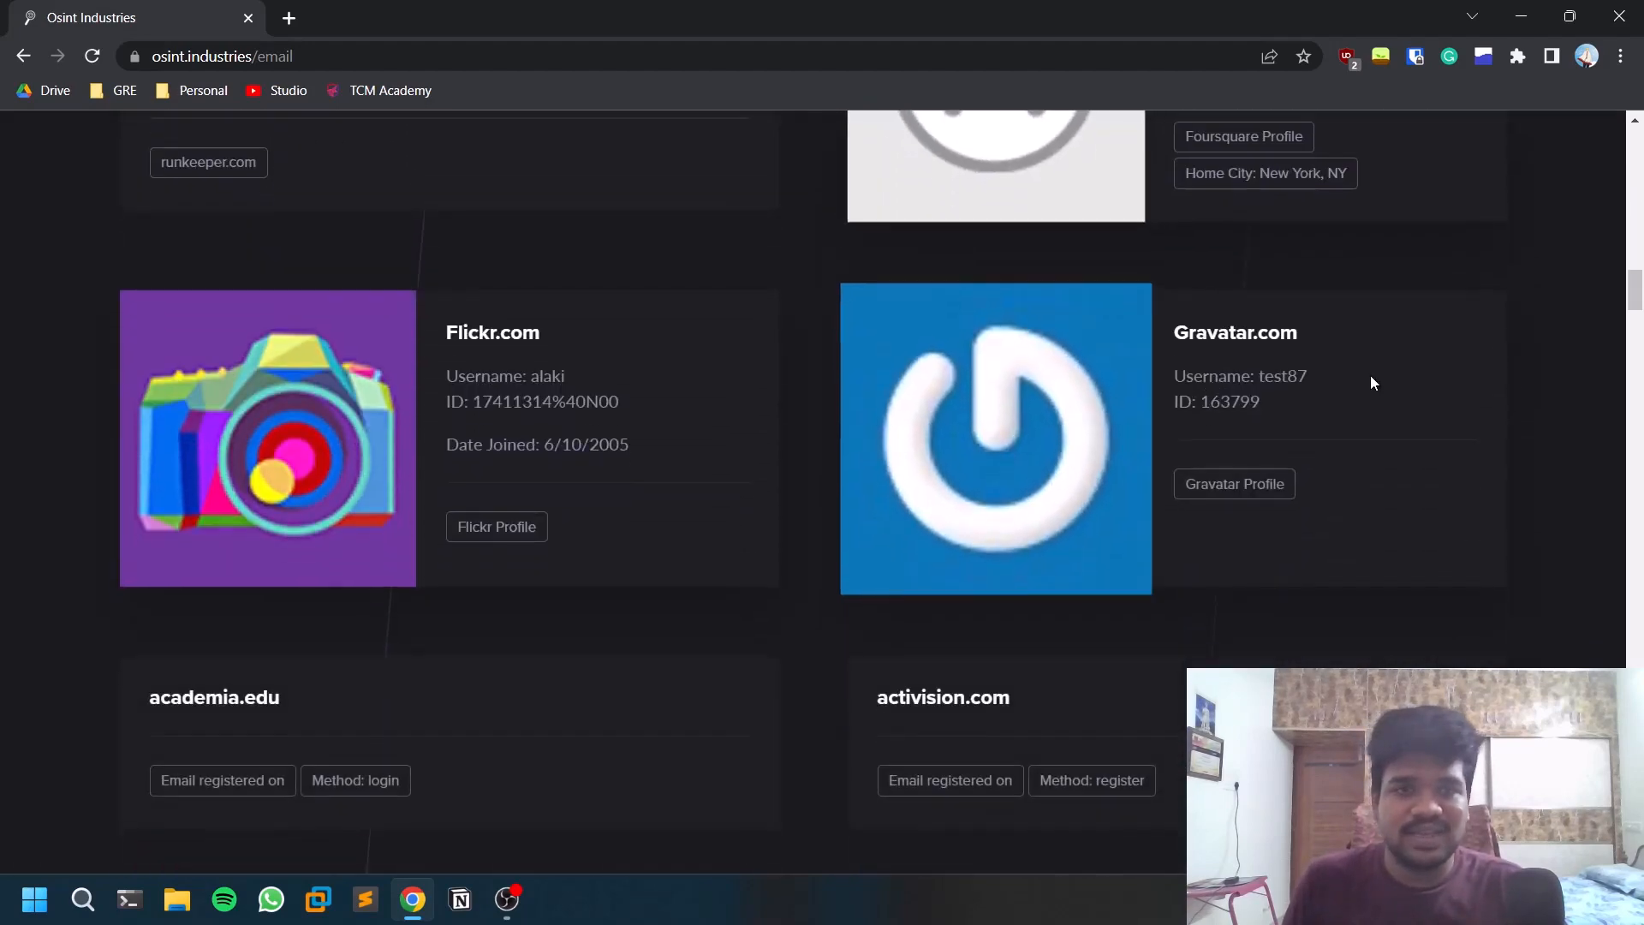
scroll("up", 3)
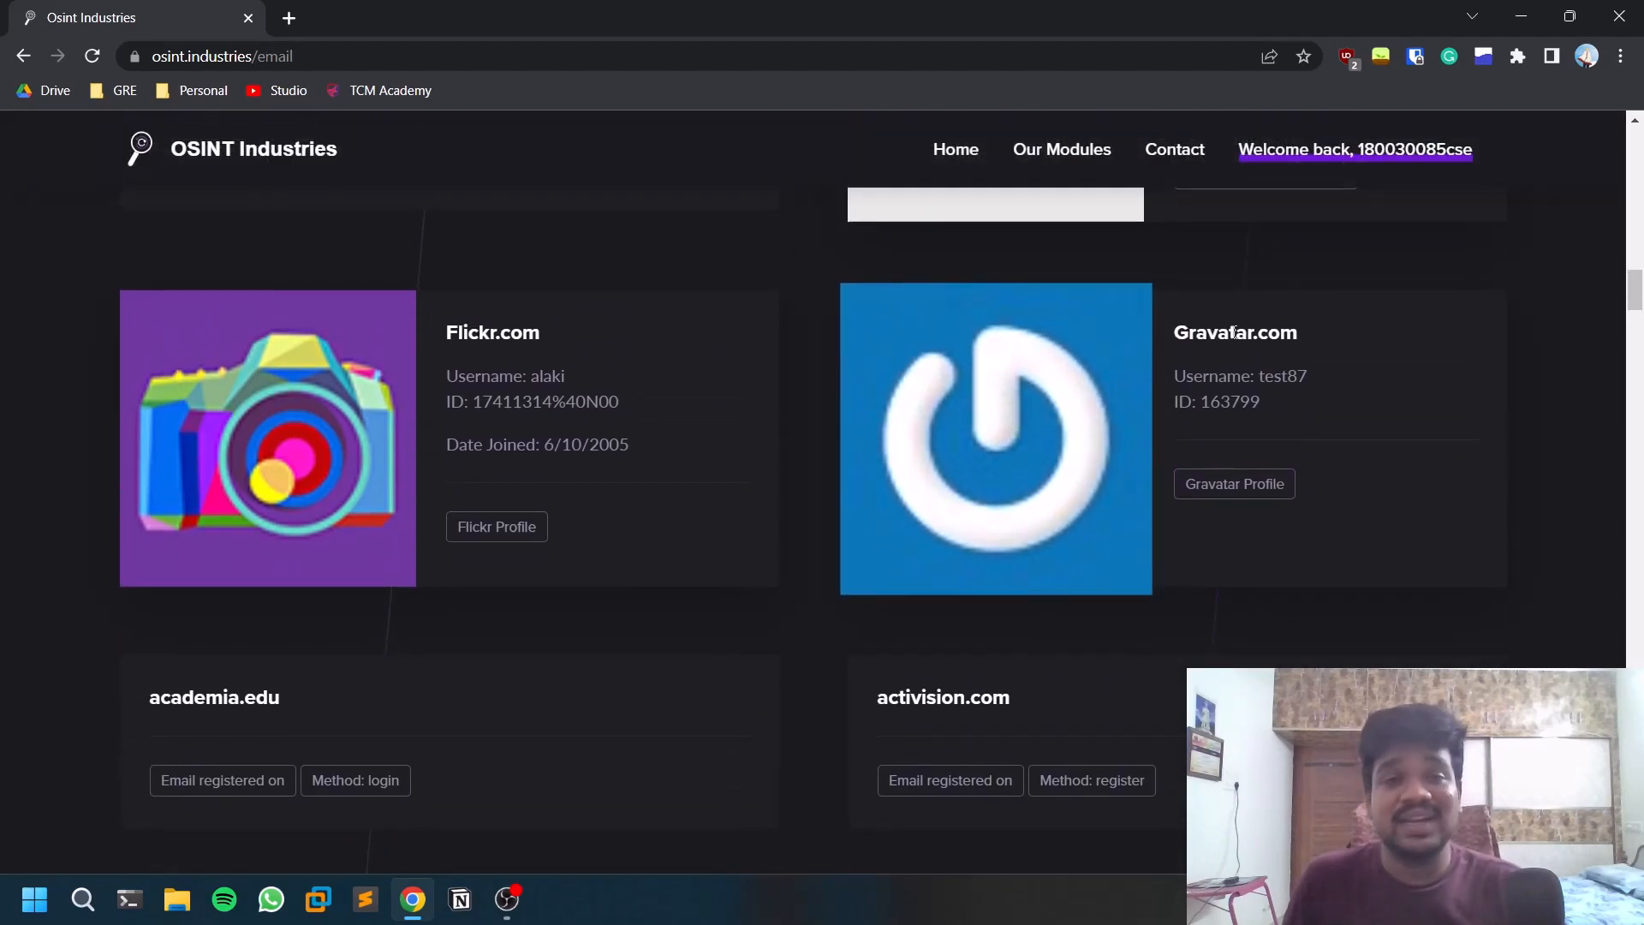
scroll("down", 3)
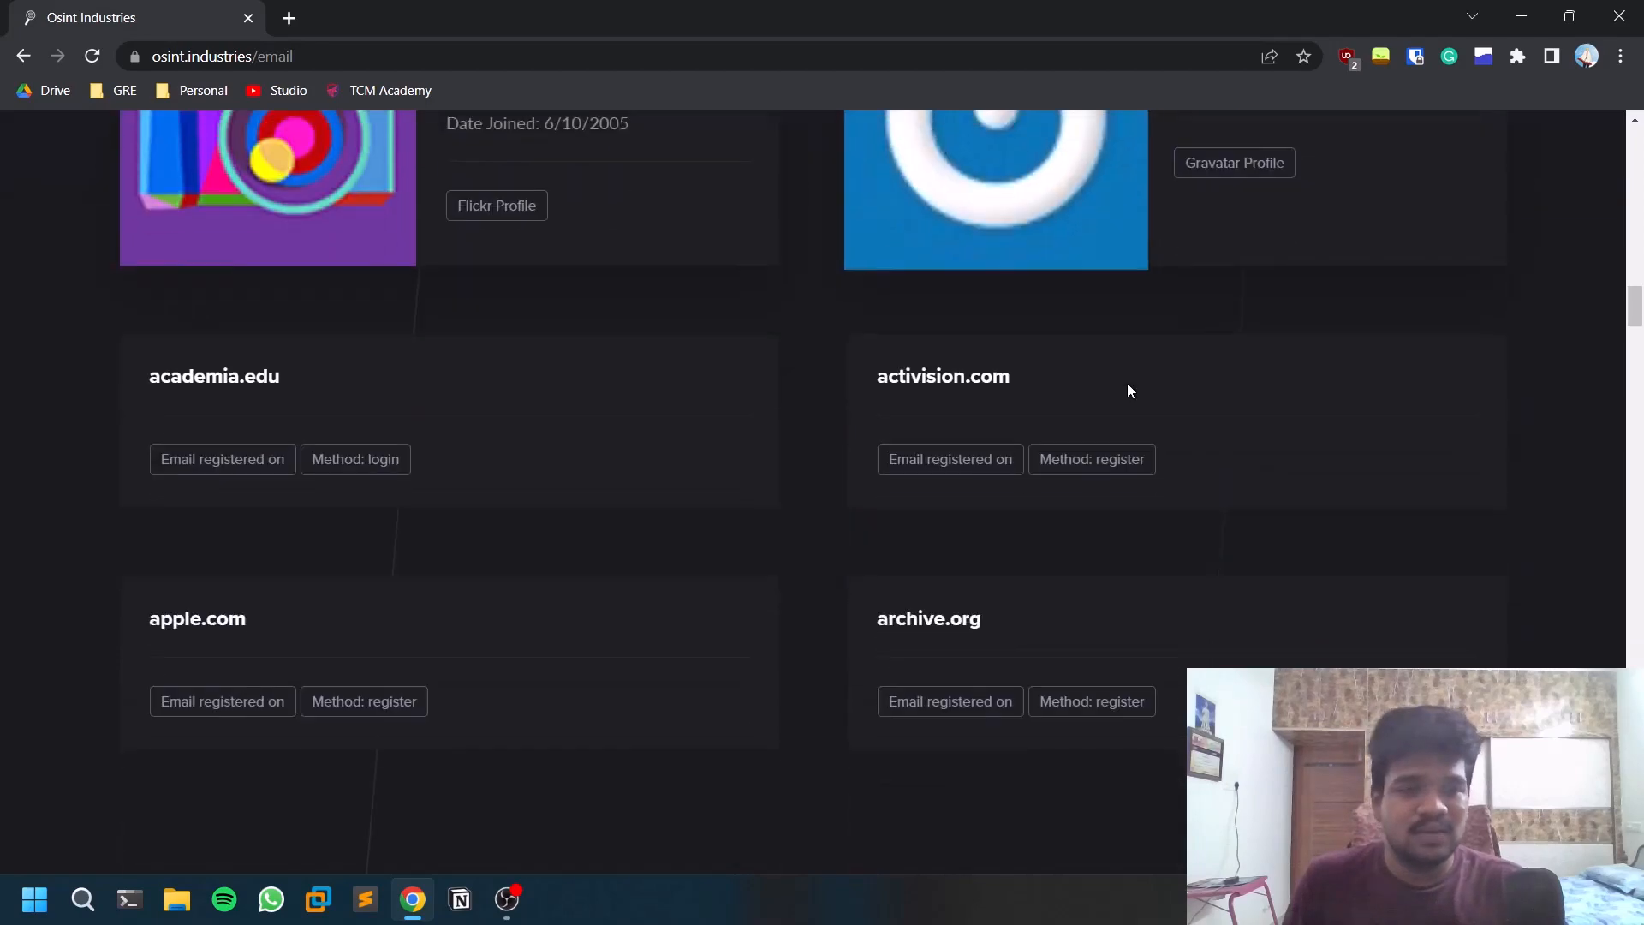
scroll("down", 3)
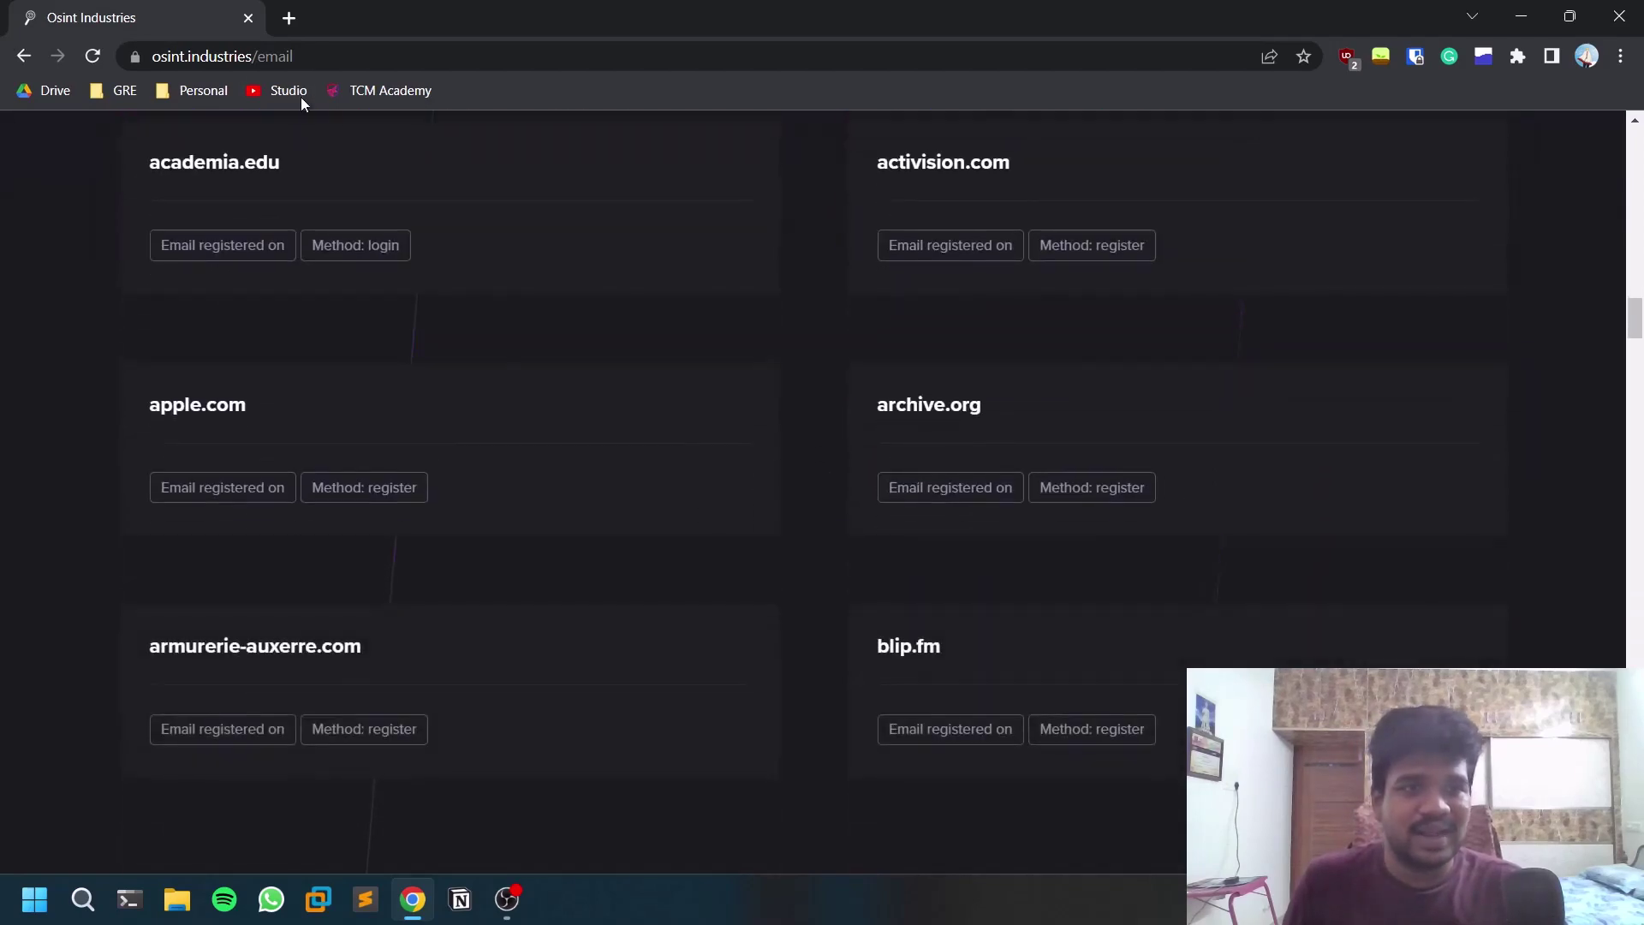
mouse_move(732, 384)
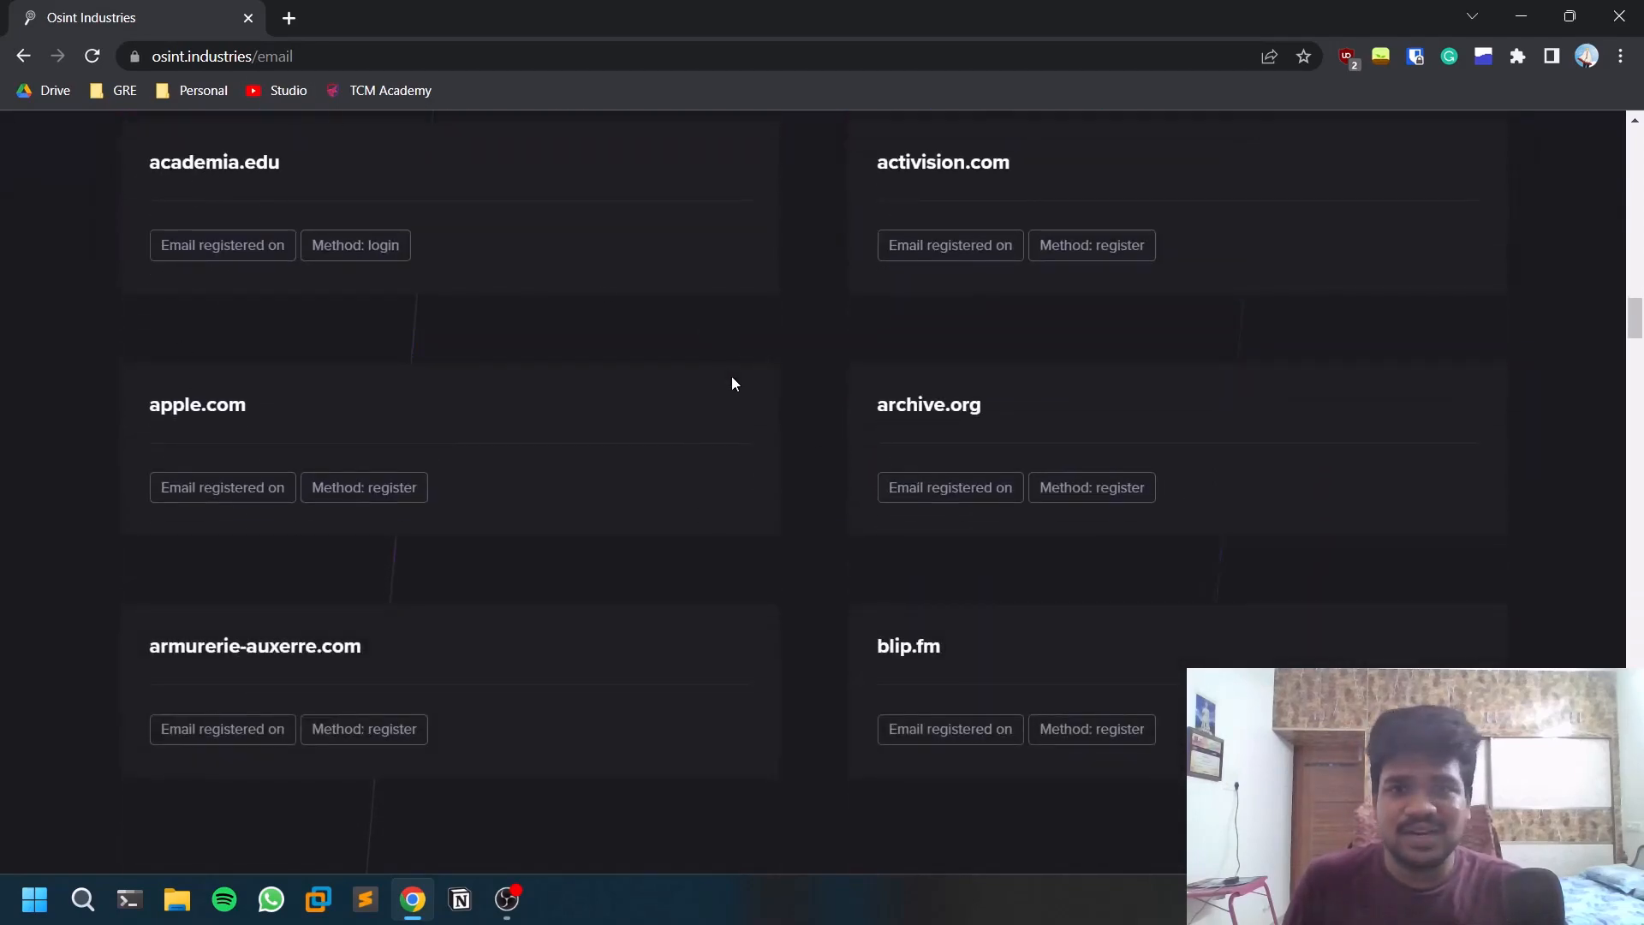
scroll("down", 3)
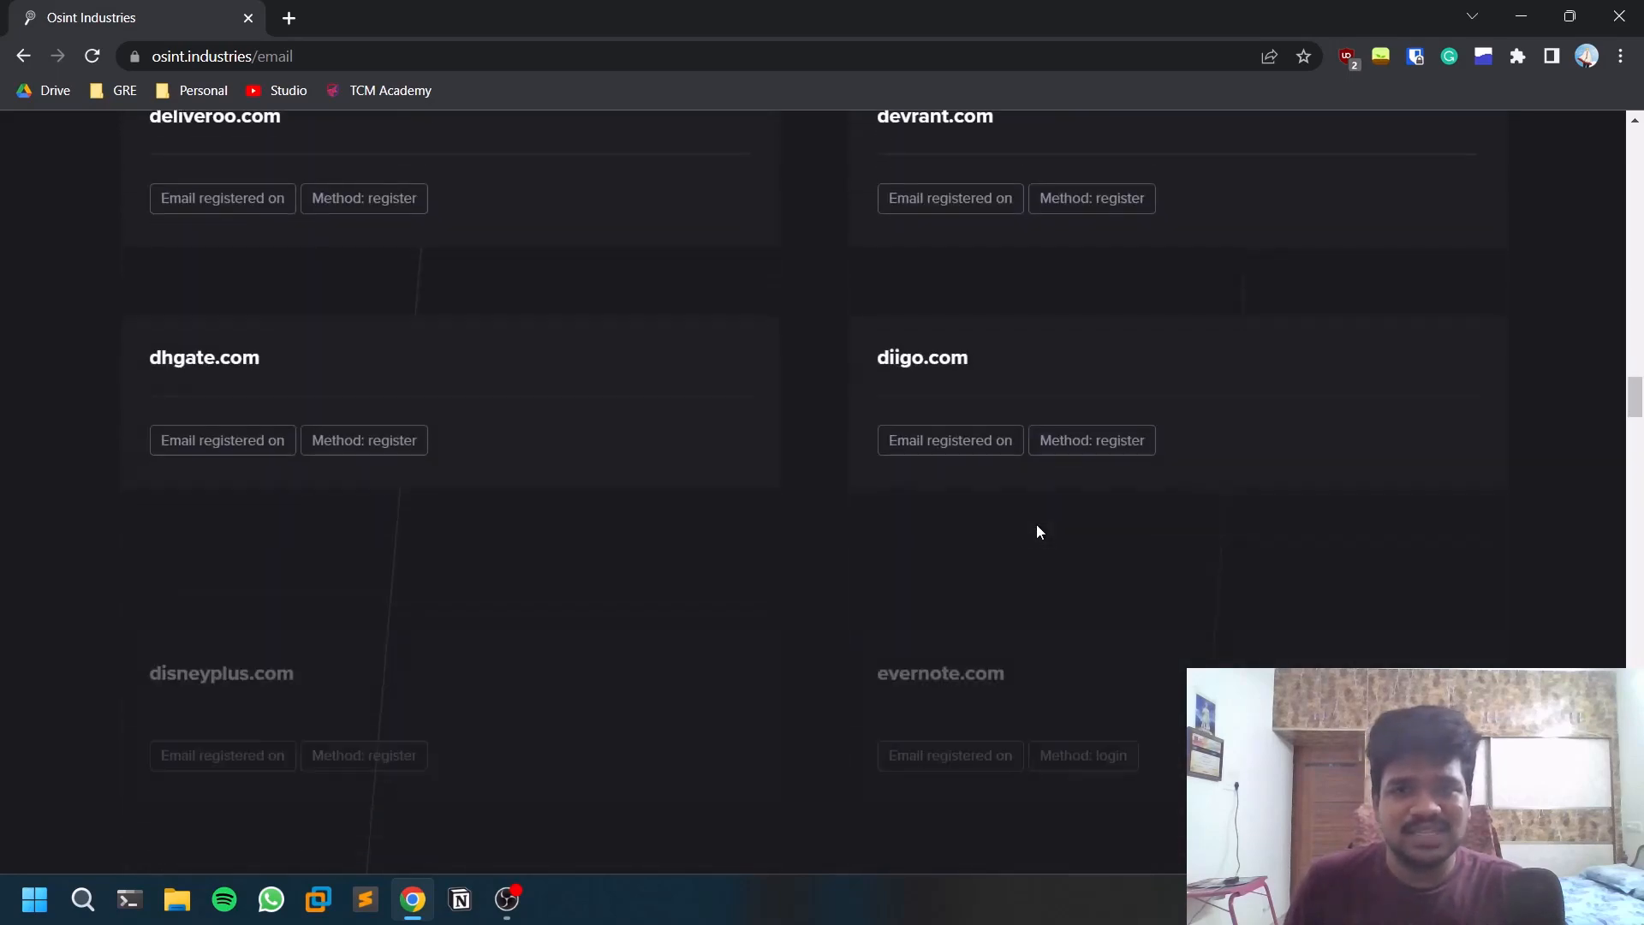
scroll("down", 3)
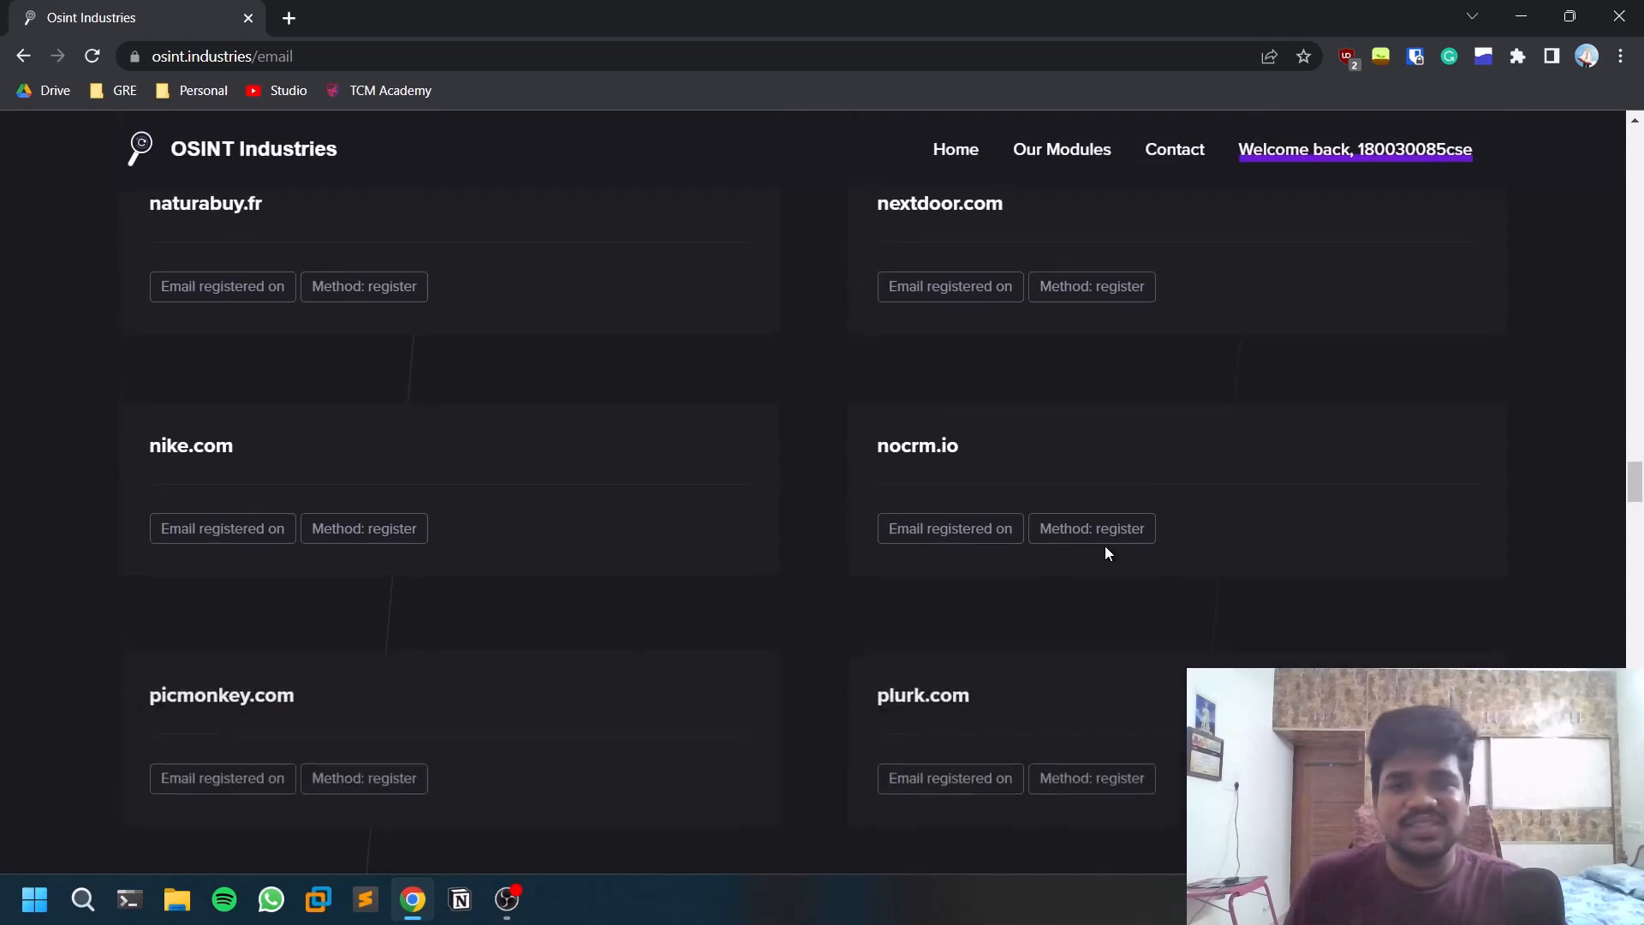
scroll("down", 3)
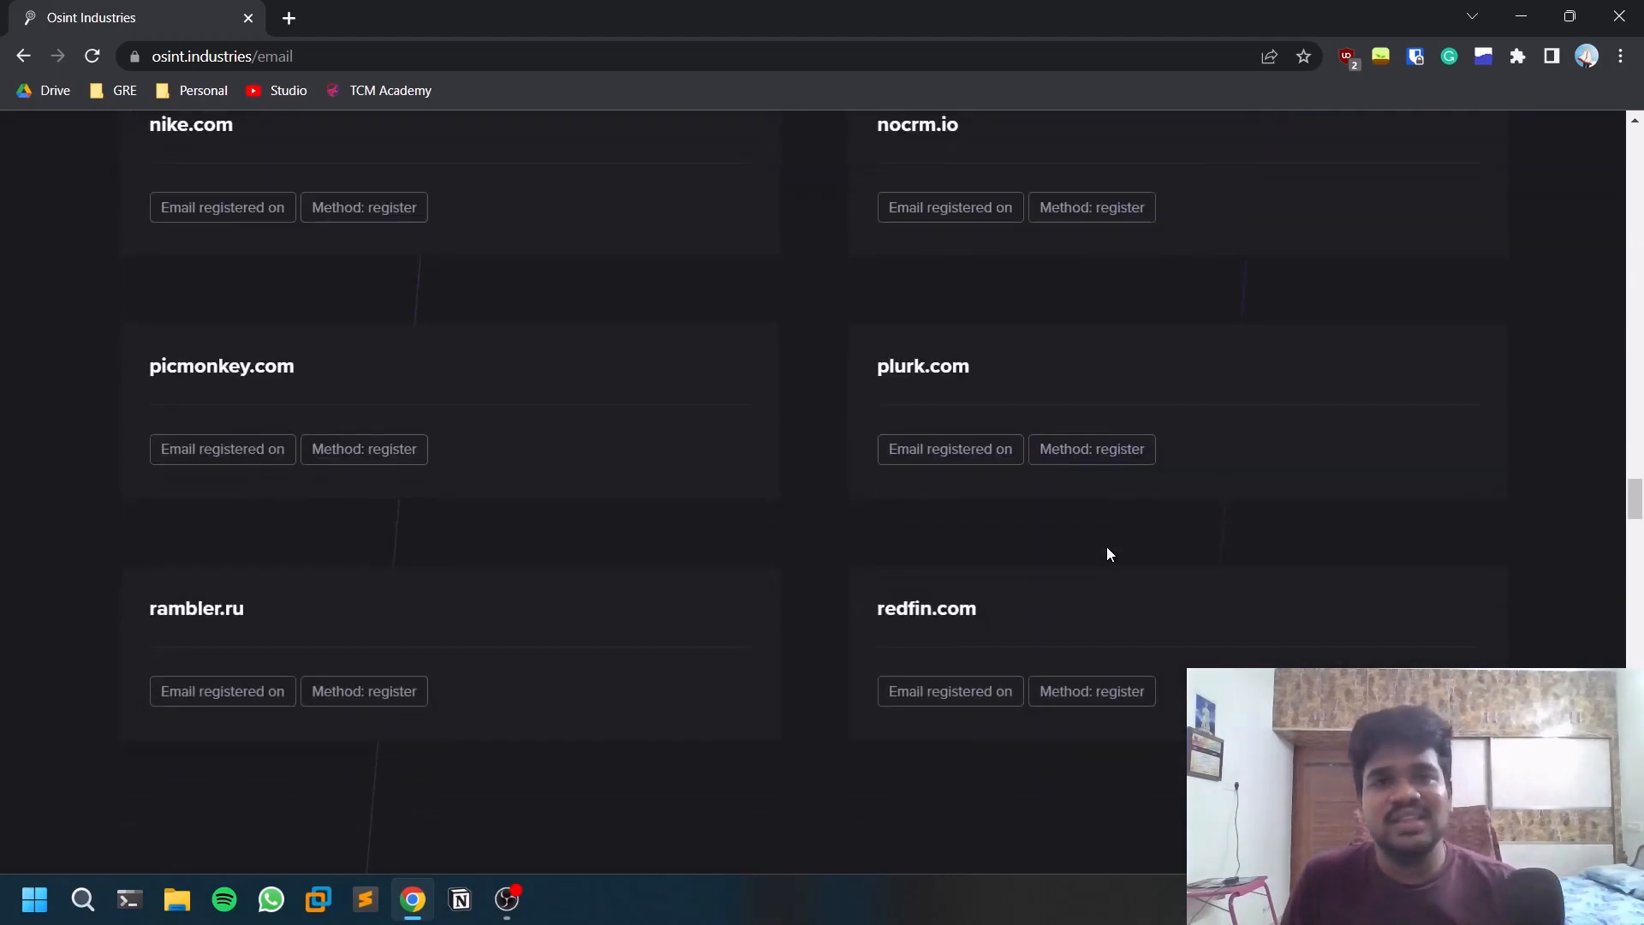
mouse_move(825, 476)
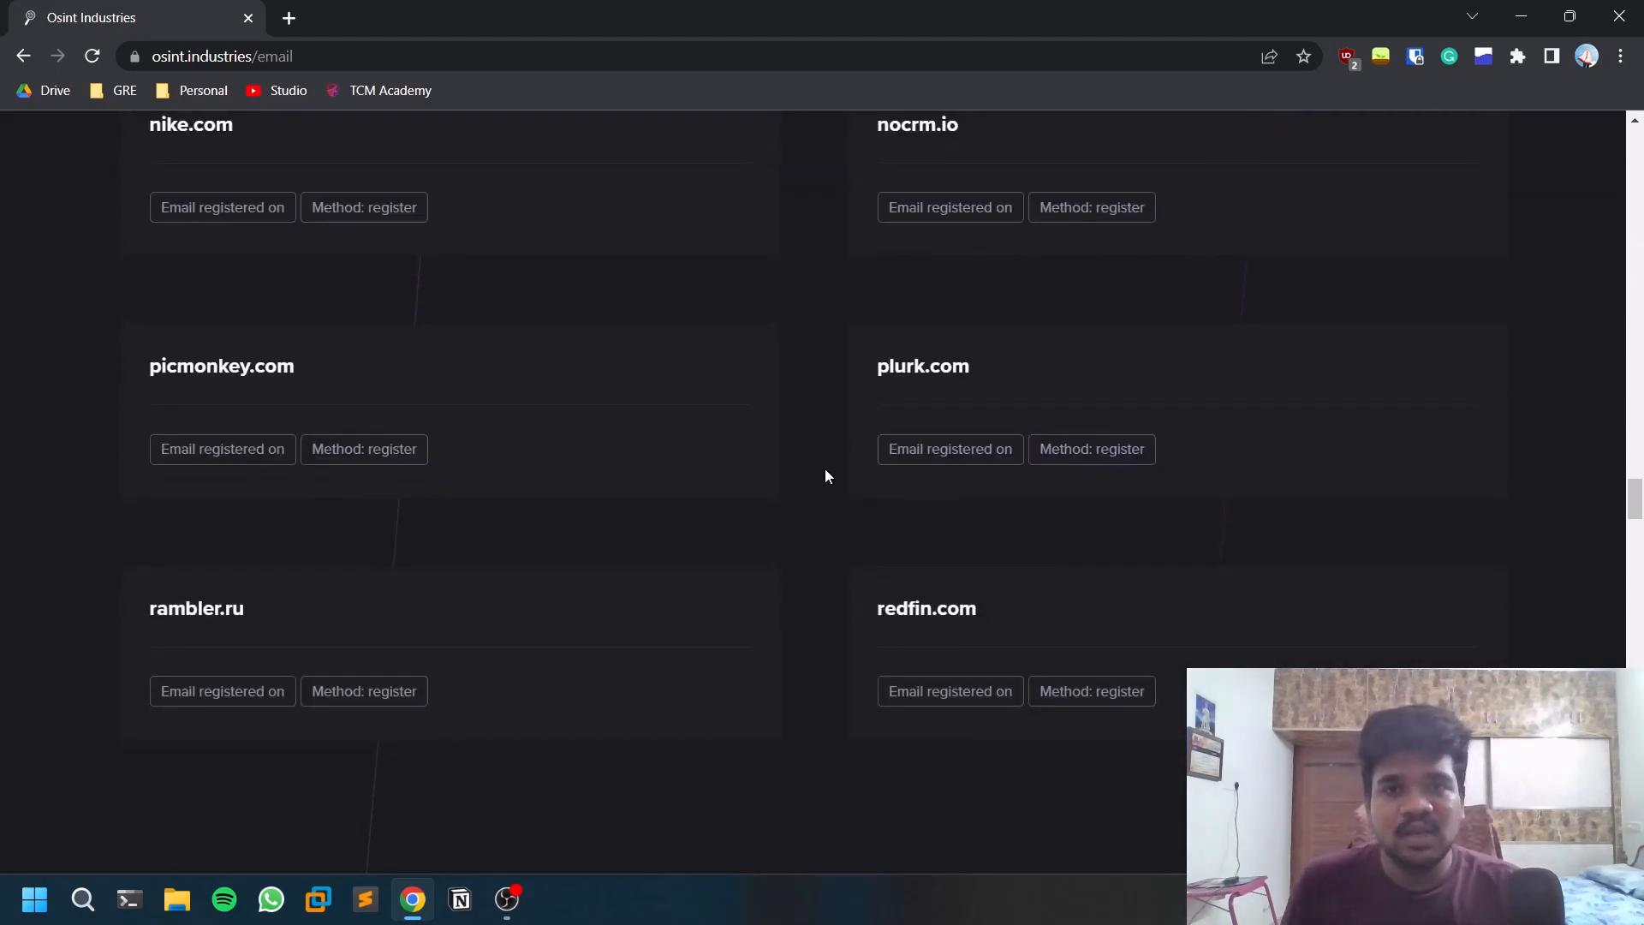
scroll("up", 3)
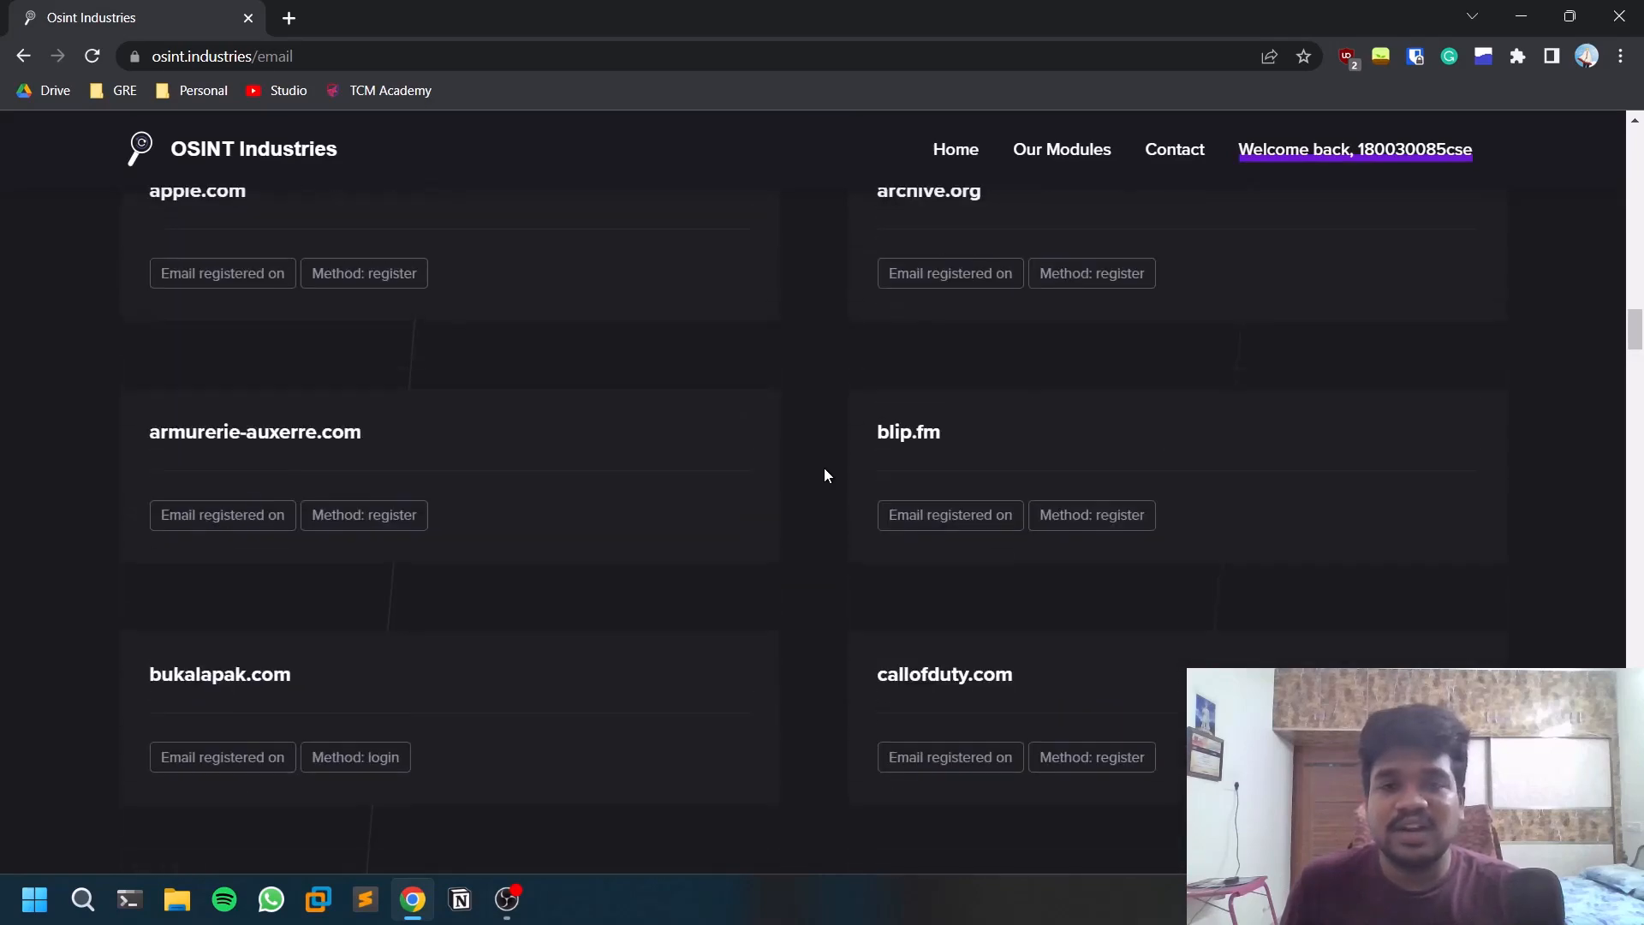
scroll("up", 3)
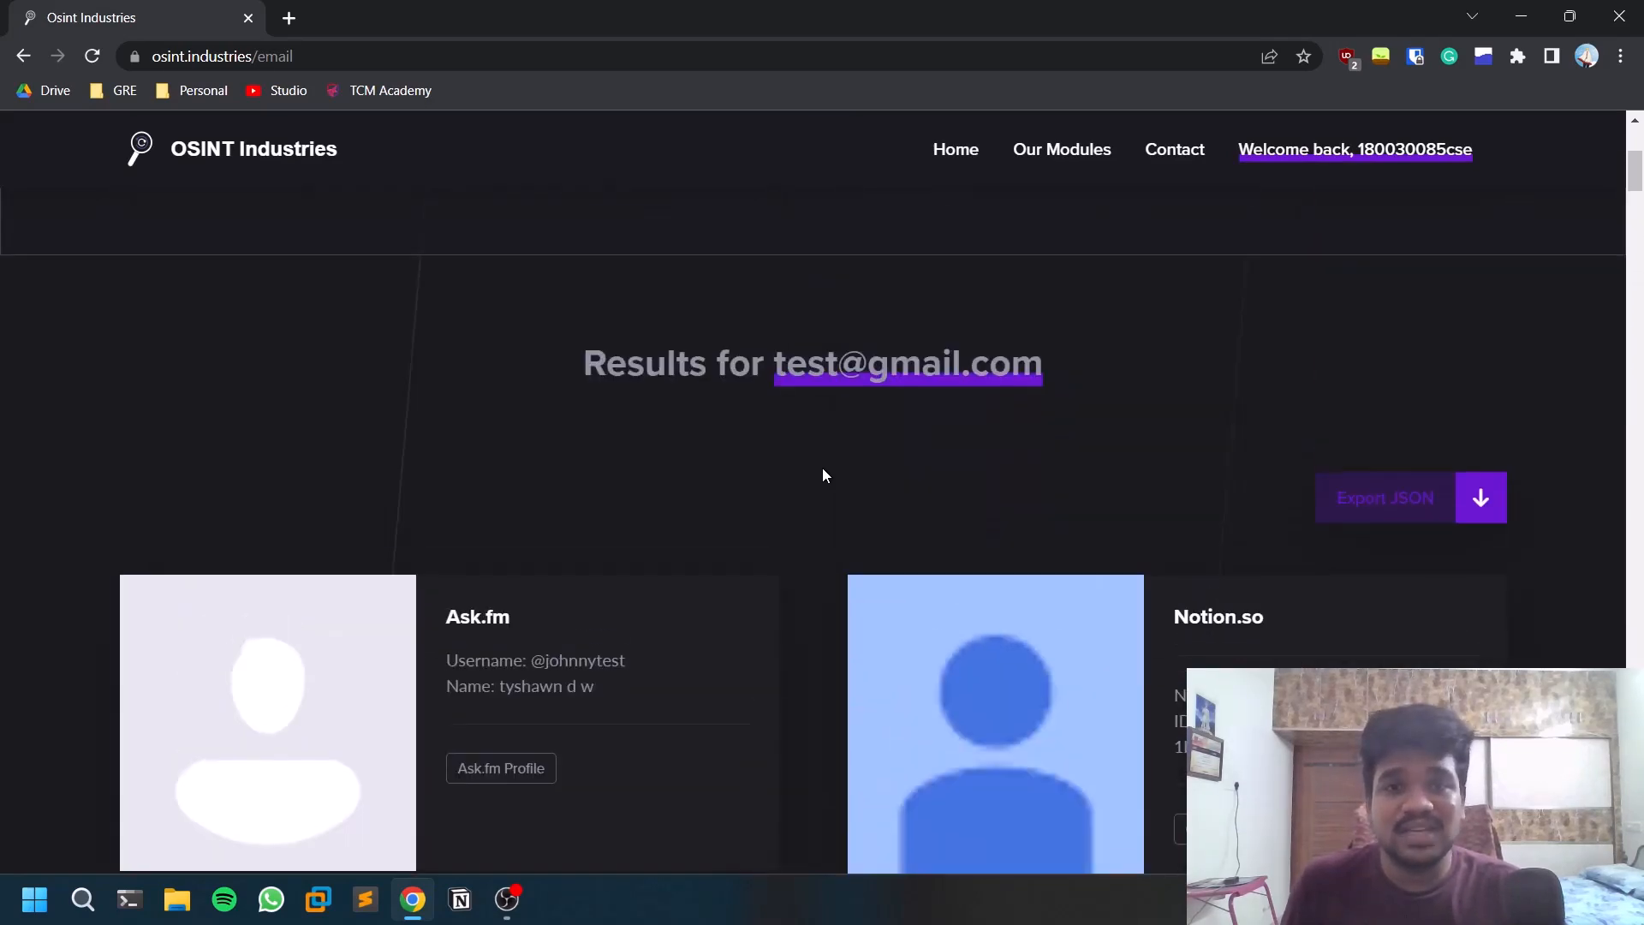
scroll("up", 3)
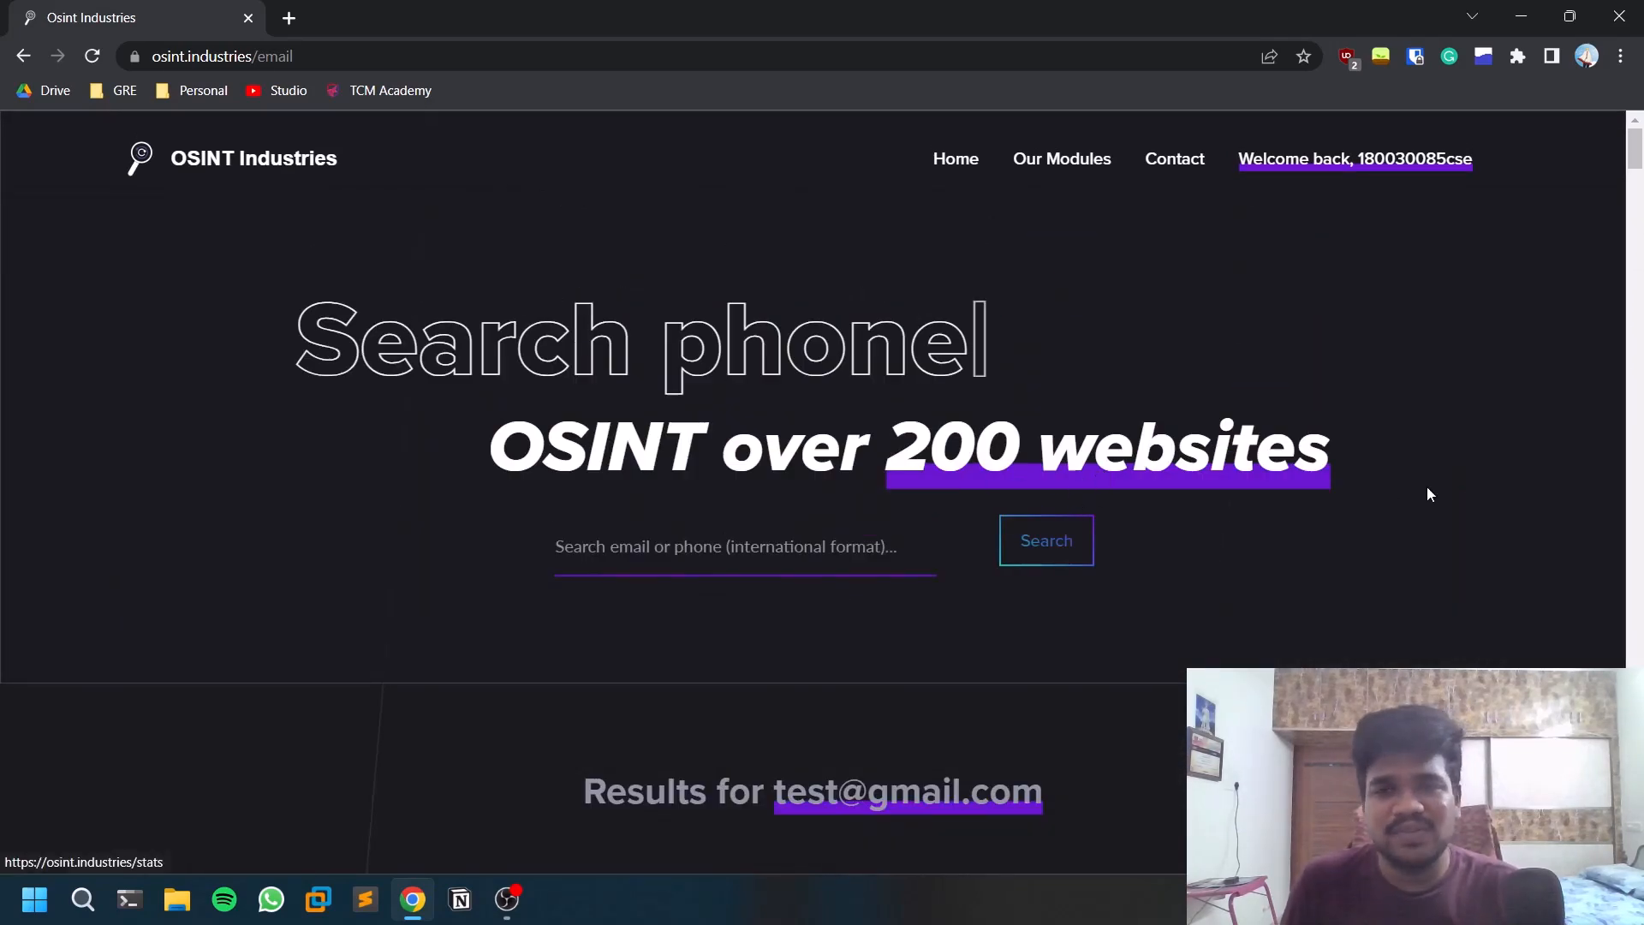
scroll("down", 3)
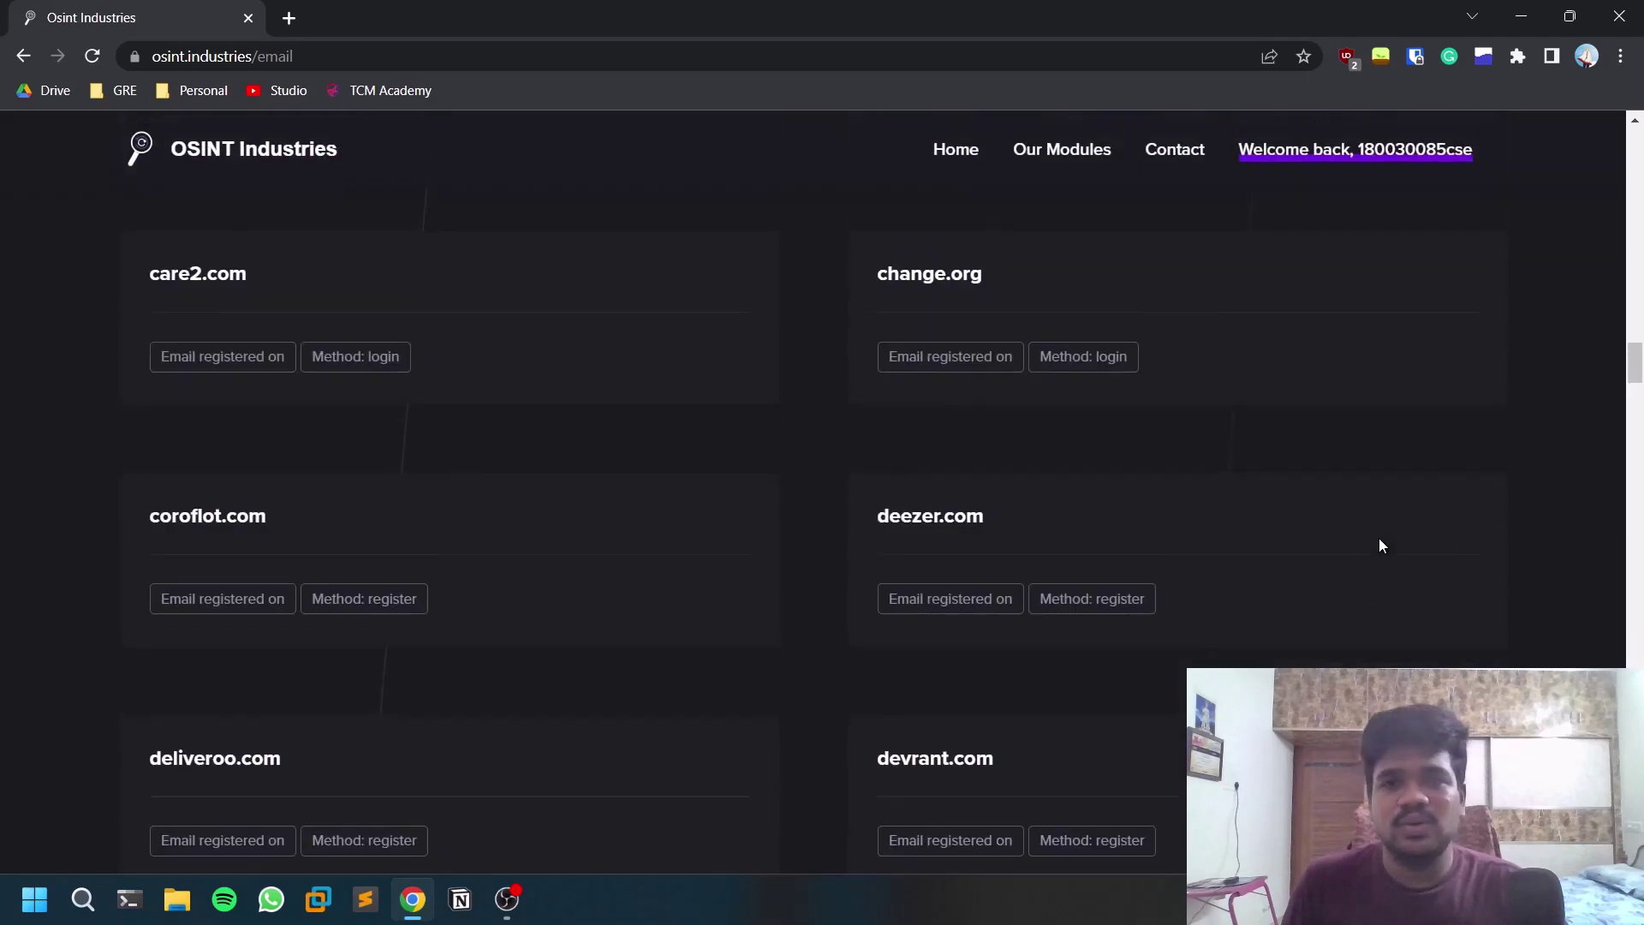
scroll("down", 3)
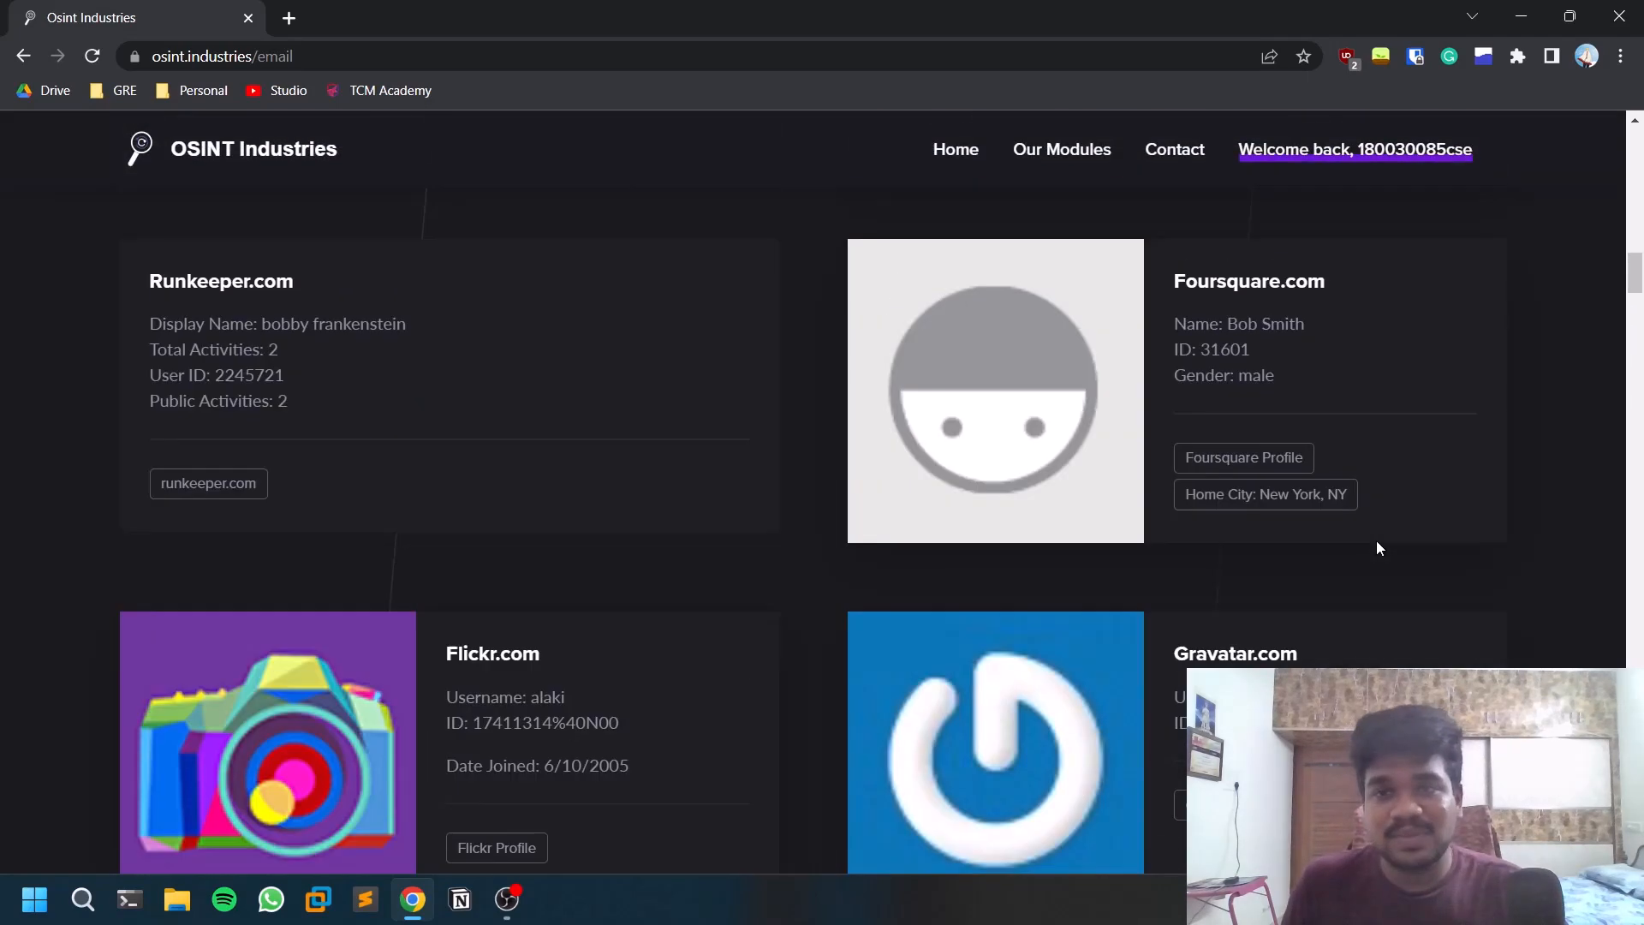
scroll("up", 3)
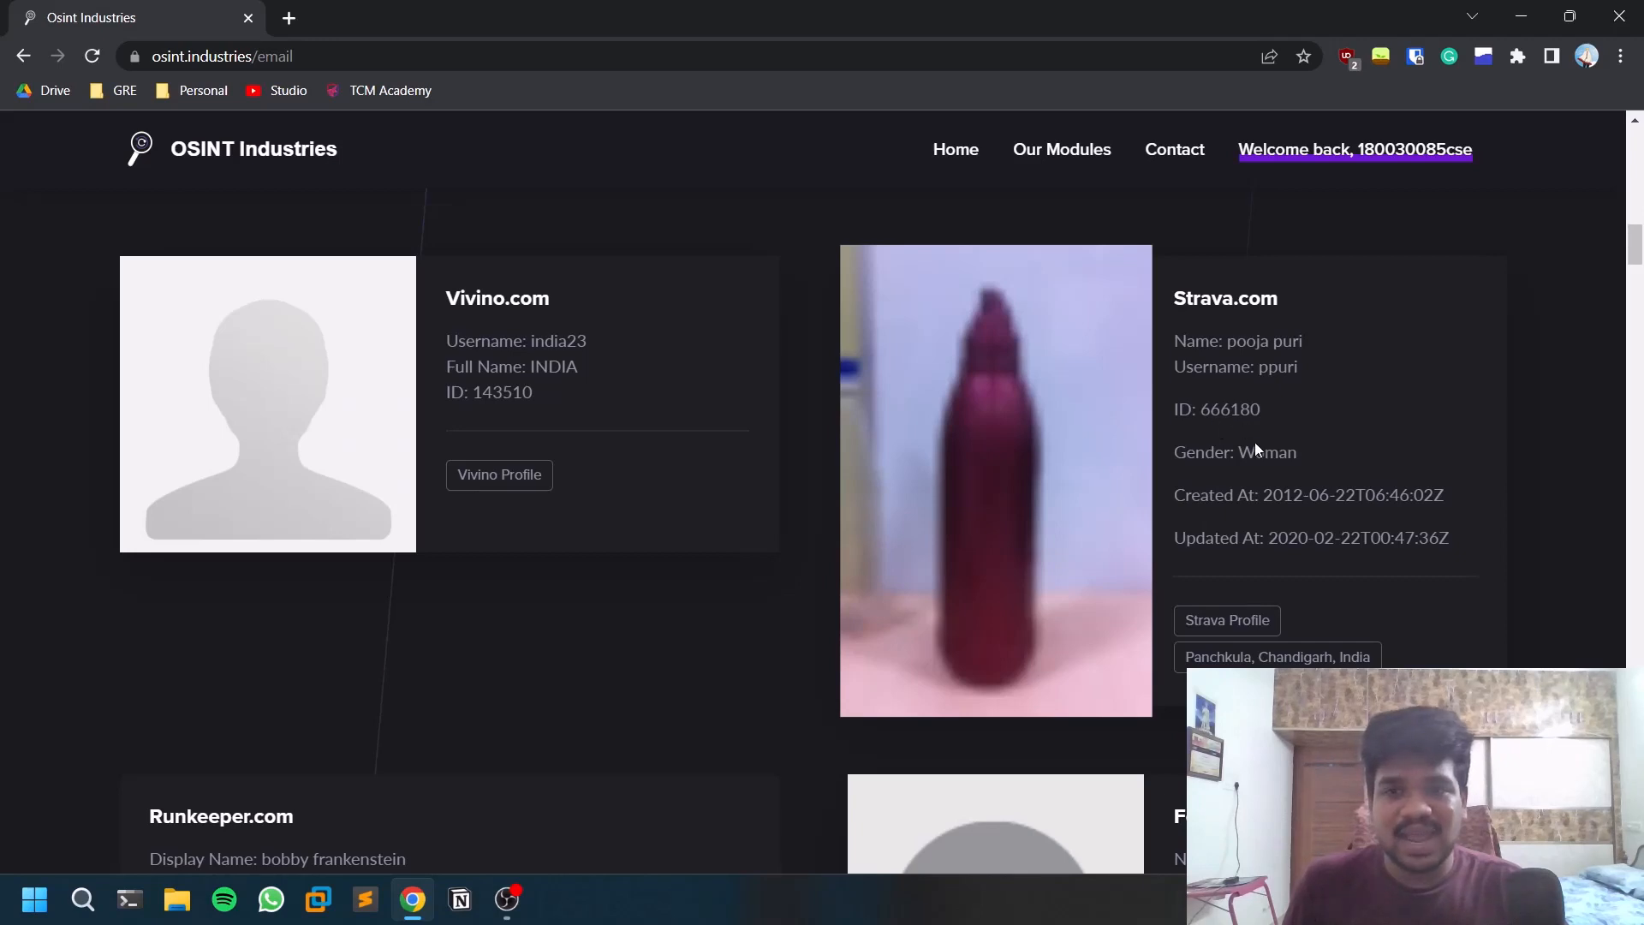
mouse_move(1192, 283)
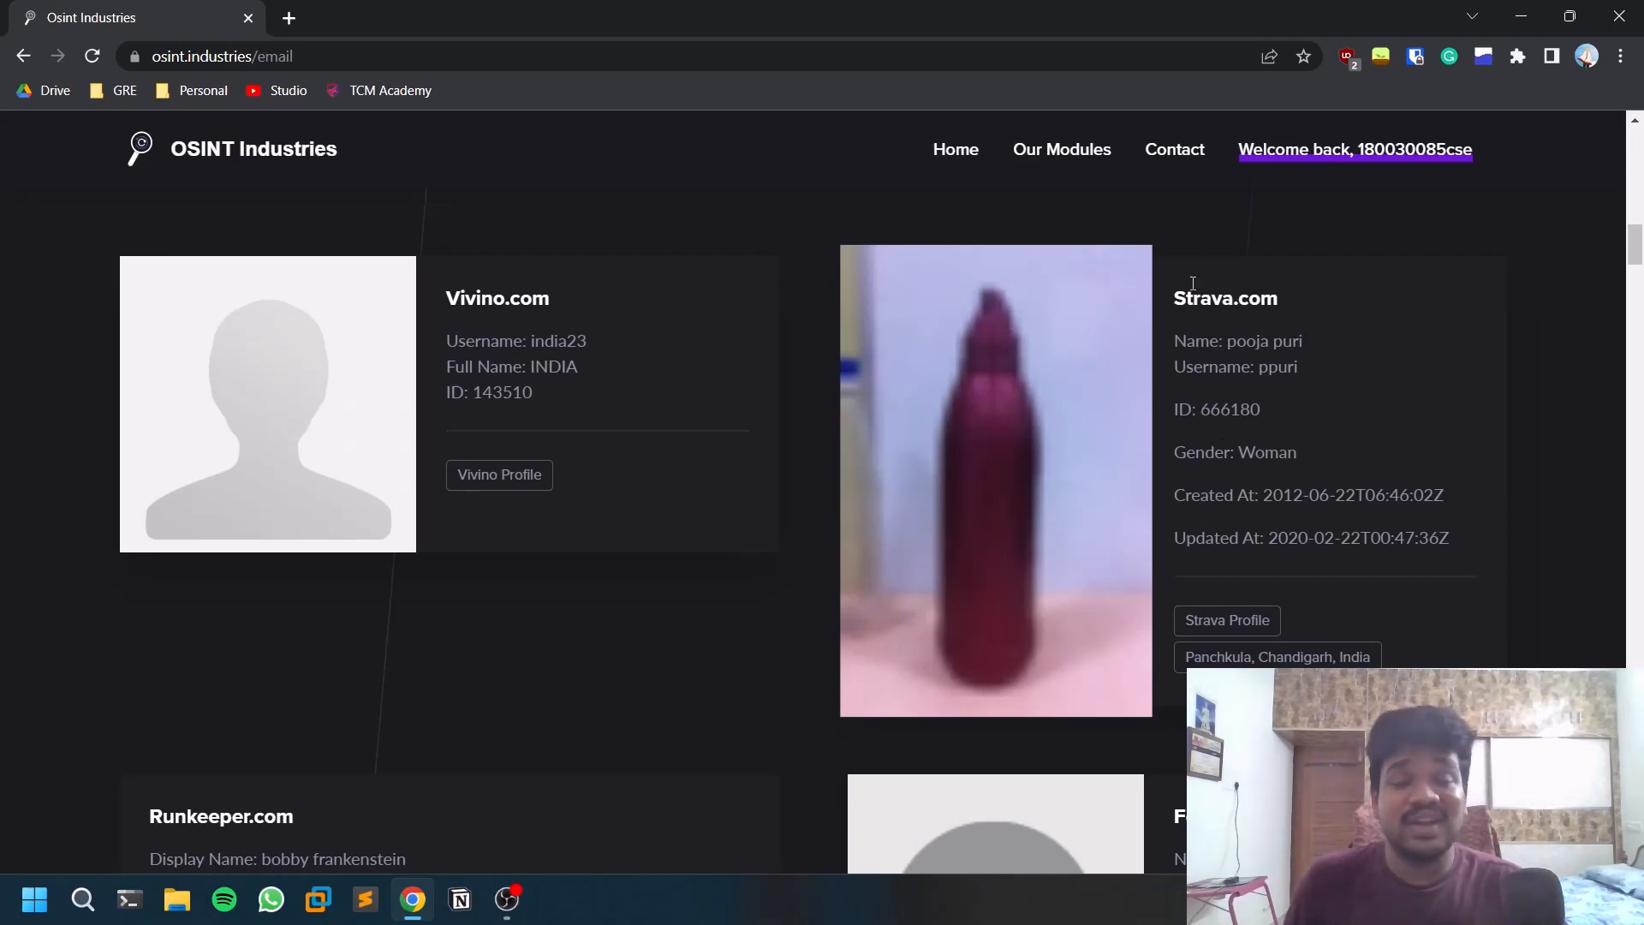
mouse_move(1316, 399)
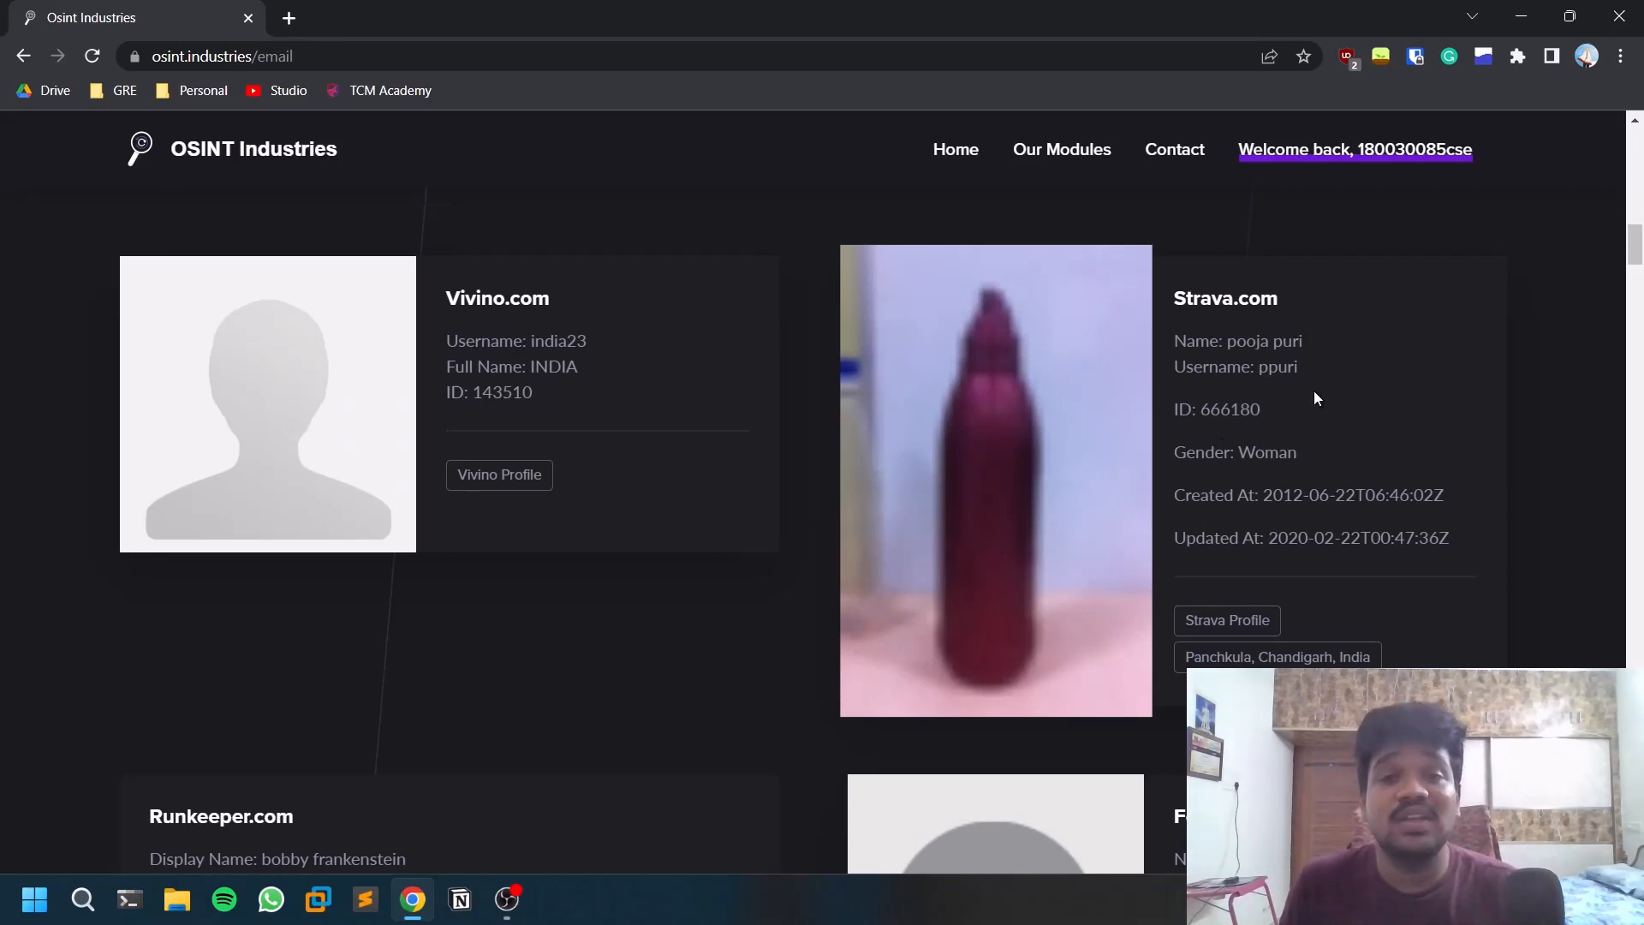
scroll("down", 3)
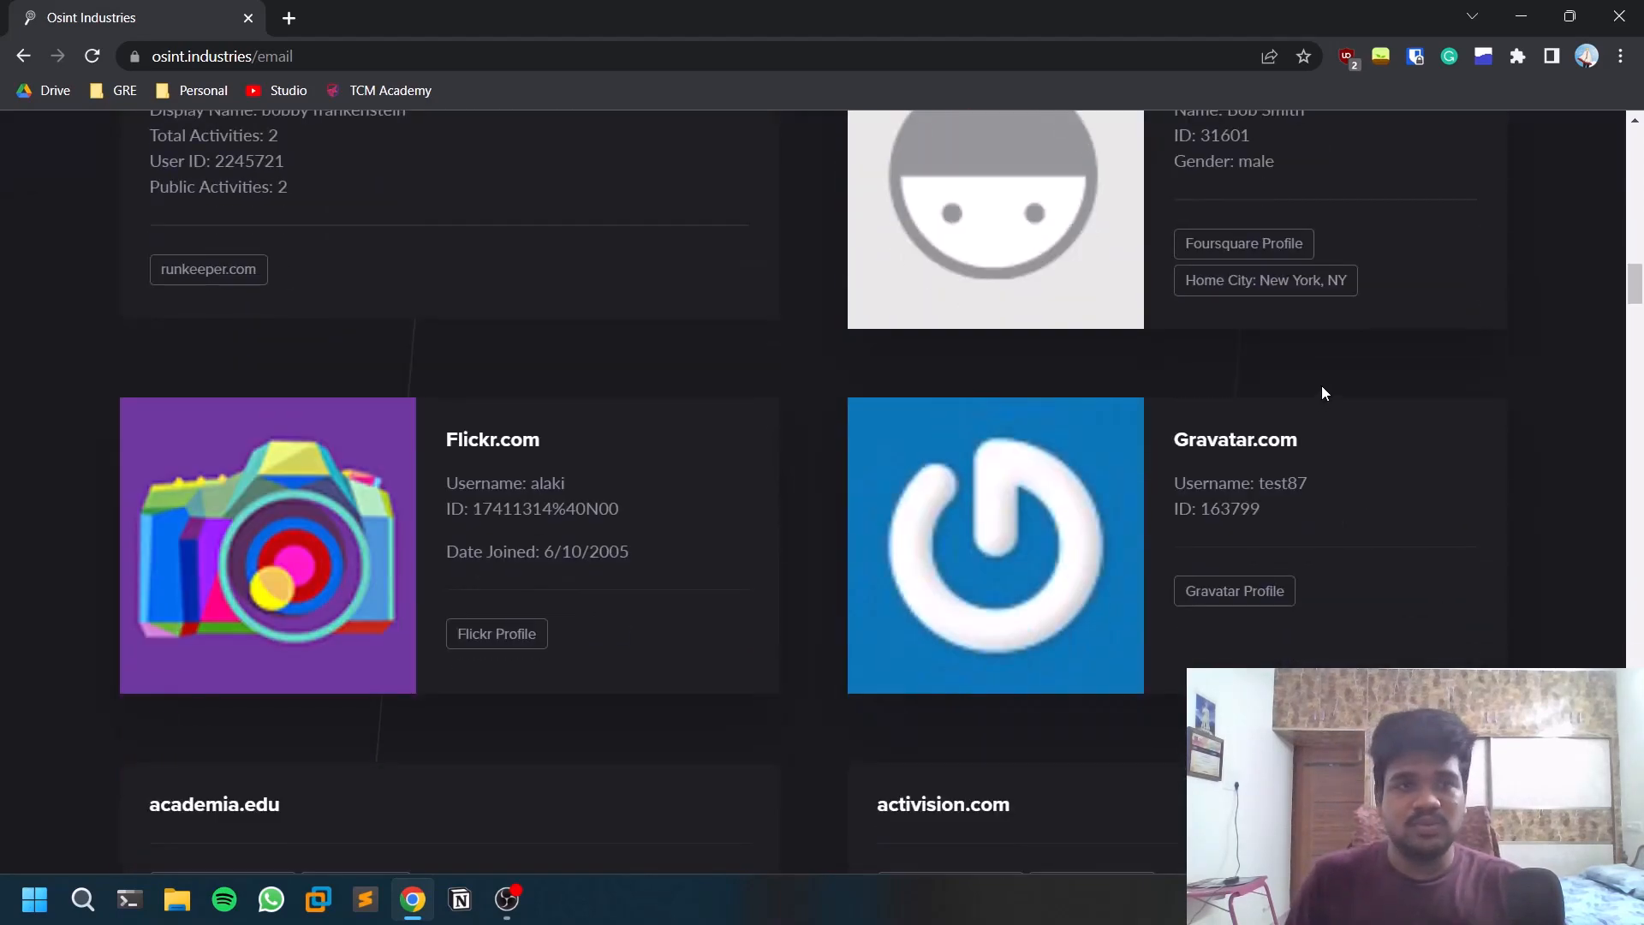
scroll("up", 3)
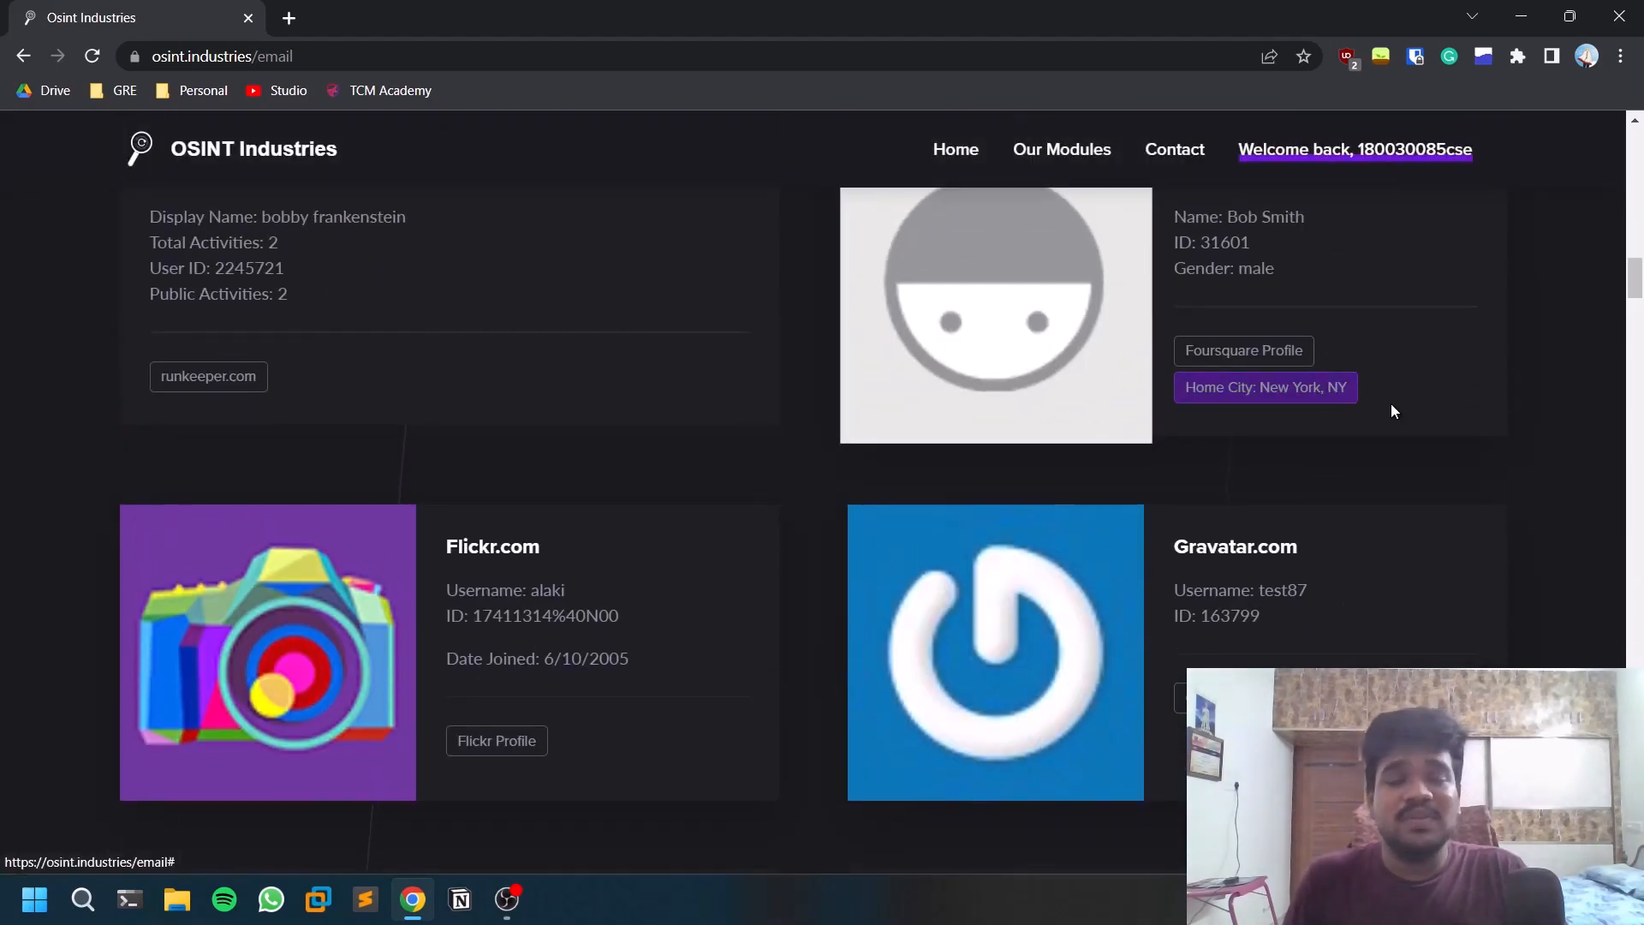
scroll("down", 3)
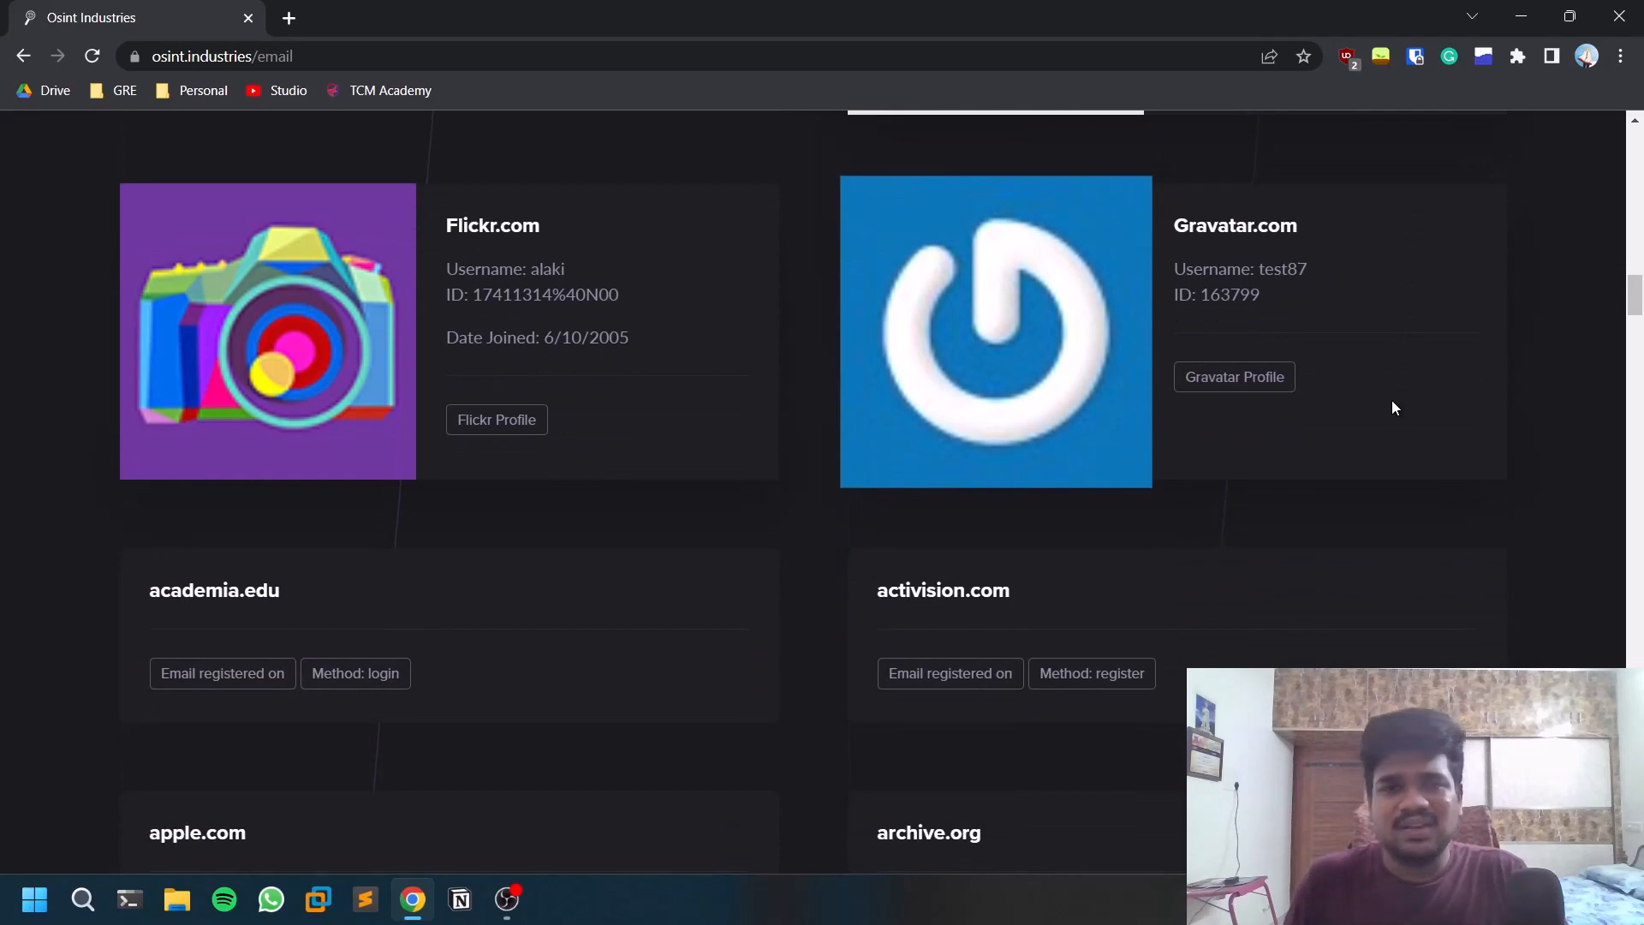
scroll("down", 3)
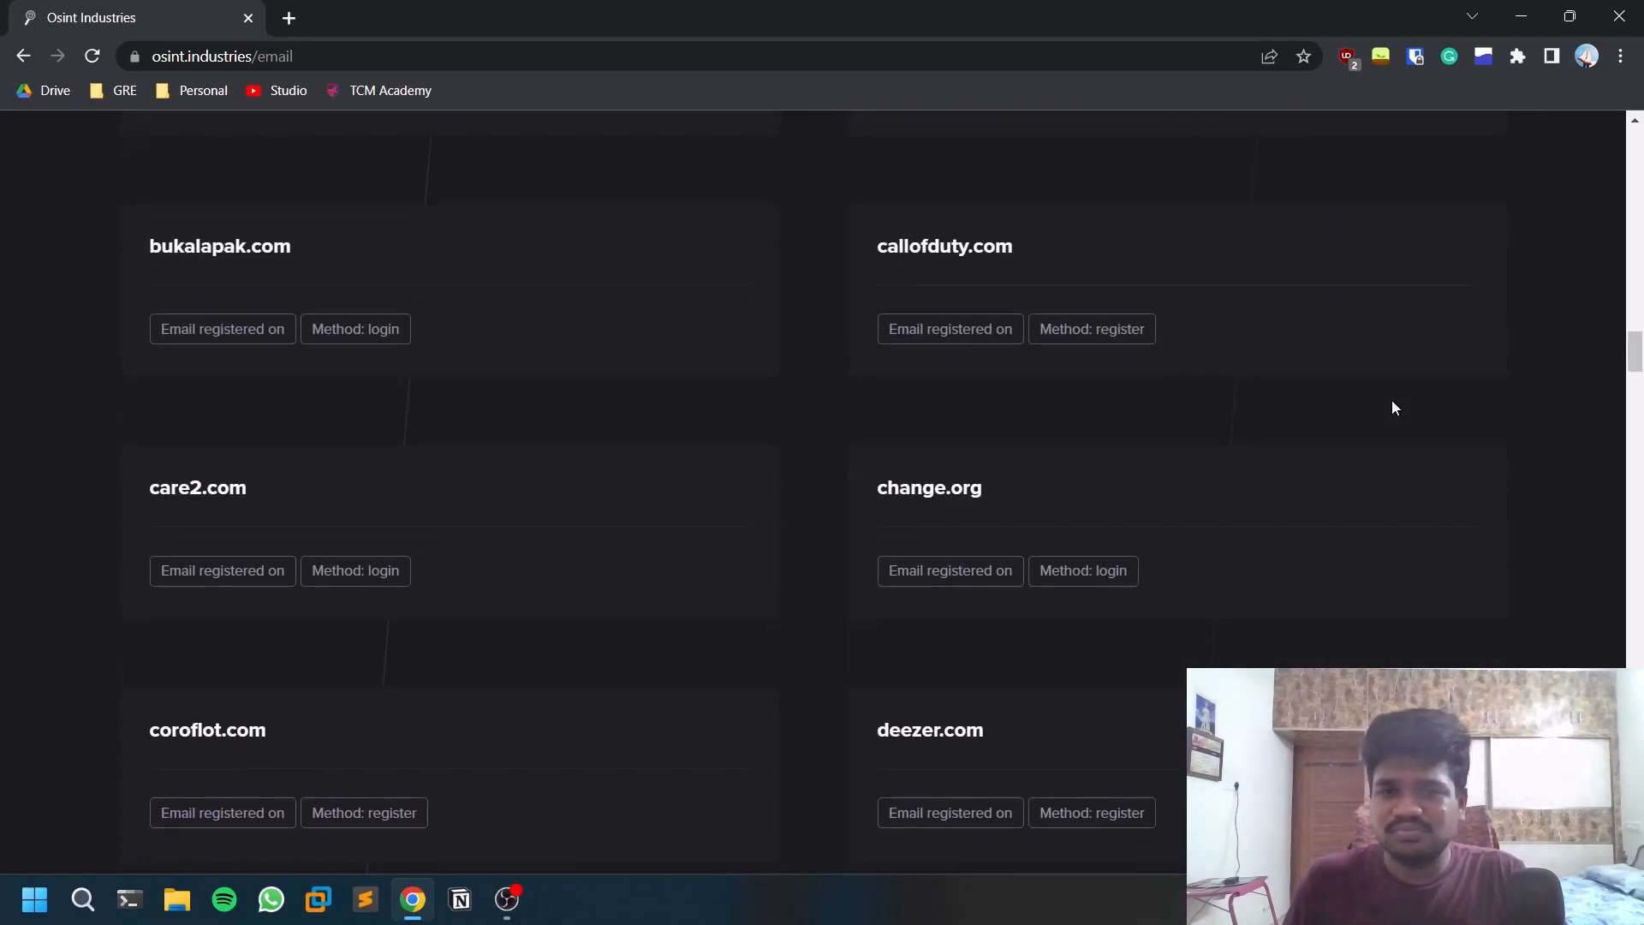
scroll("down", 3)
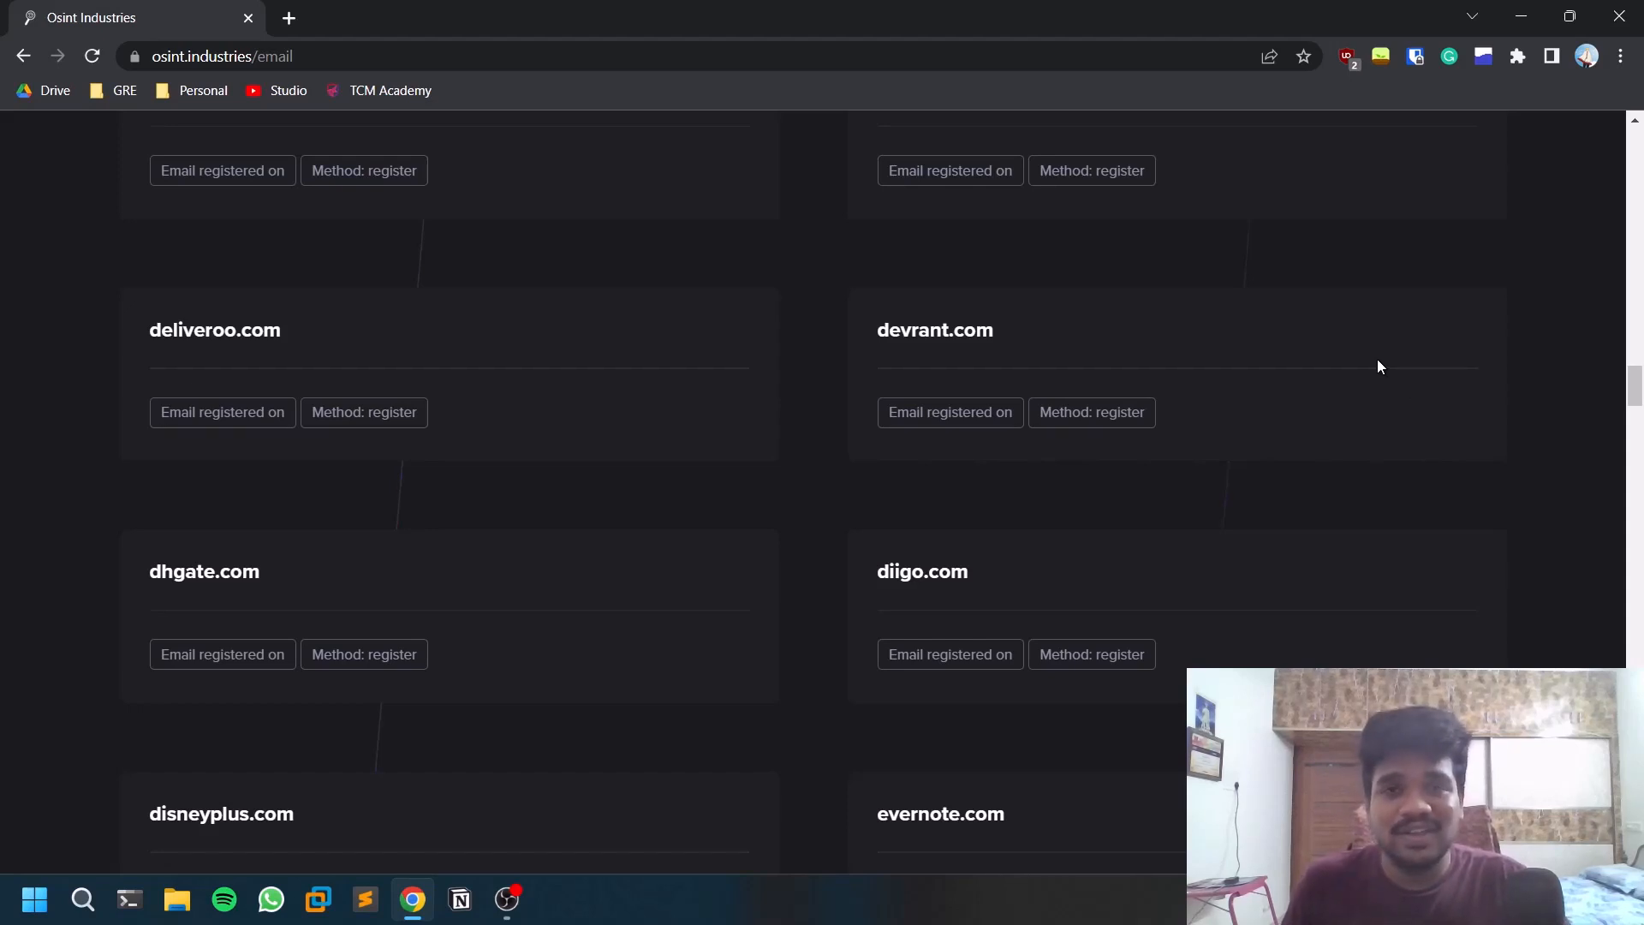
mouse_move(1034, 341)
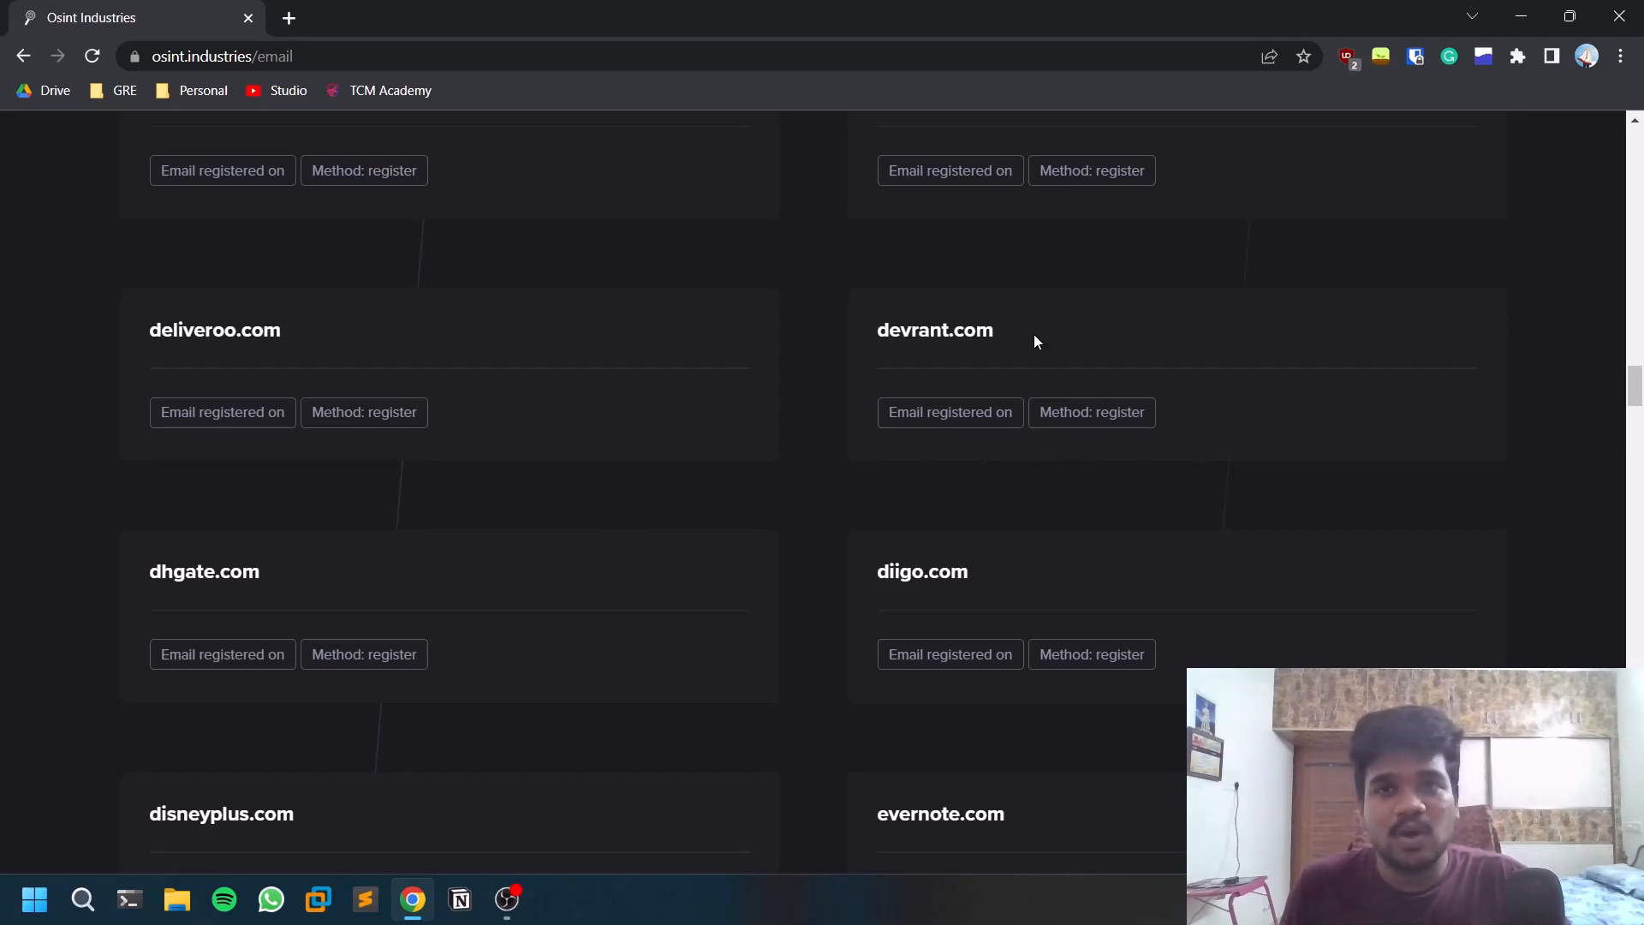